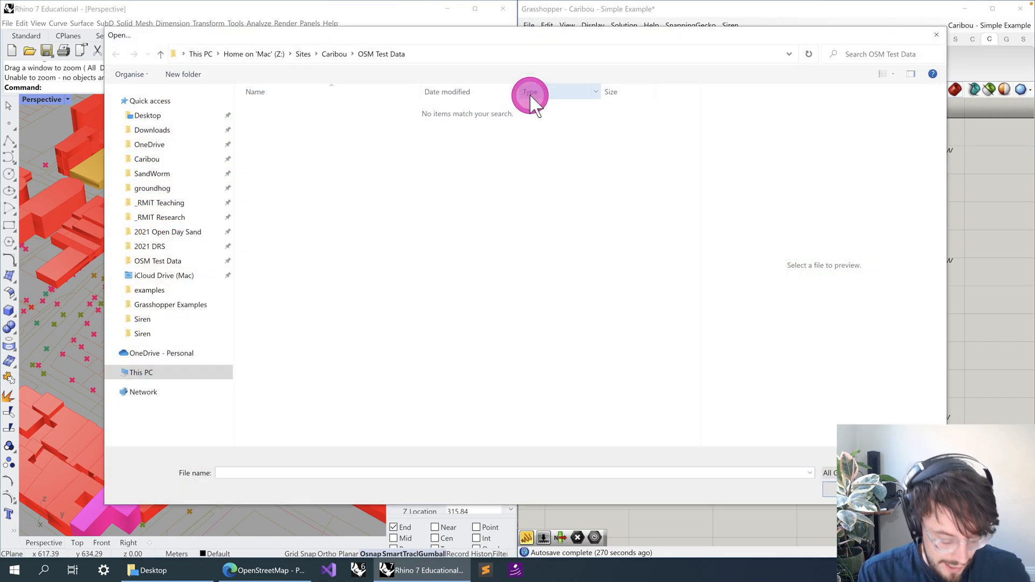
# Step: Cancel the Open dialog to start from an empty scene and blank Grasshopper definition
pyautogui.press('Escape')
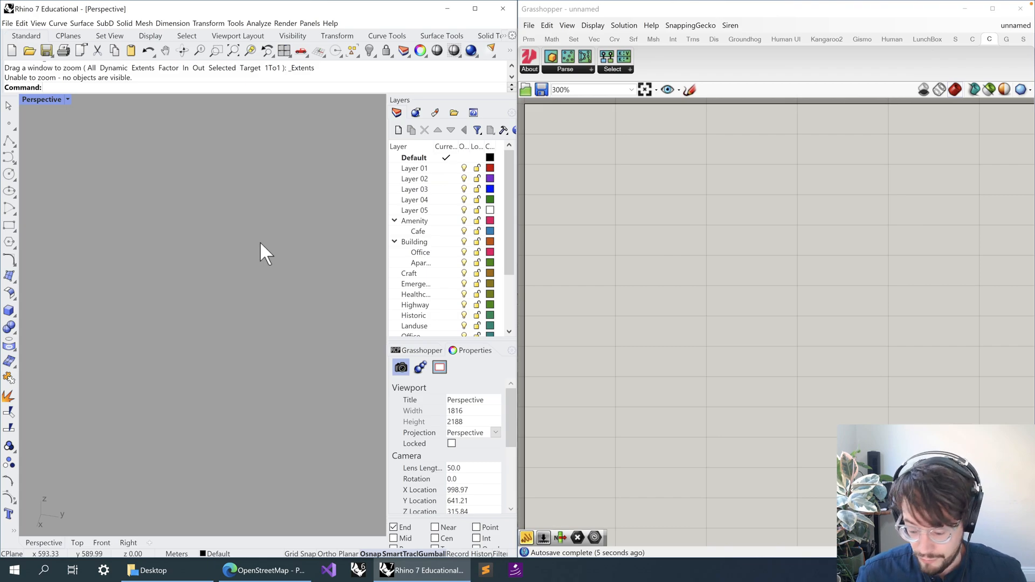
# Step: Run PackageManager, search for 'caribou' and install the Caribou plugin
pyautogui.write('PackageManager')
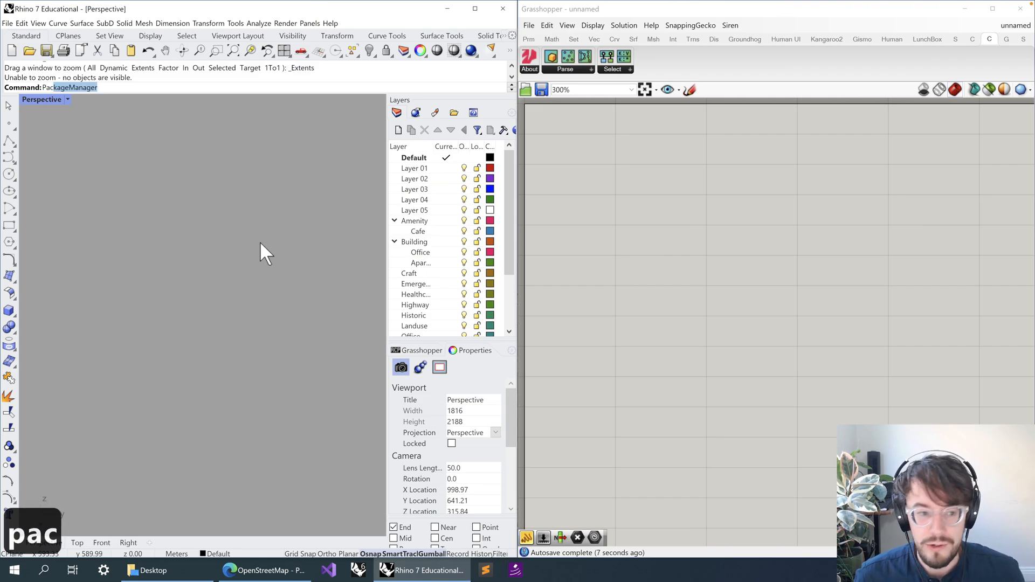
pyautogui.write('a')
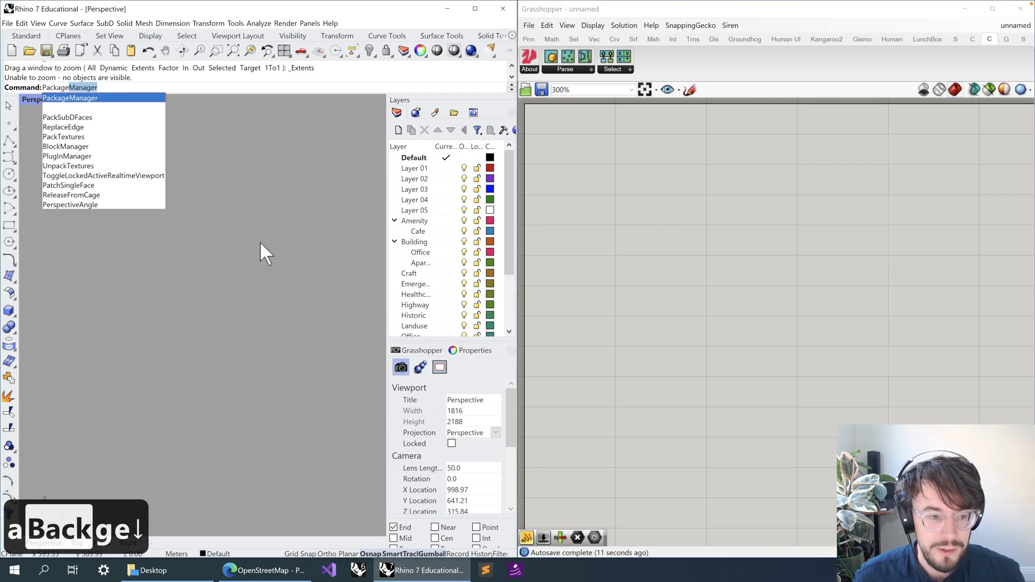
pyautogui.click(69, 98)
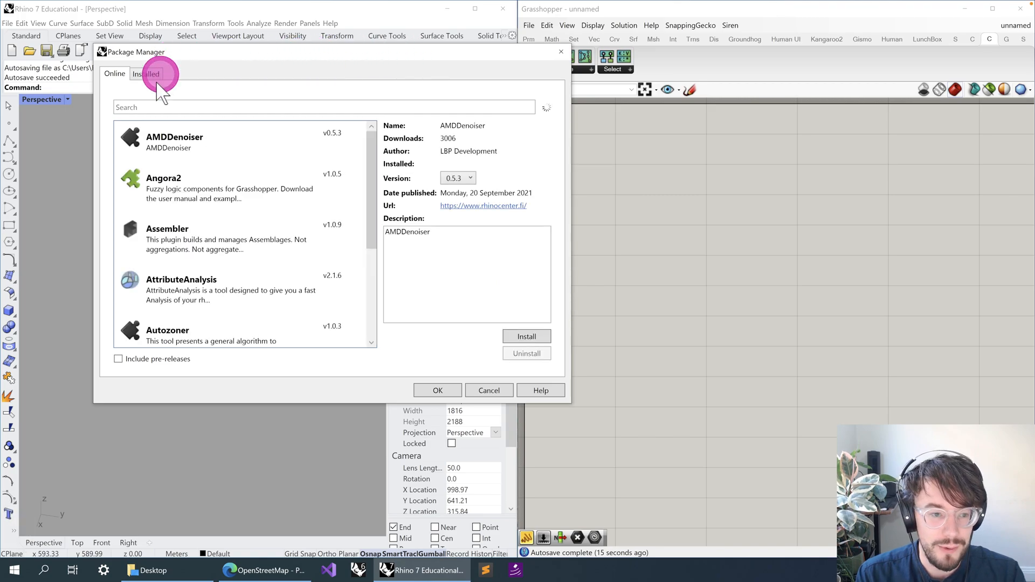
pyautogui.click(265, 107)
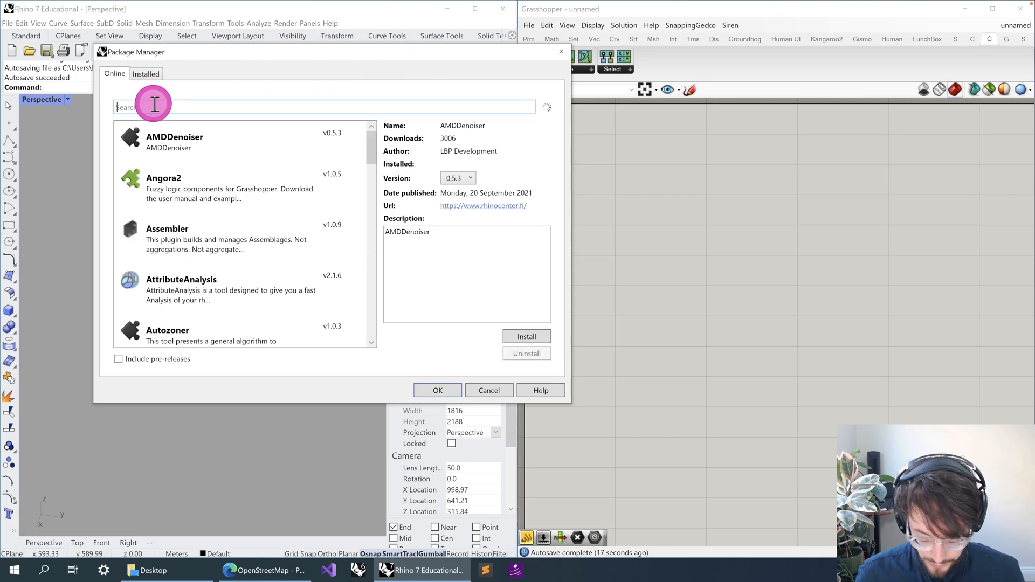
pyautogui.write('caribou')
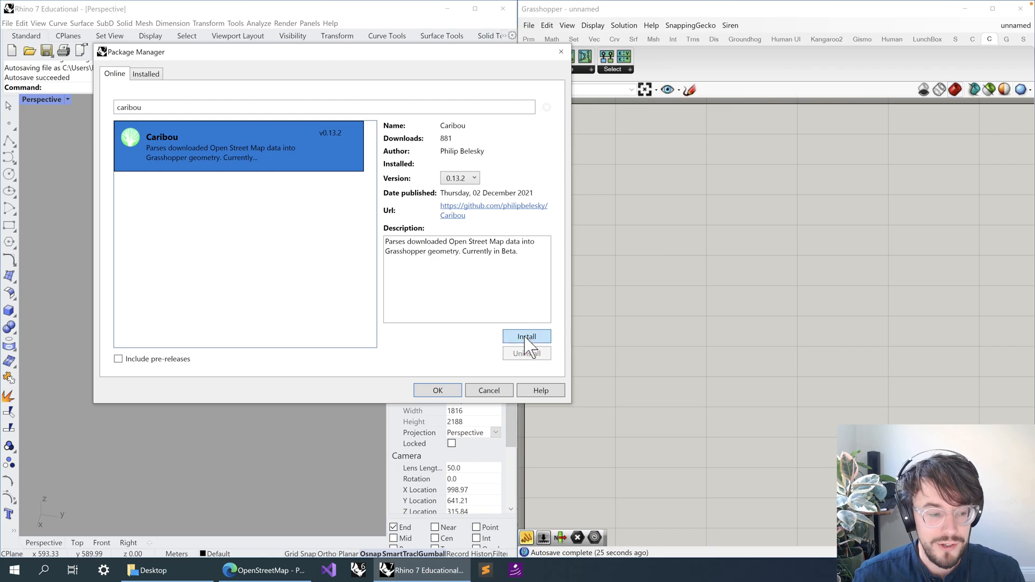
pyautogui.click(526, 353)
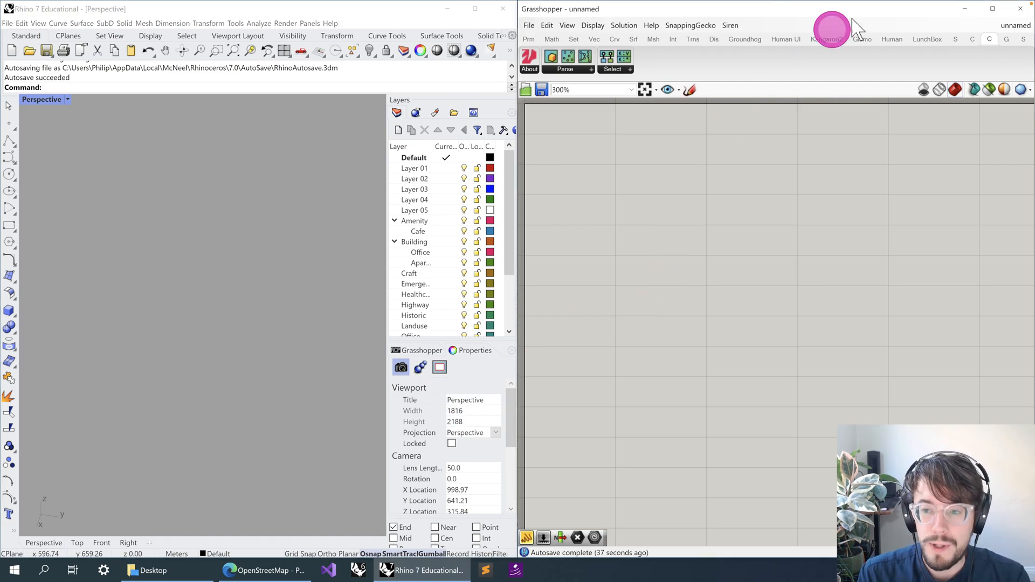
pyautogui.moveTo(990, 56)
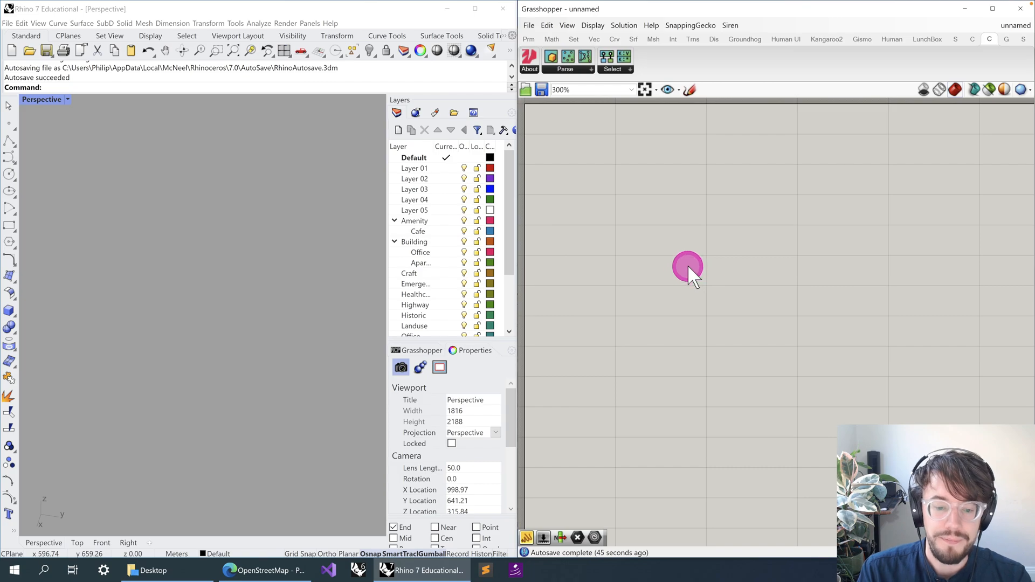
pyautogui.click(687, 268)
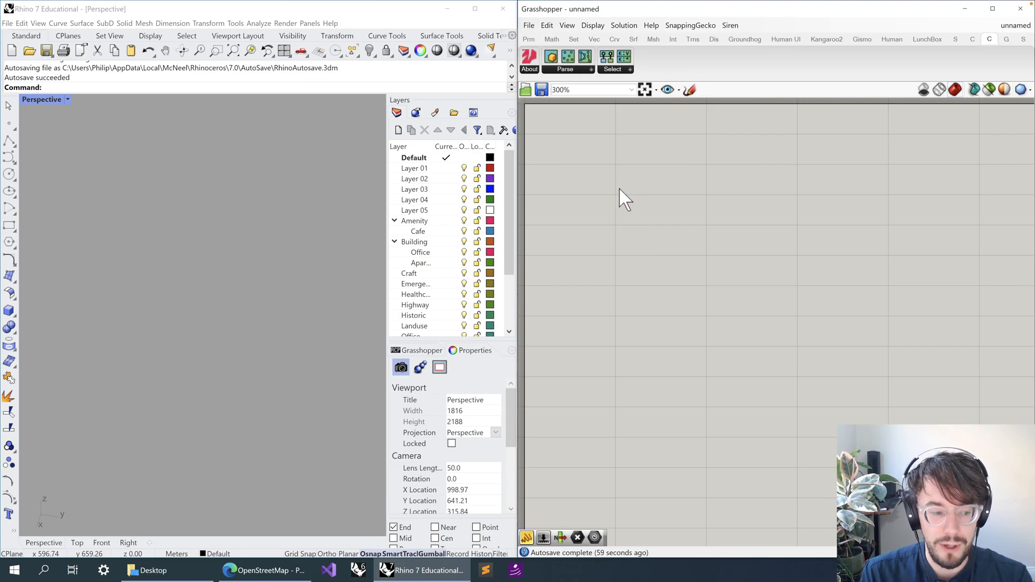
pyautogui.click(174, 228)
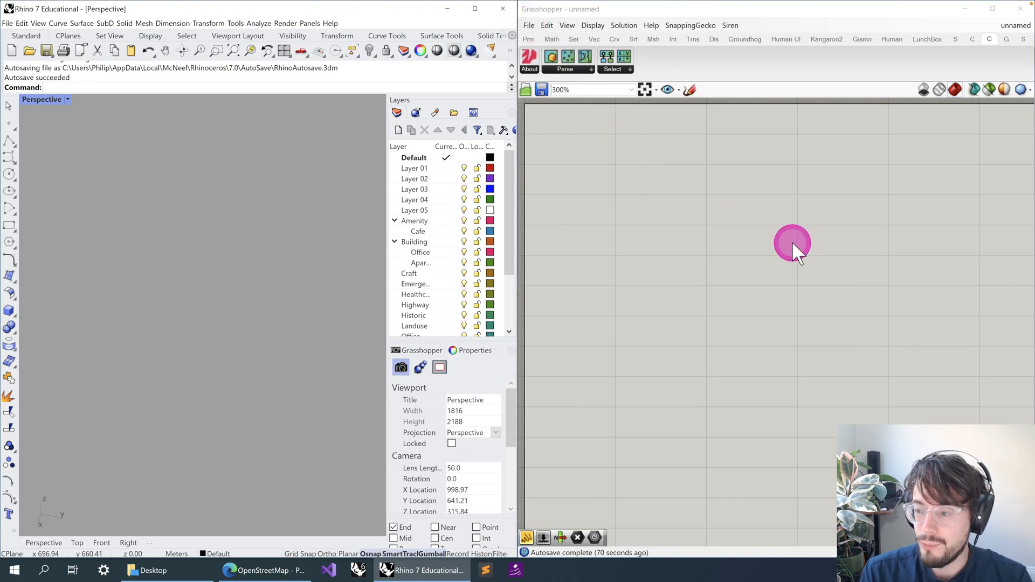
pyautogui.moveTo(754, 252)
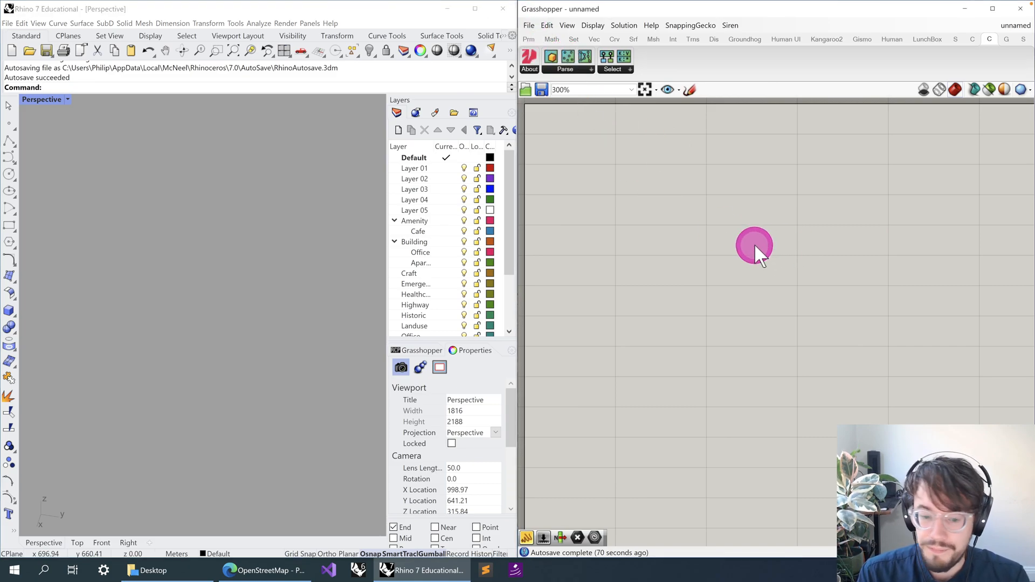
pyautogui.moveTo(666, 298)
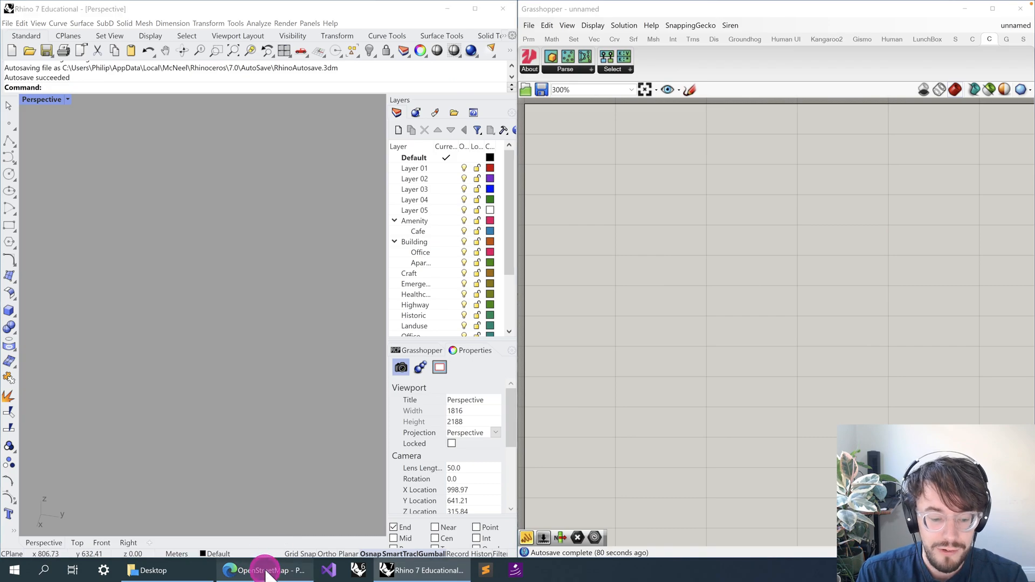
# Step: Bring the OpenStreetMap browser window forward and switch to its Export page for central Wellington
pyautogui.click(265, 570)
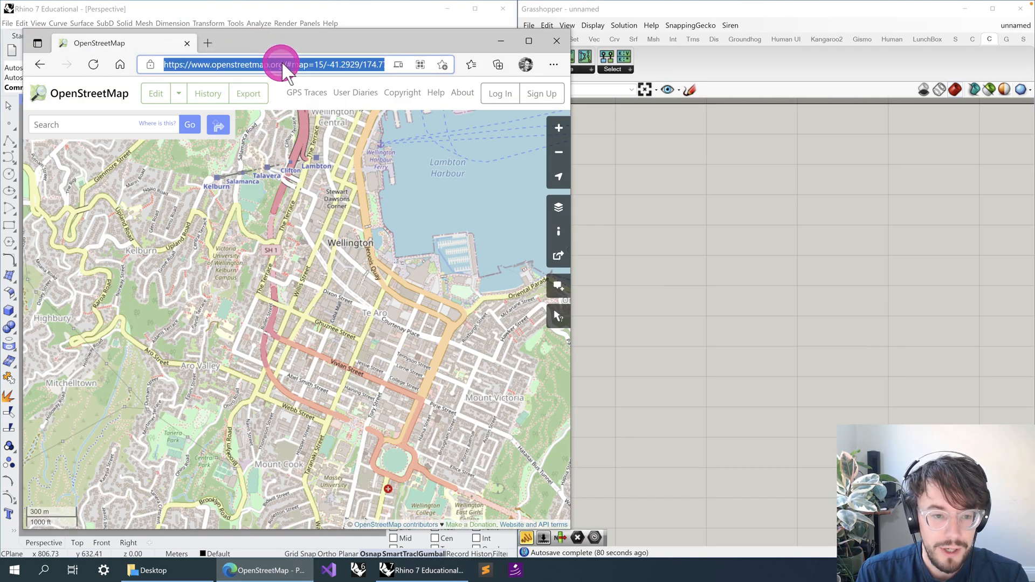
pyautogui.moveTo(379, 53)
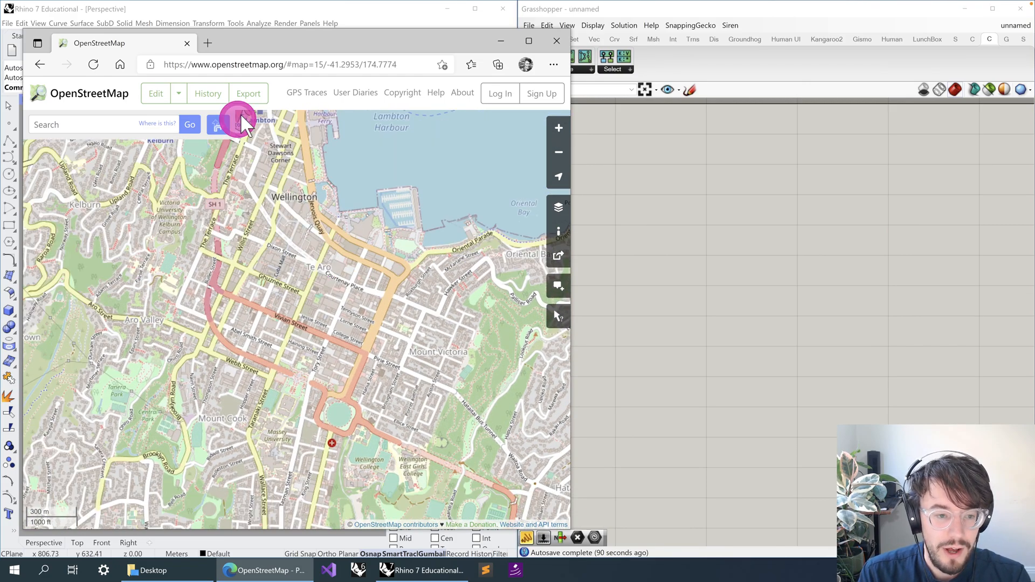
pyautogui.moveTo(249, 93)
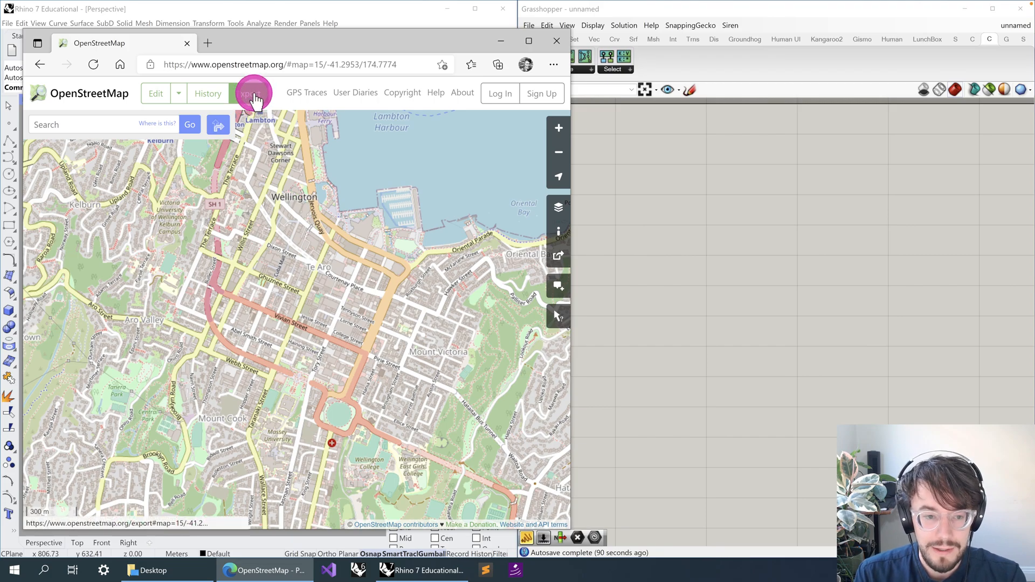
pyautogui.click(252, 93)
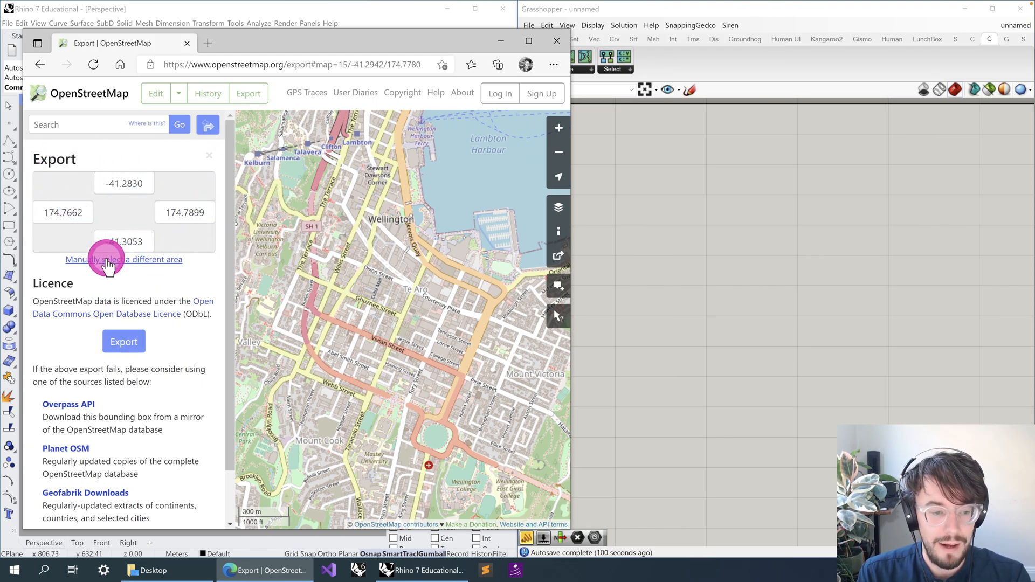
pyautogui.moveTo(122, 259)
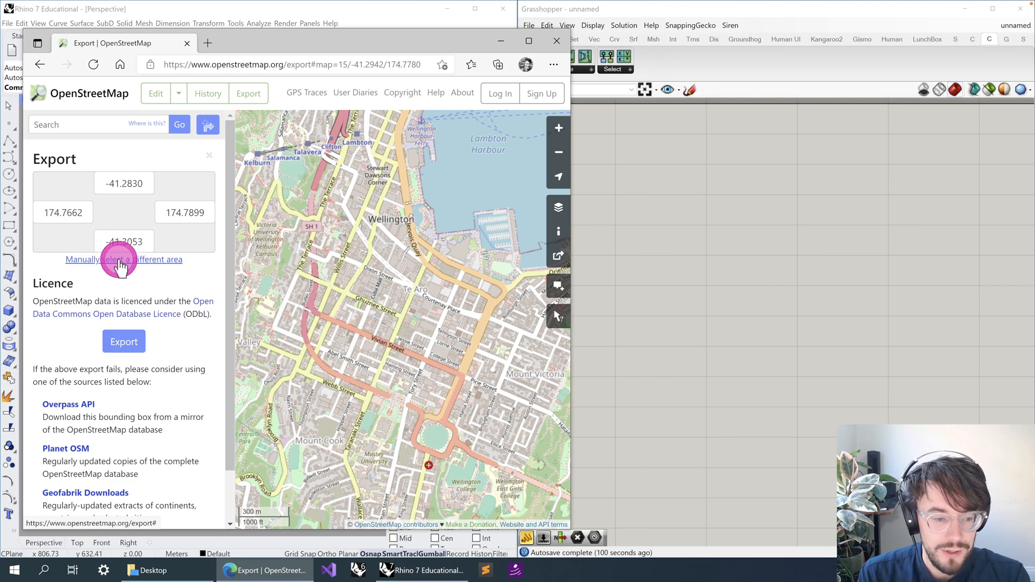
# Step: Manually select a smaller central Wellington area and download it through the mirror
pyautogui.click(122, 259)
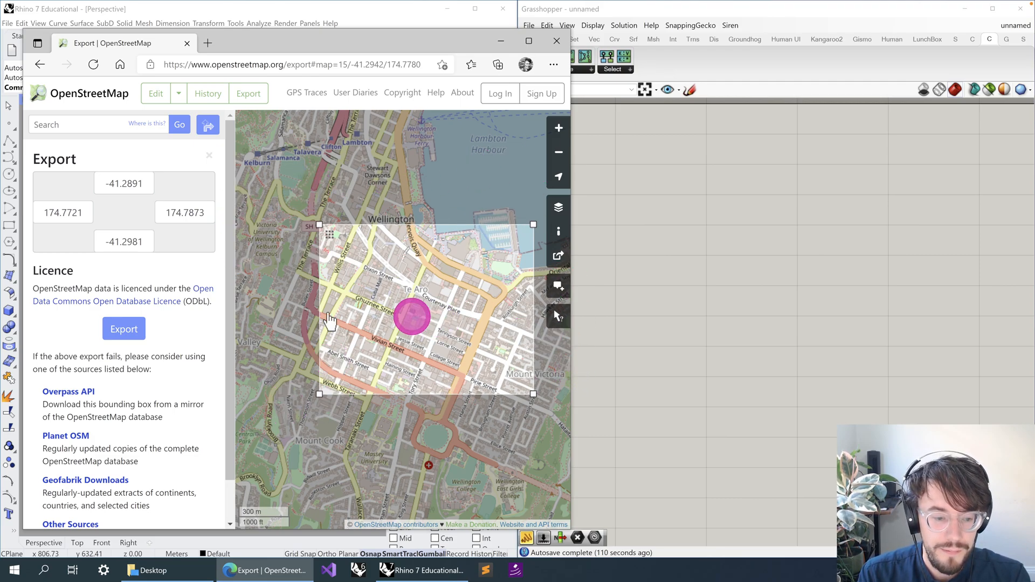
pyautogui.click(123, 329)
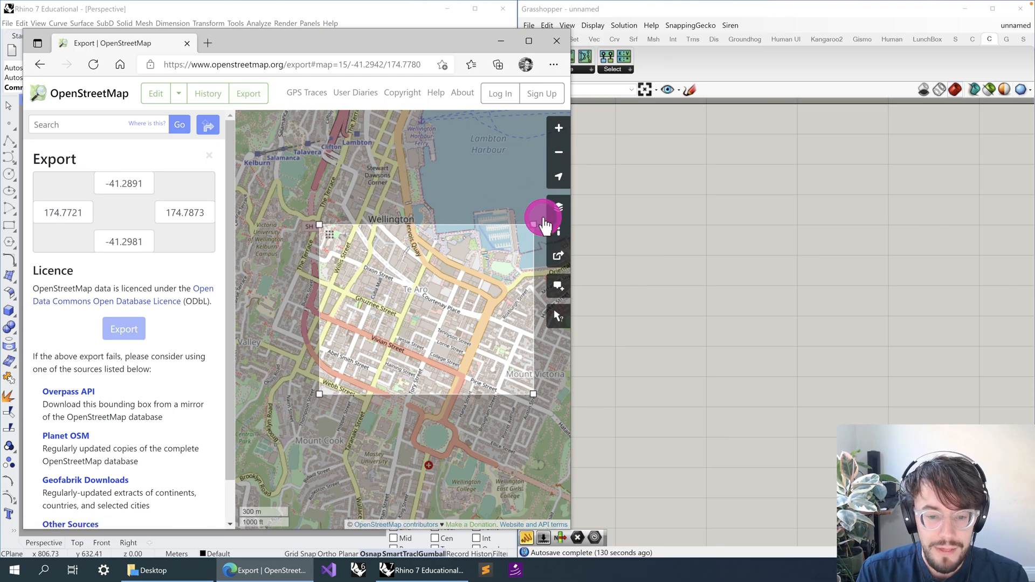
pyautogui.moveTo(515, 386)
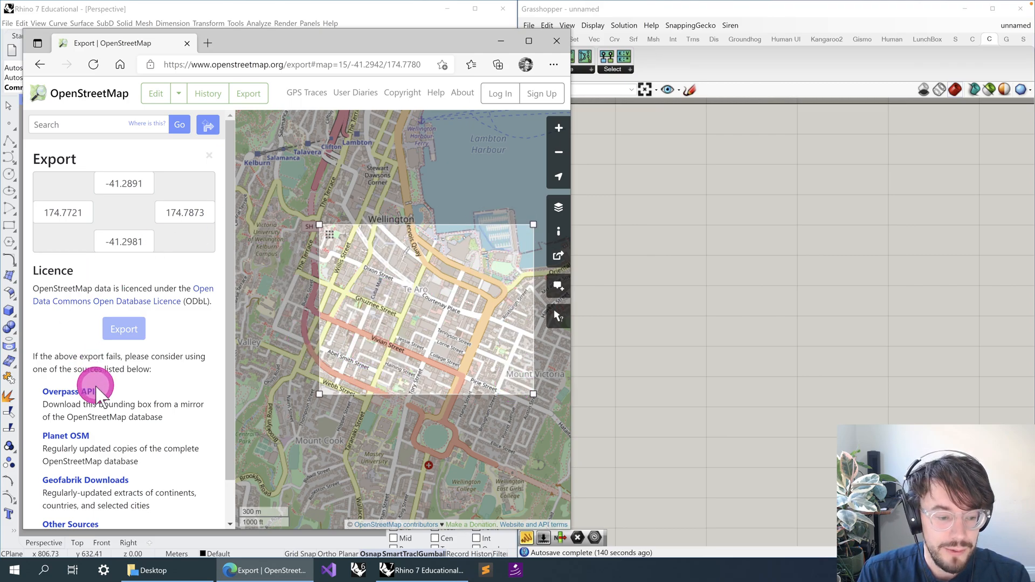
pyautogui.moveTo(68, 391)
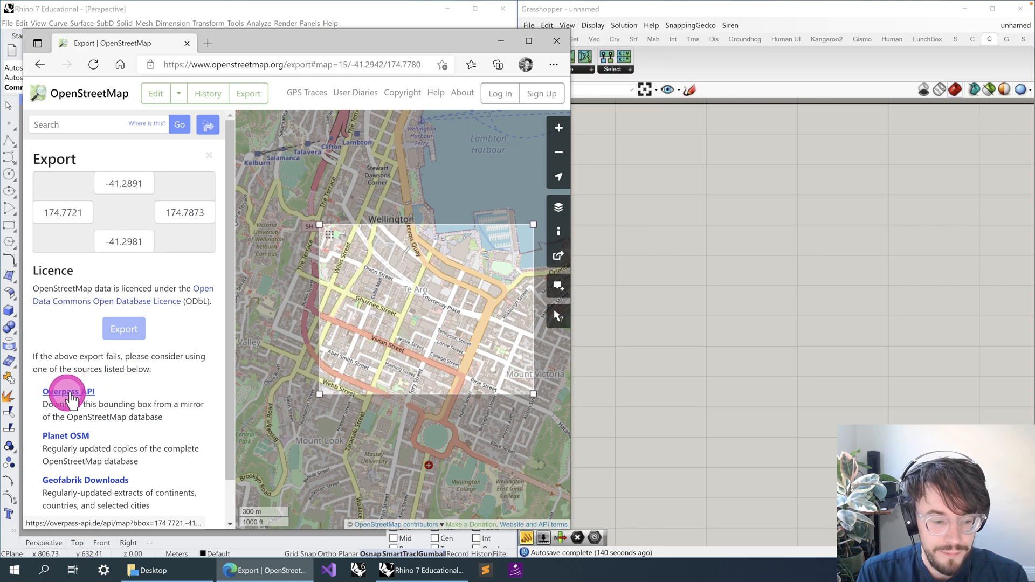
pyautogui.click(123, 329)
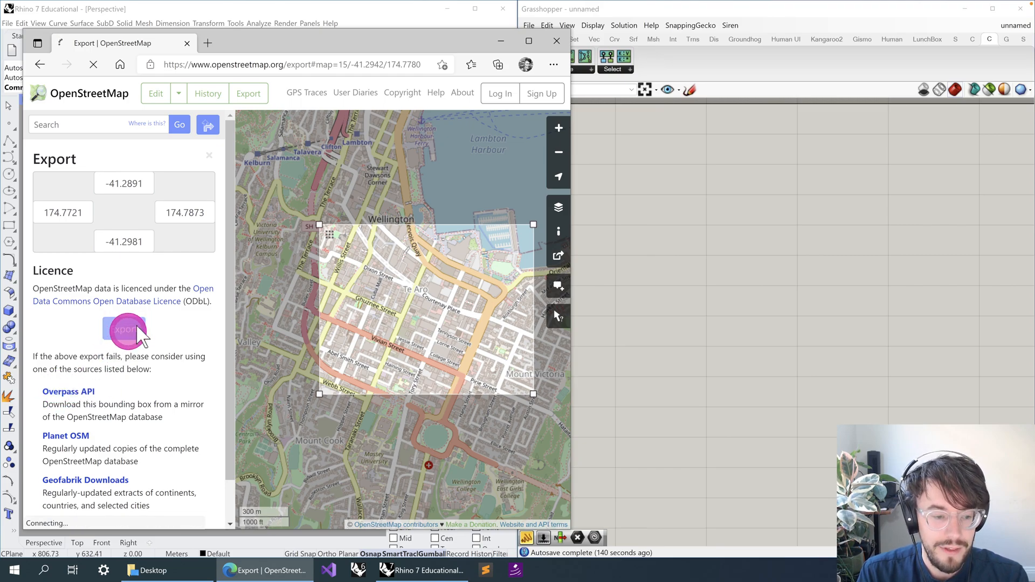
pyautogui.click(123, 328)
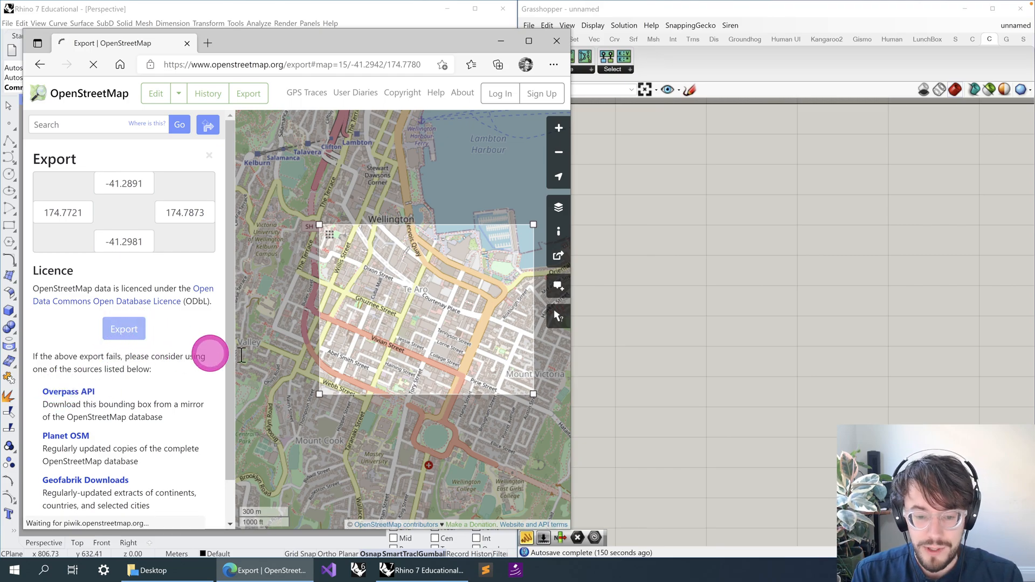
pyautogui.moveTo(531, 222)
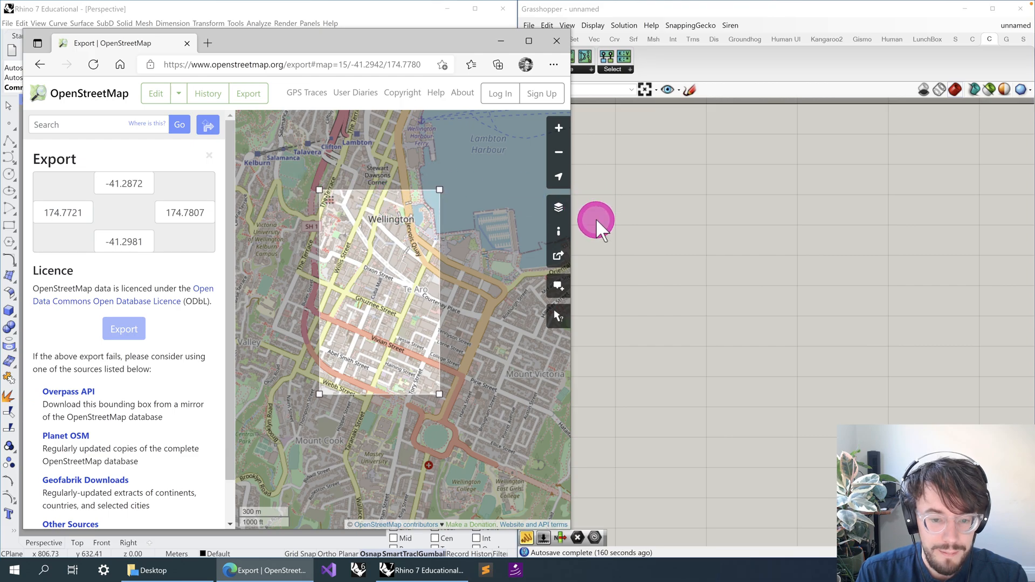
pyautogui.moveTo(324, 244)
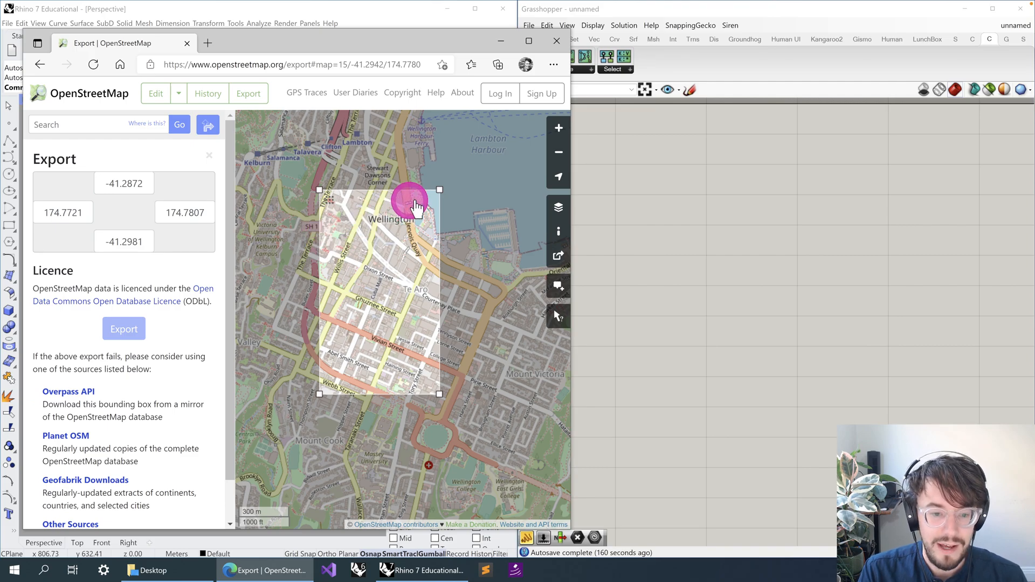
pyautogui.moveTo(507, 364)
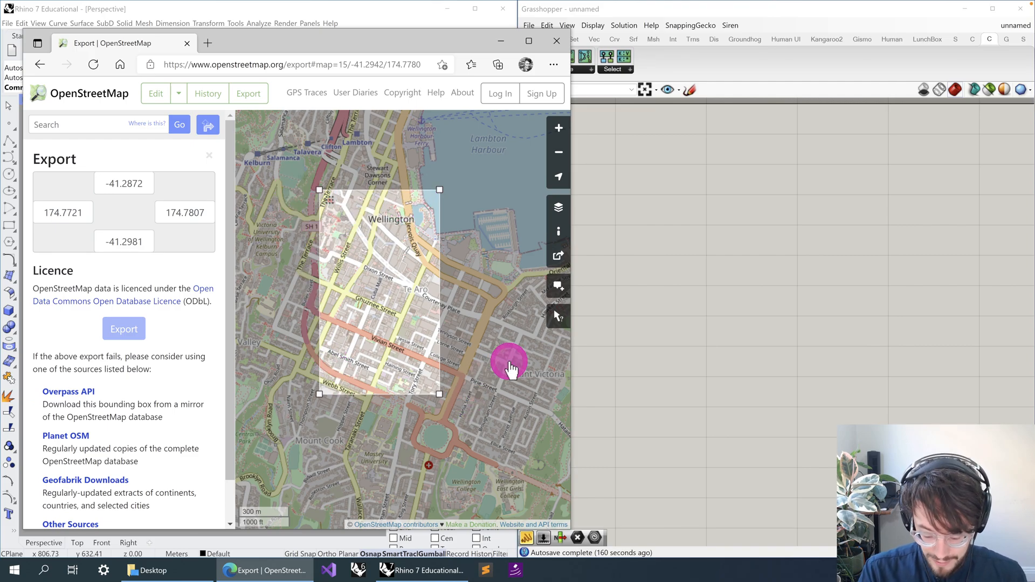
pyautogui.moveTo(317, 276)
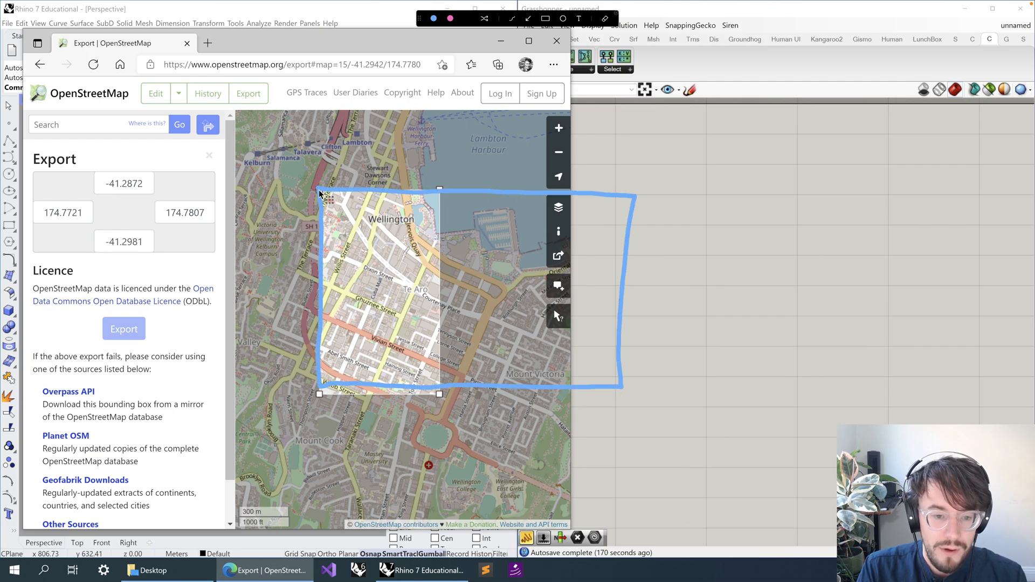
pyautogui.moveTo(495, 234)
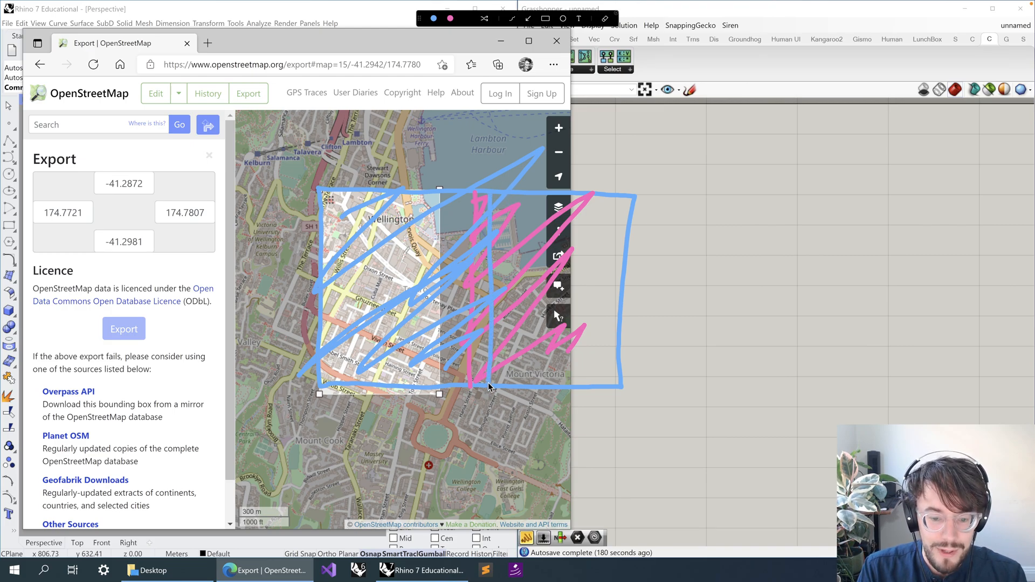
pyautogui.moveTo(439, 136)
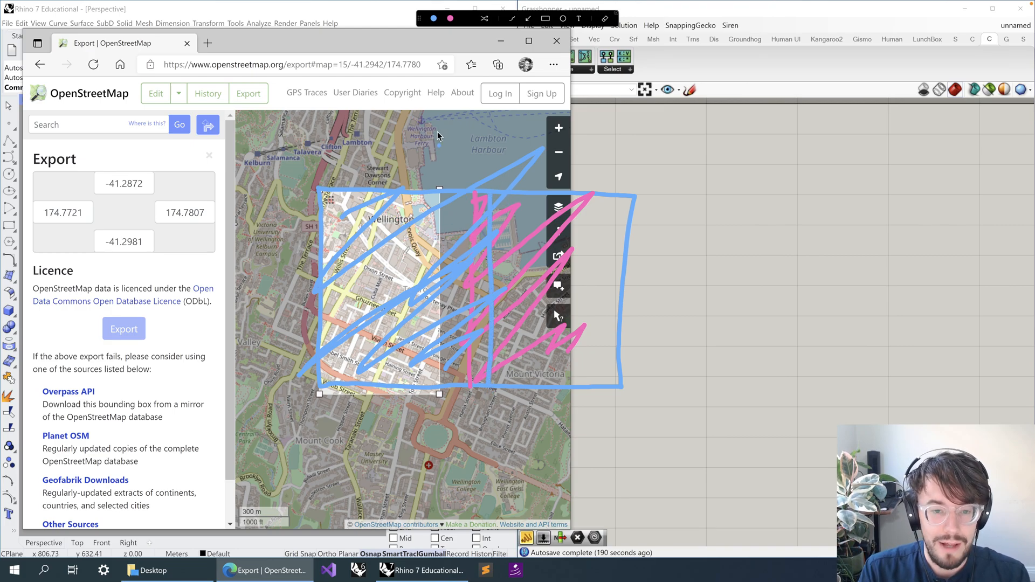
pyautogui.moveTo(337, 224)
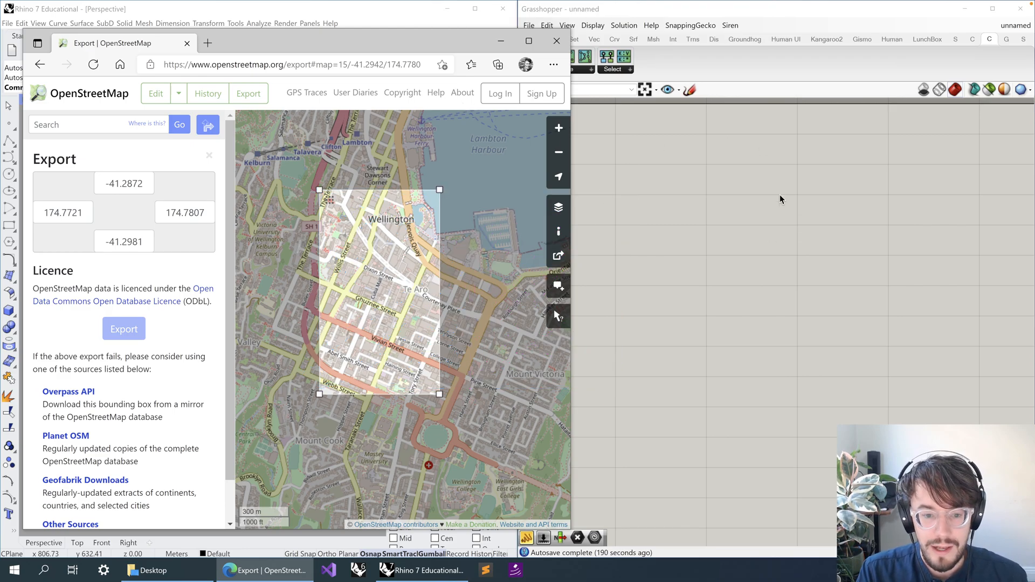
pyautogui.moveTo(178, 170)
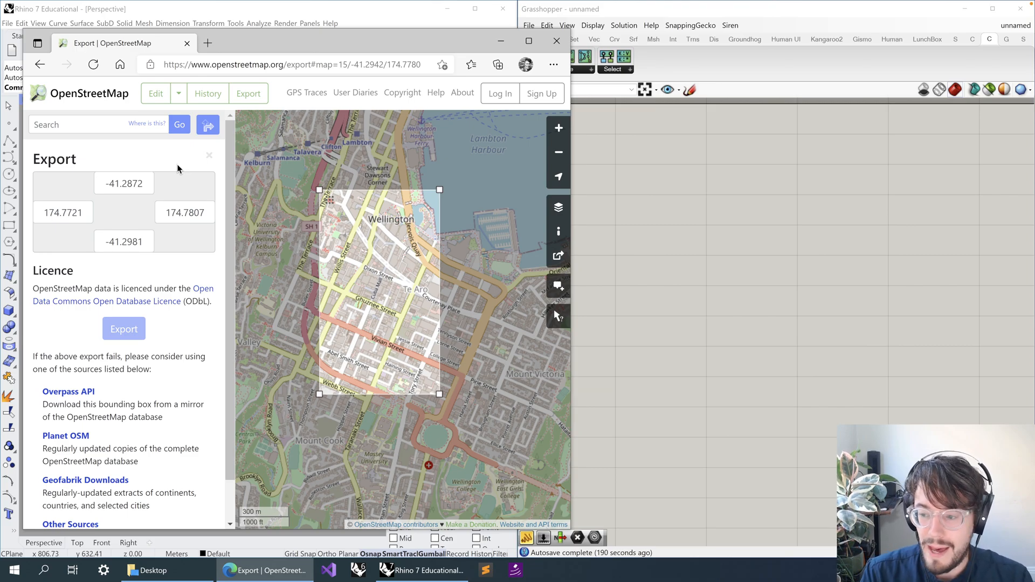
pyautogui.moveTo(510, 64)
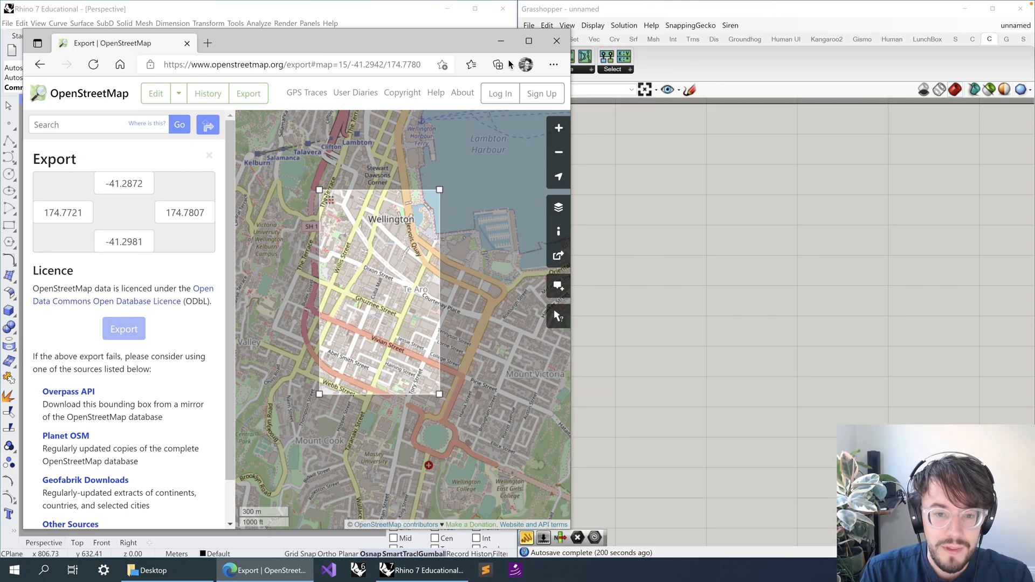
pyautogui.moveTo(682, 249)
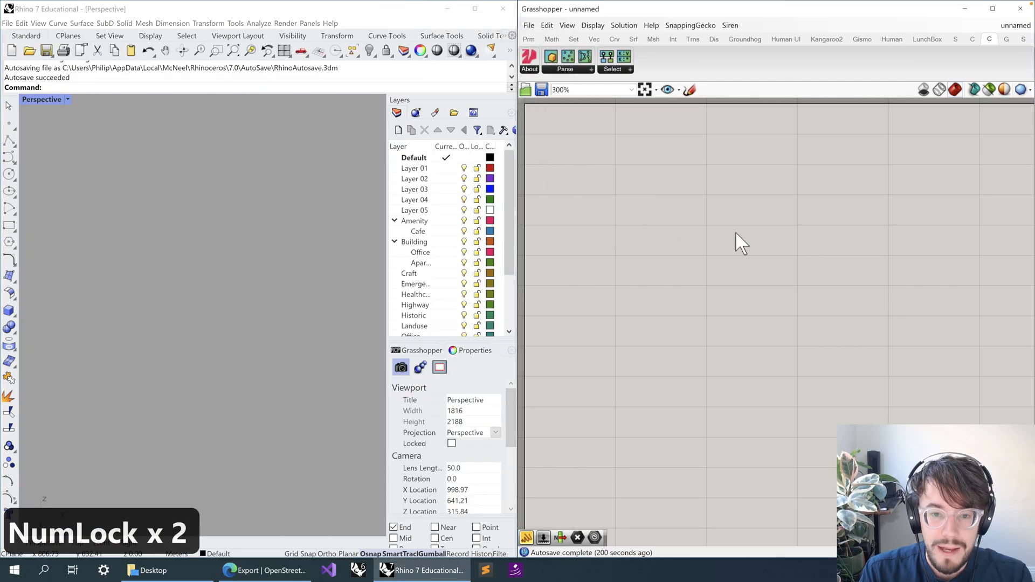
pyautogui.moveTo(628, 196)
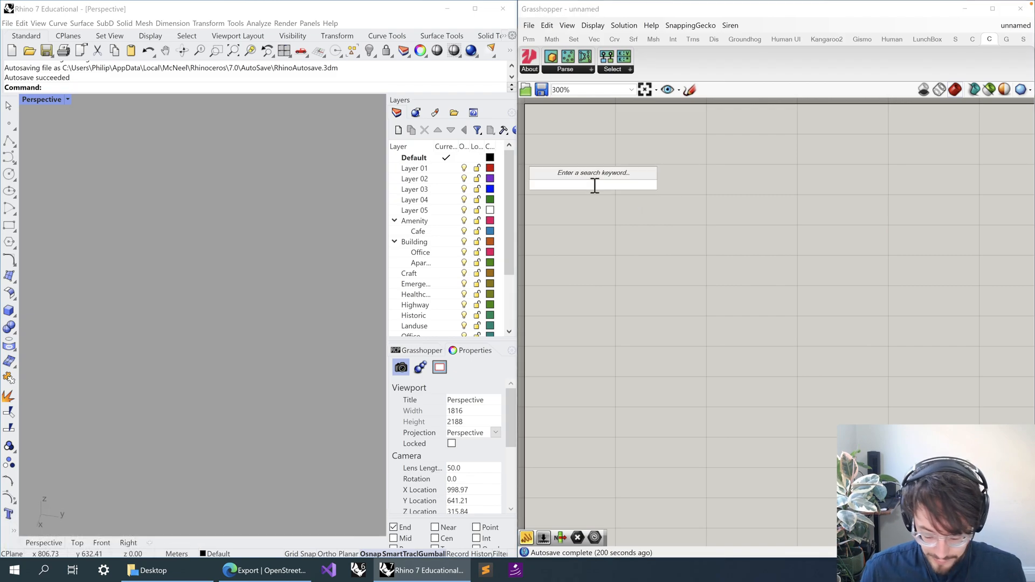
# Step: Add a File Path parameter to the canvas and choose Select one existing file
pyautogui.write('file path')
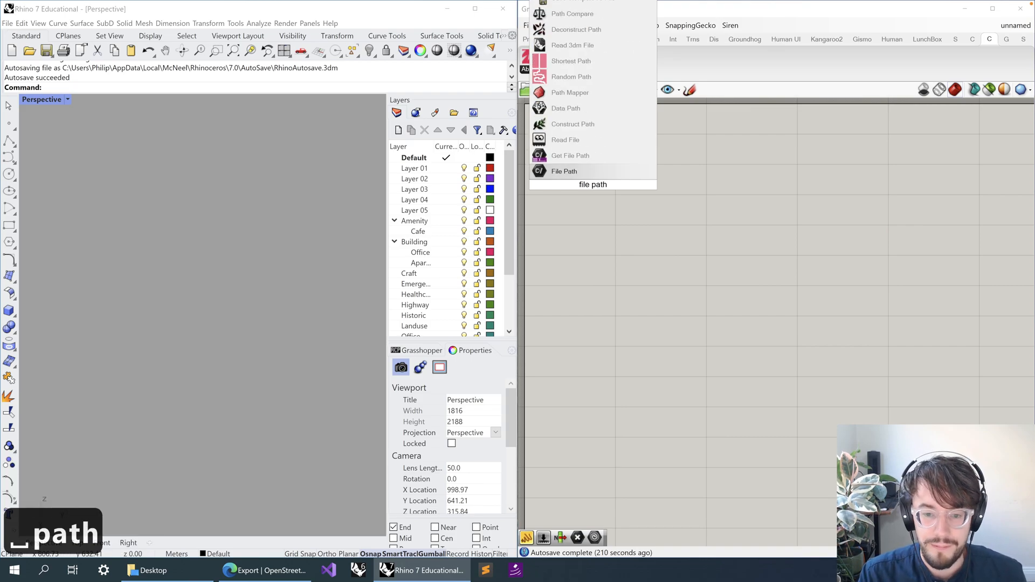
pyautogui.click(564, 172)
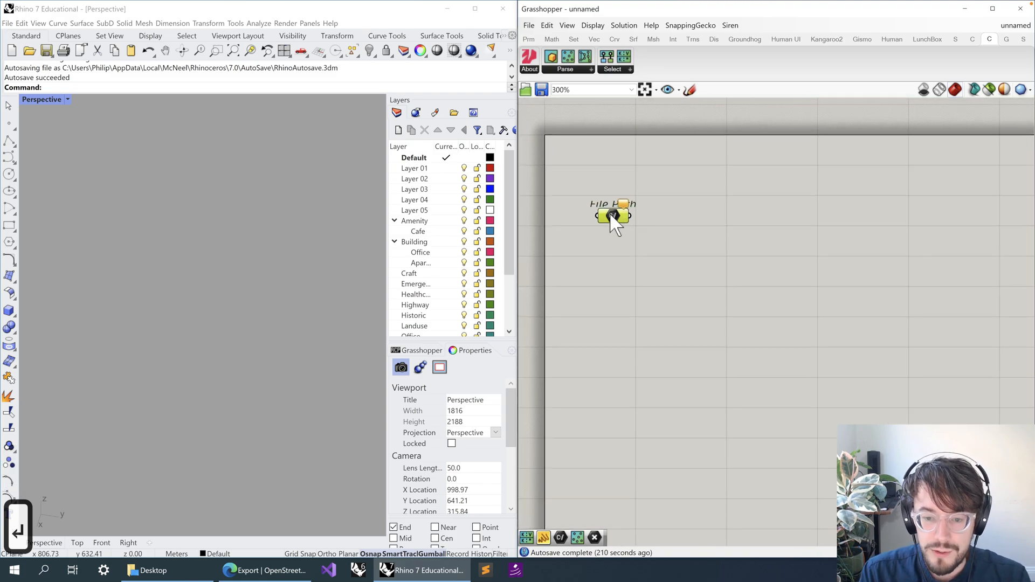
pyautogui.moveTo(613, 217)
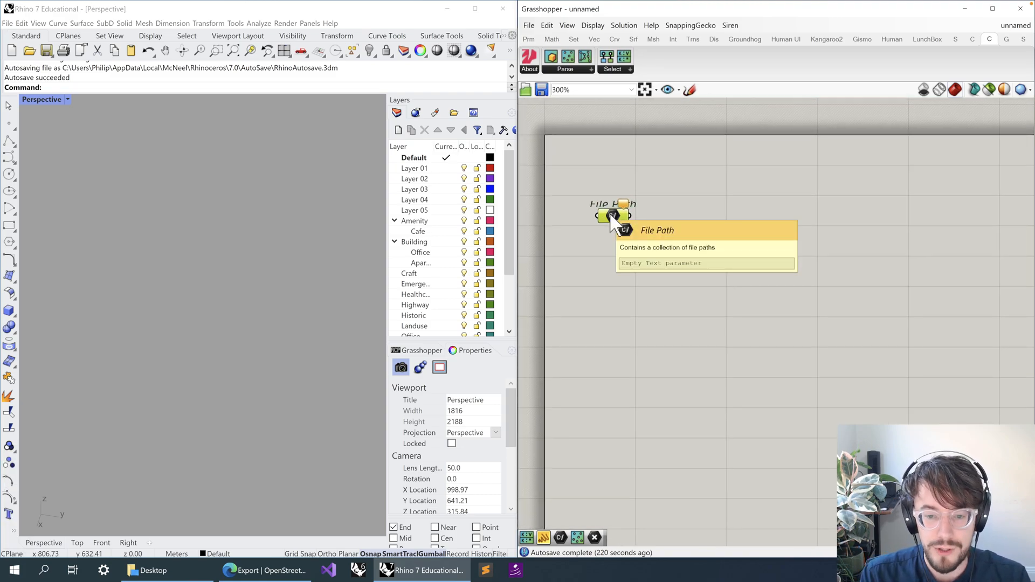
pyautogui.rightClick(610, 216)
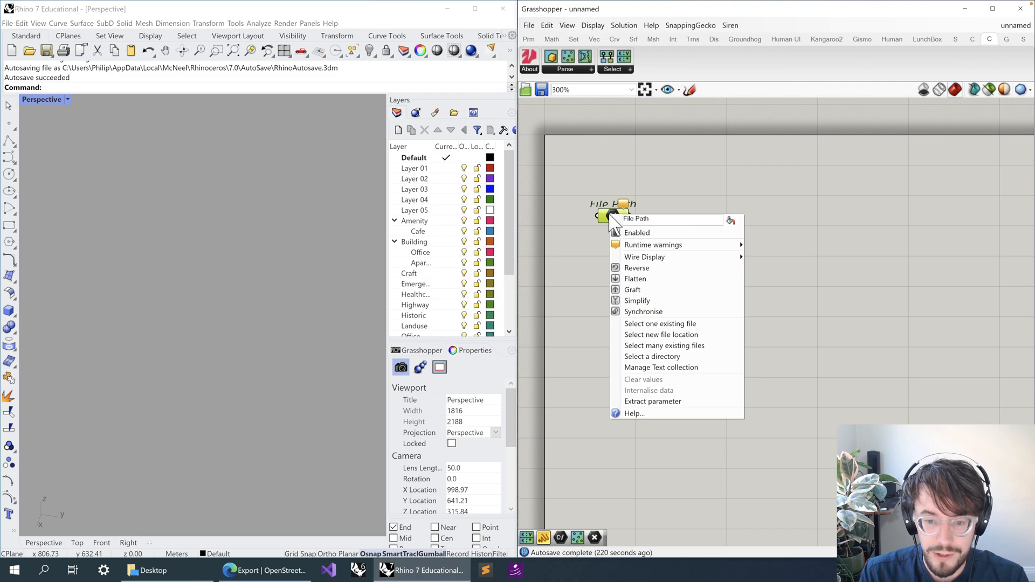
pyautogui.moveTo(637, 333)
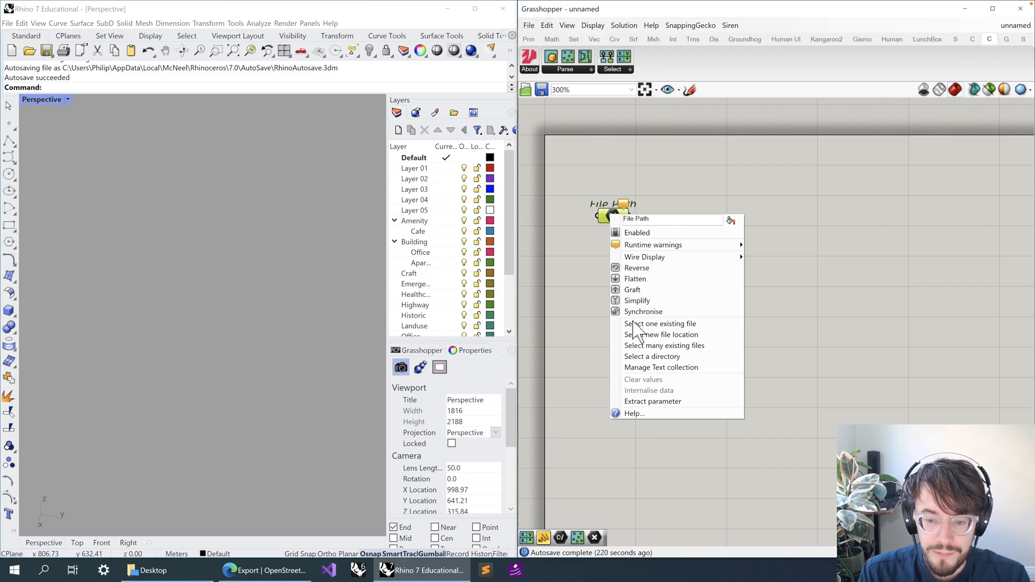
pyautogui.click(621, 321)
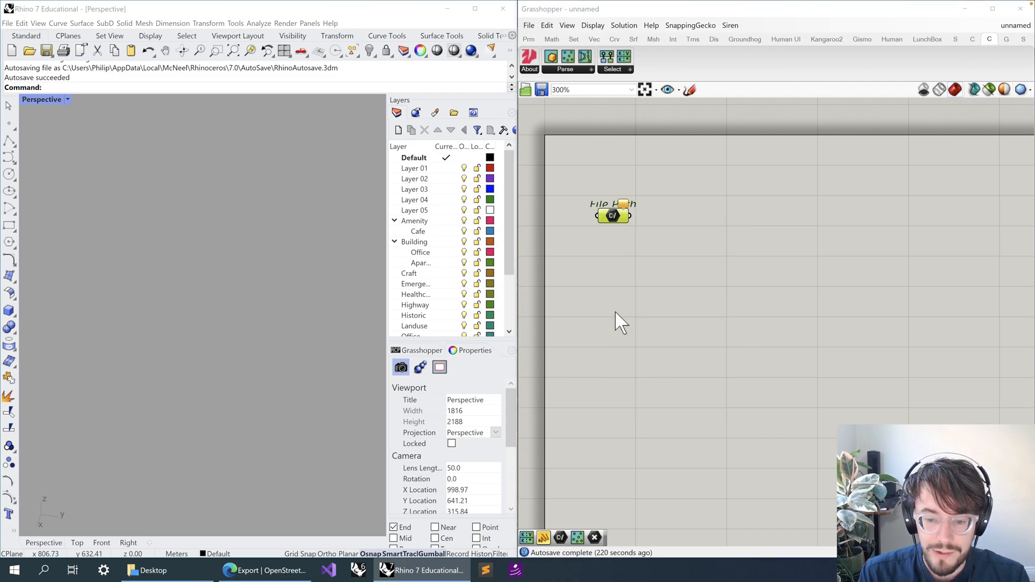
# Step: Load map (1).osm from the Desktop into the File Path parameter
pyautogui.click(612, 215)
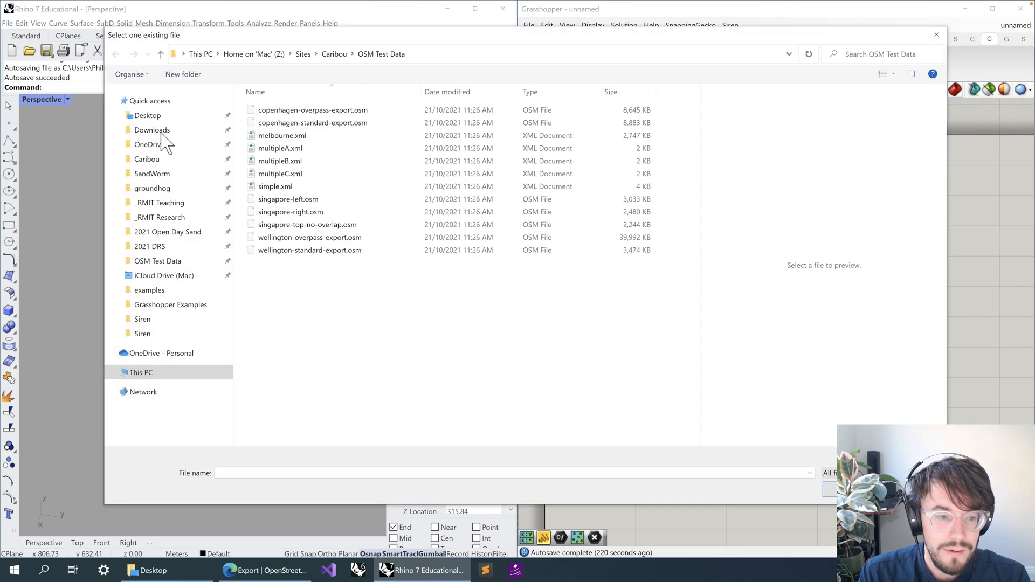
pyautogui.click(147, 115)
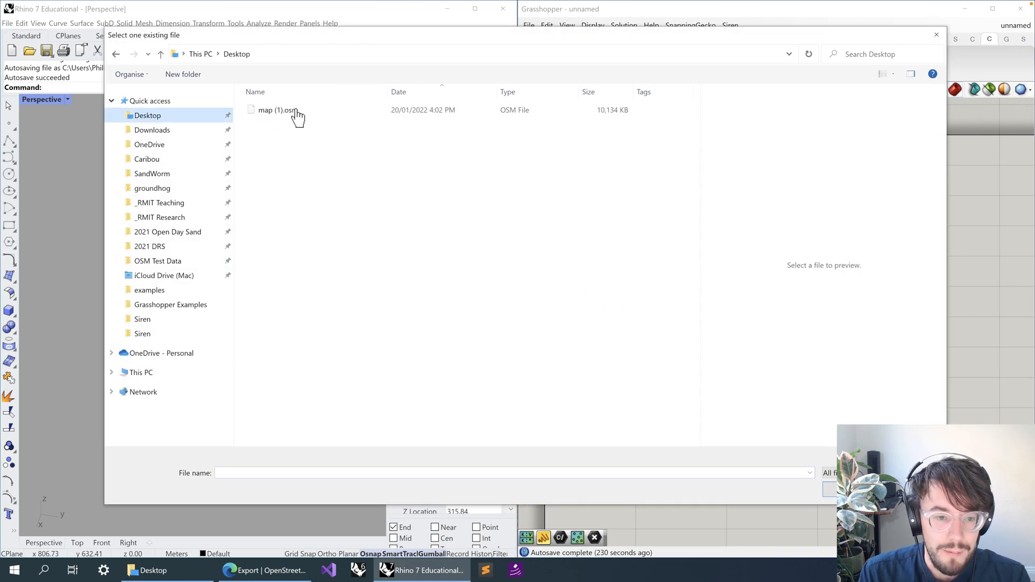
pyautogui.doubleClick(274, 110)
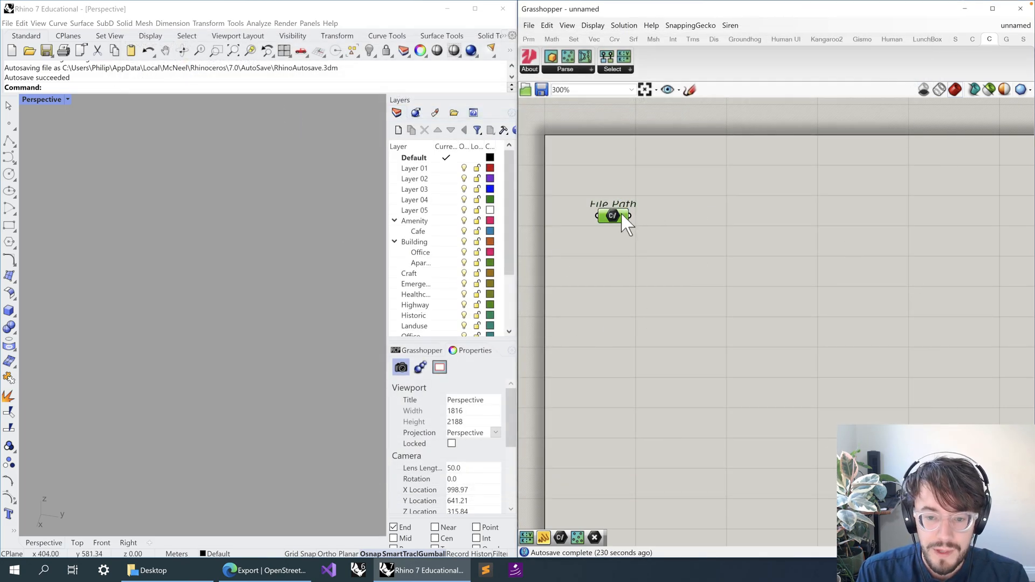
pyautogui.rightClick(612, 216)
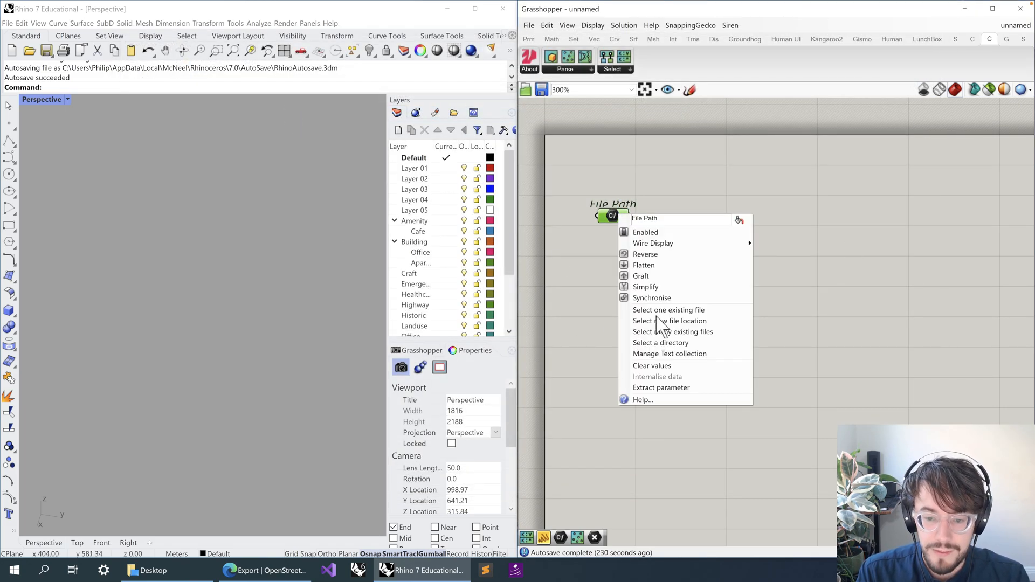
pyautogui.moveTo(607, 320)
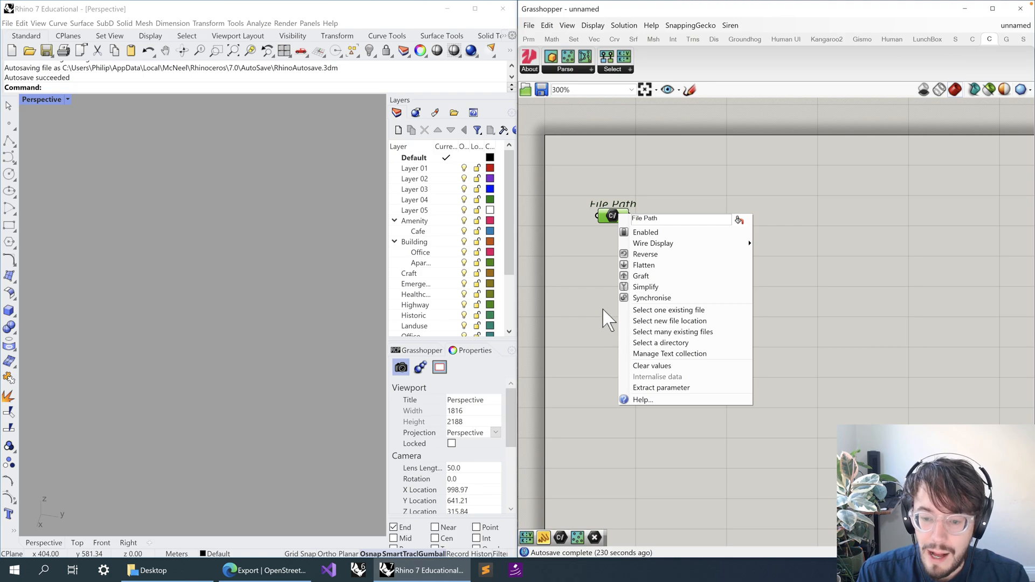
pyautogui.moveTo(684, 346)
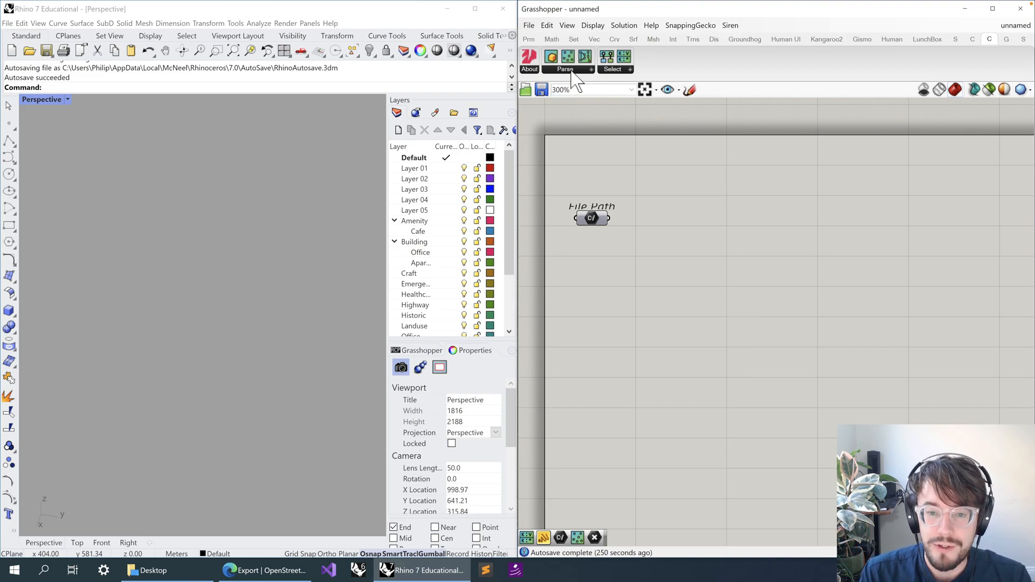
# Step: Add Caribou's Extract Nodes, Extract Ways and Extract Buildings components from the Parse dropdown
pyautogui.click(564, 57)
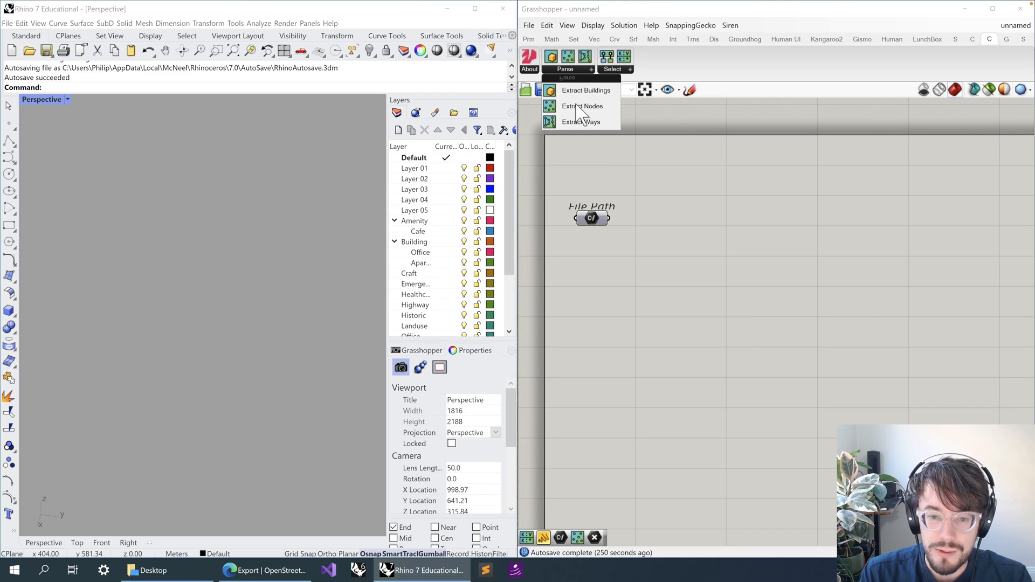
pyautogui.moveTo(598, 61)
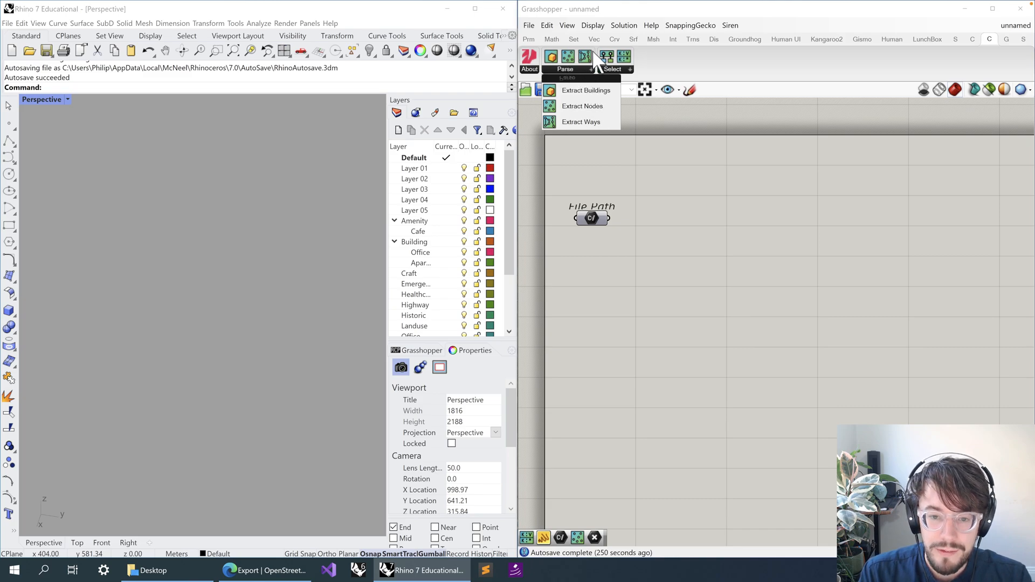
pyautogui.moveTo(585, 76)
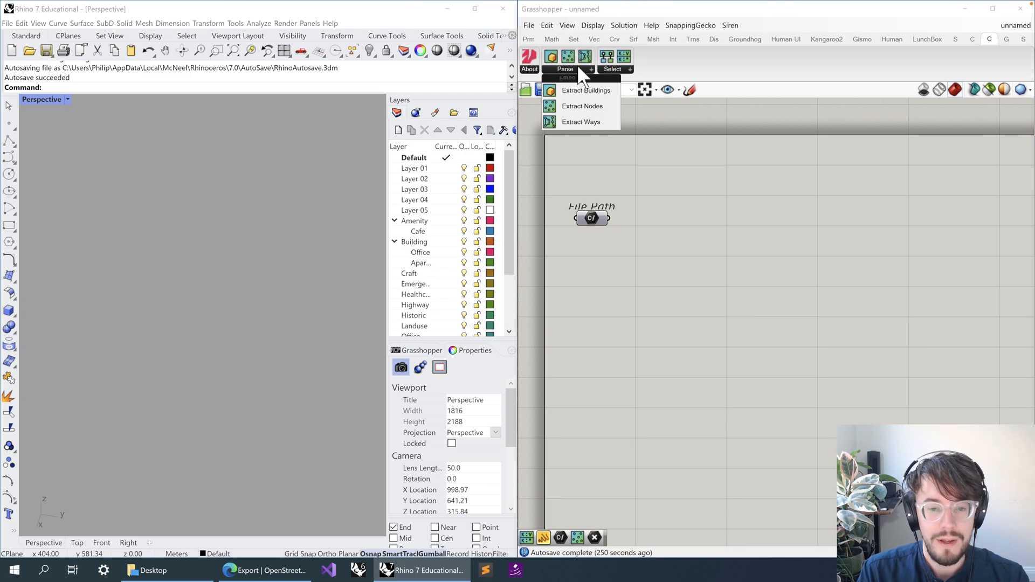
pyautogui.moveTo(576, 96)
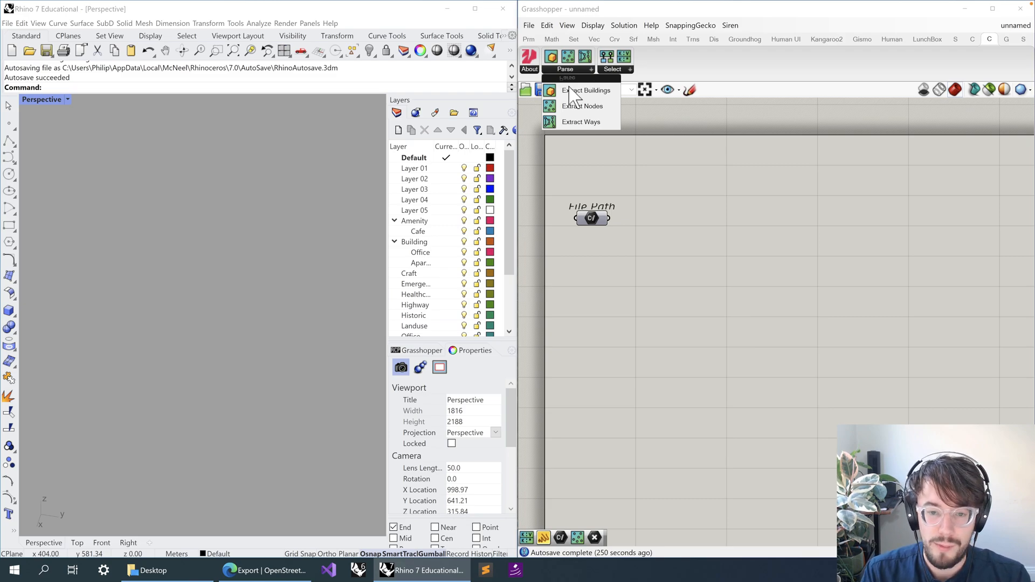
pyautogui.moveTo(597, 234)
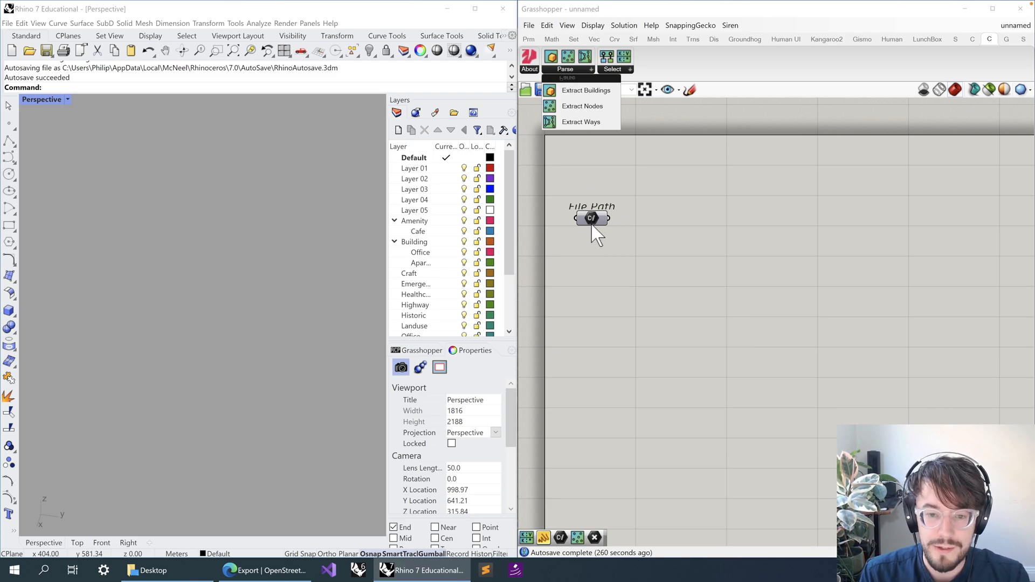
pyautogui.moveTo(581, 131)
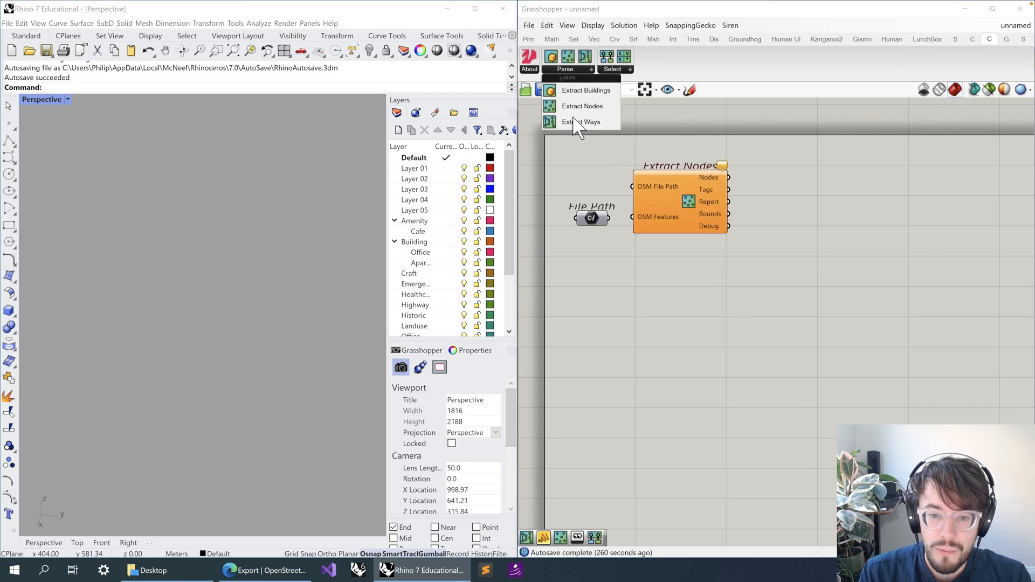
pyautogui.click(581, 121)
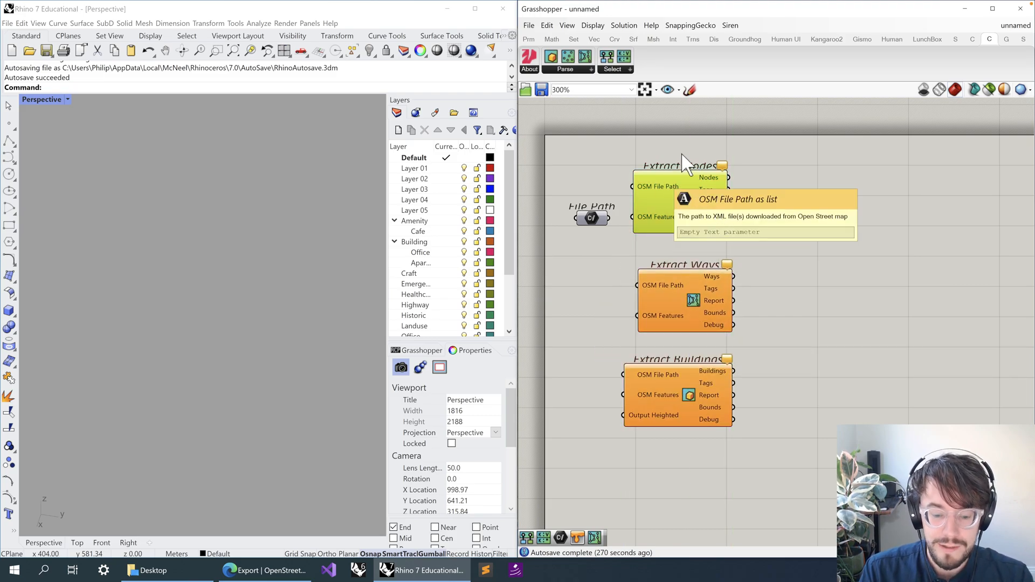
pyautogui.moveTo(650, 115)
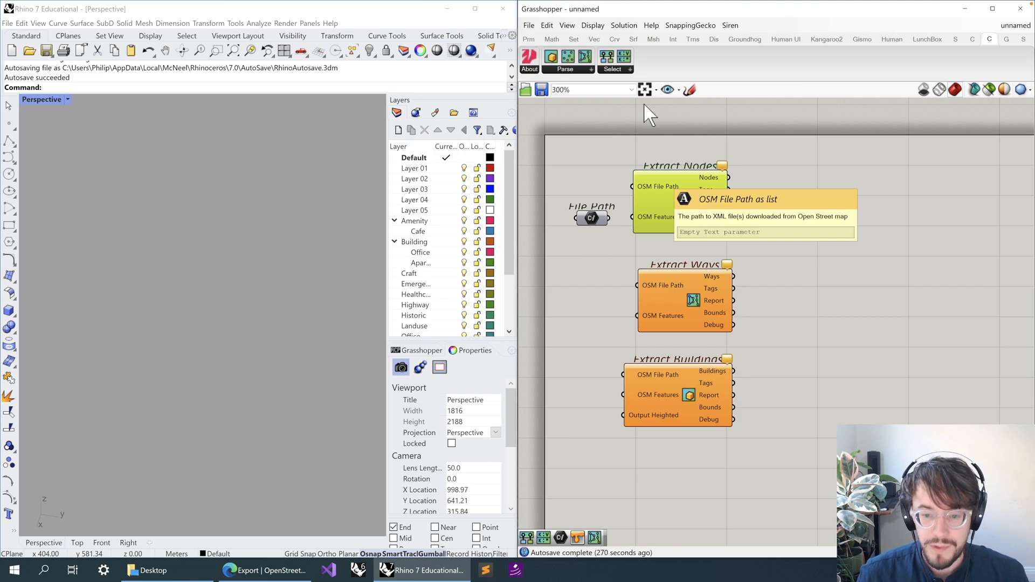
pyautogui.moveTo(902, 334)
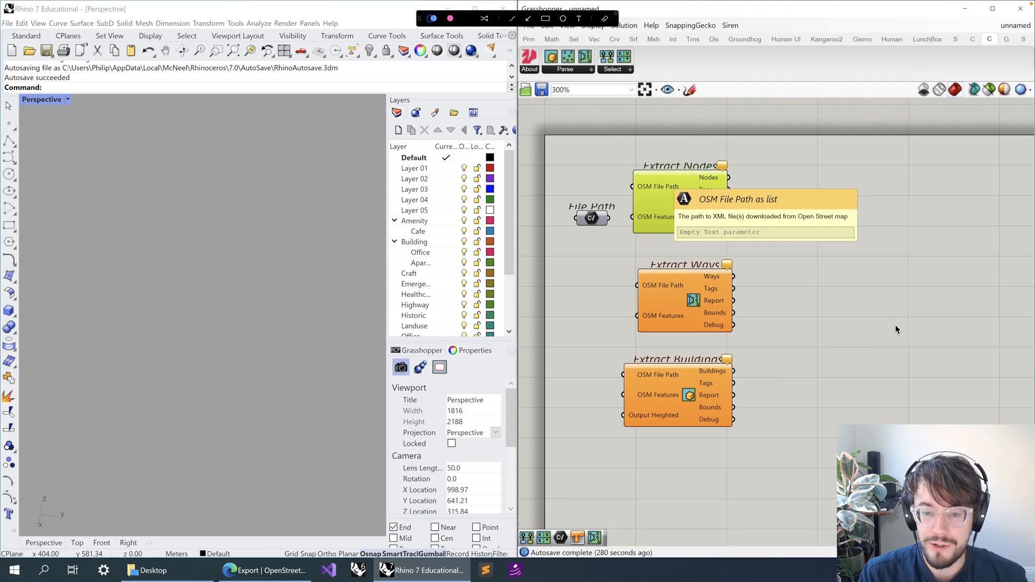
pyautogui.moveTo(921, 196)
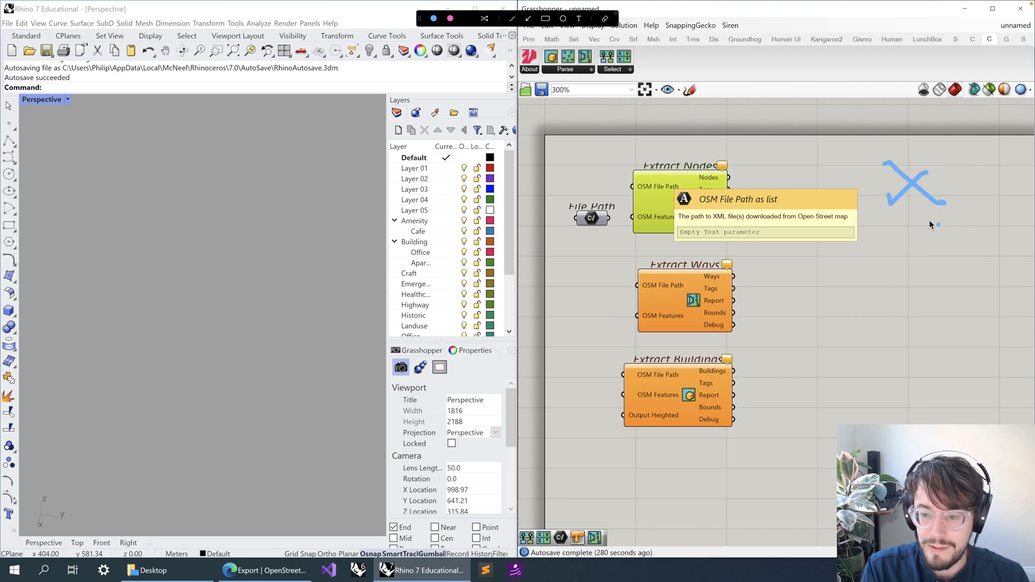
pyautogui.moveTo(313, 245)
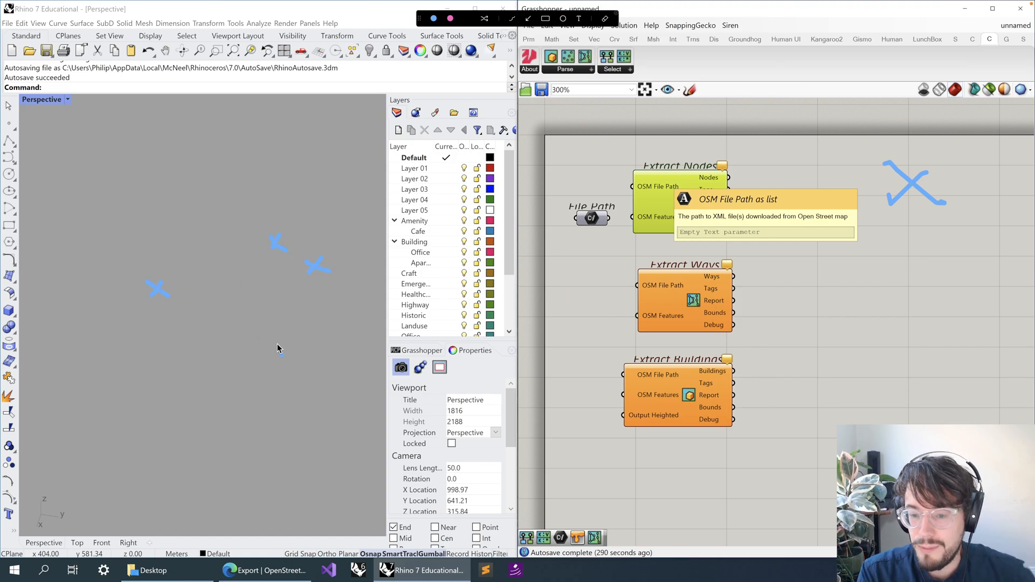
pyautogui.moveTo(277, 323)
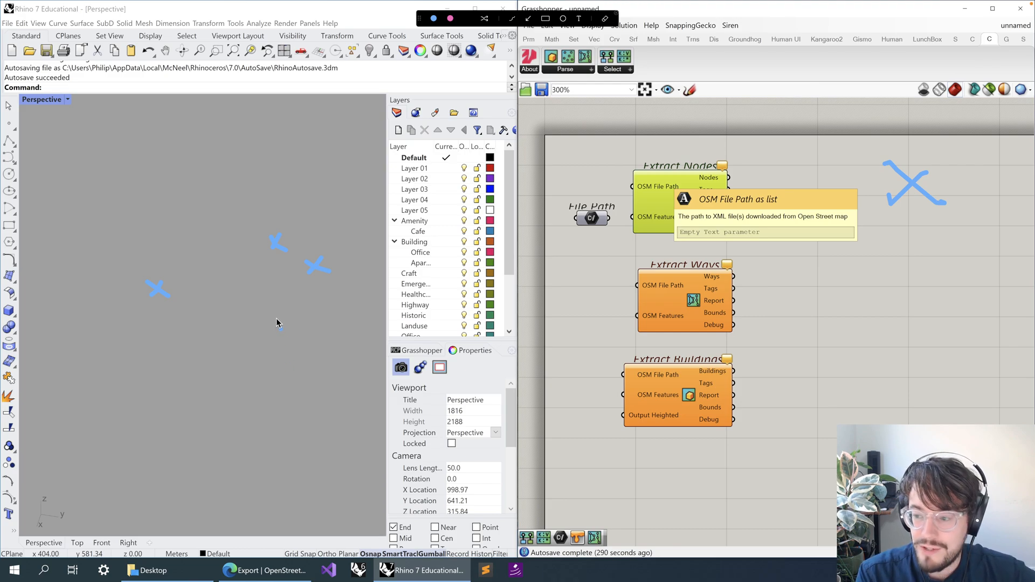
pyautogui.moveTo(256, 309)
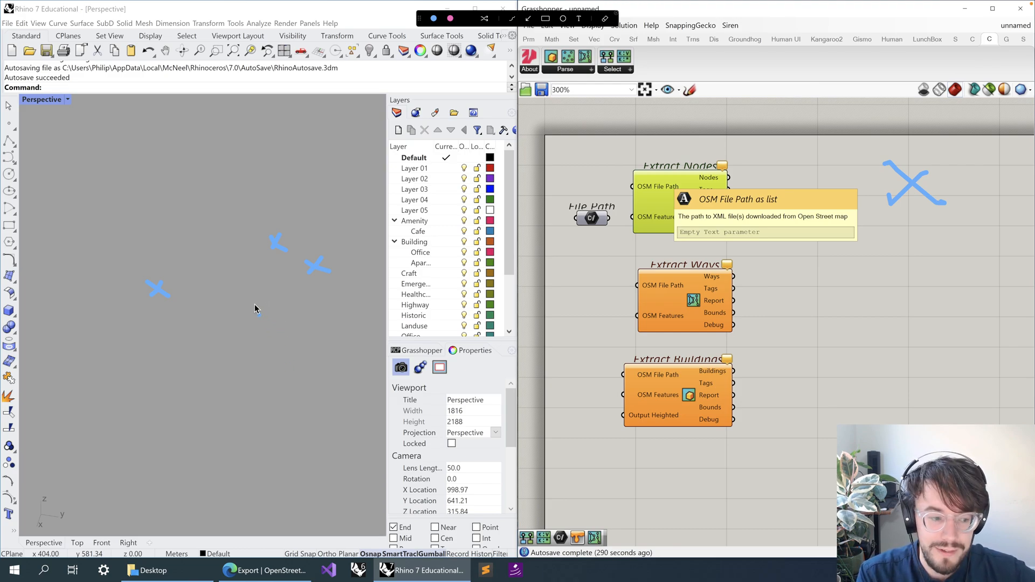
pyautogui.moveTo(278, 346)
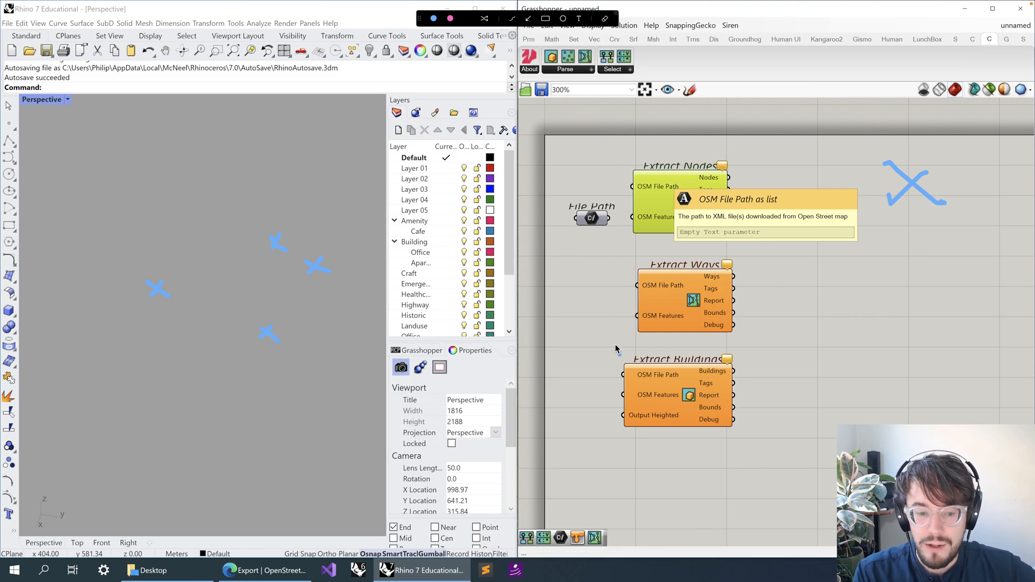
pyautogui.moveTo(697, 256)
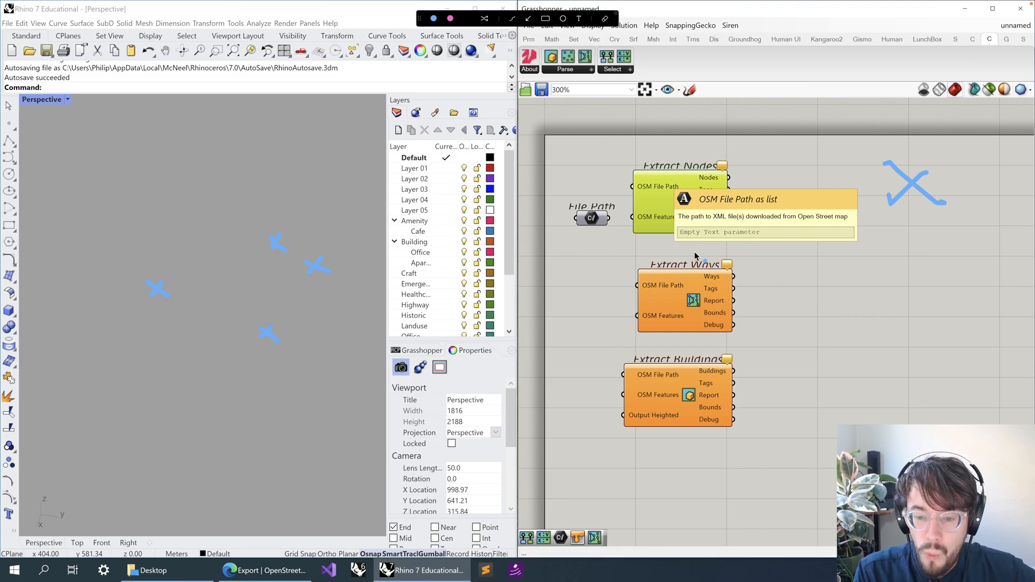
pyautogui.moveTo(723, 339)
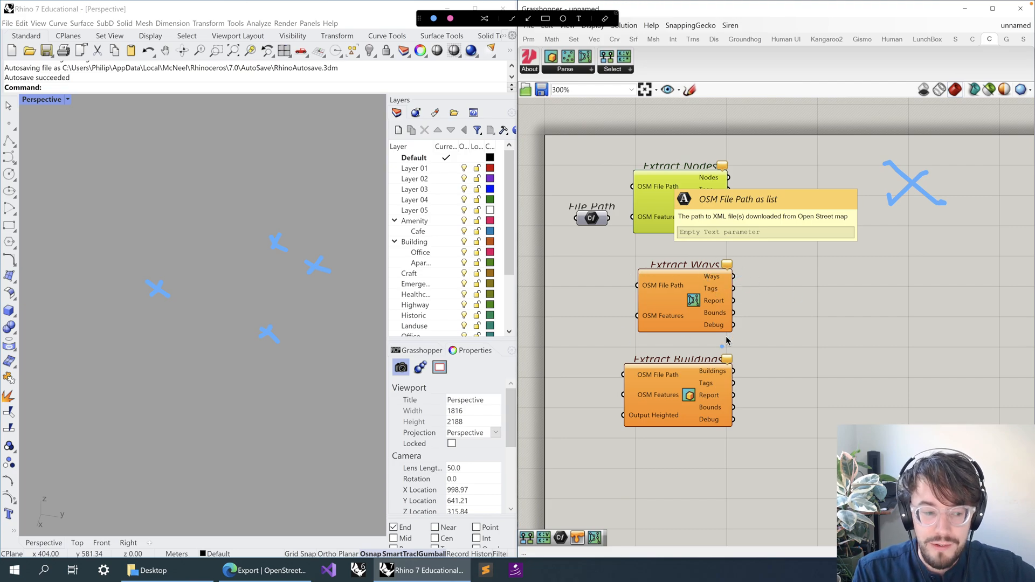
pyautogui.moveTo(718, 338)
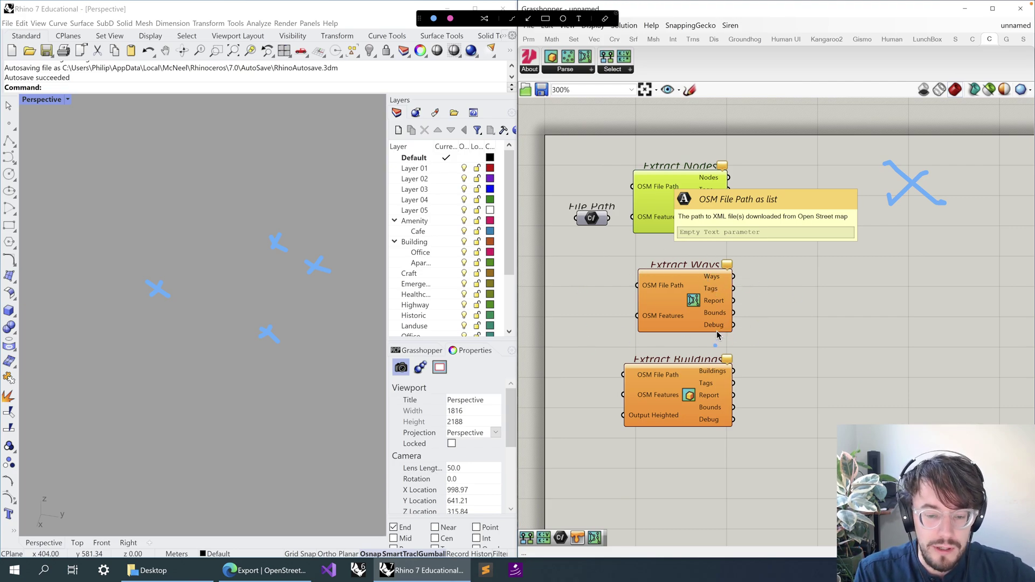
pyautogui.moveTo(263, 169)
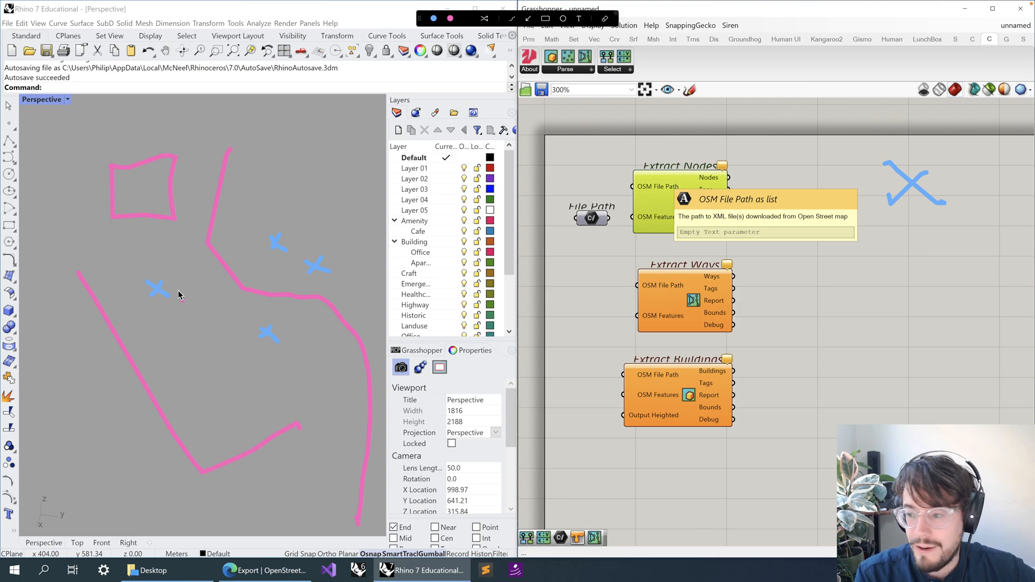
pyautogui.moveTo(58, 426)
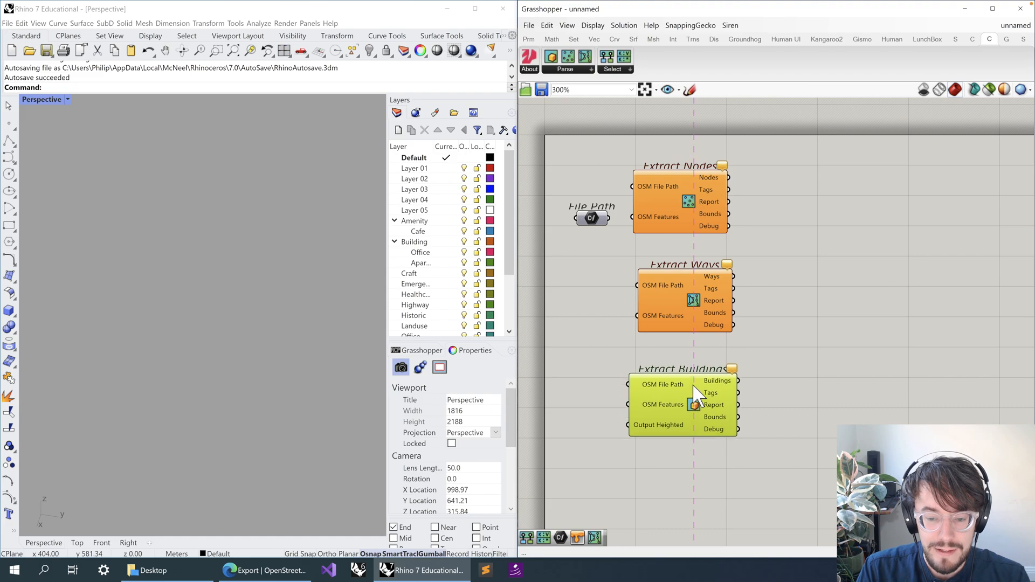
pyautogui.moveTo(673, 404)
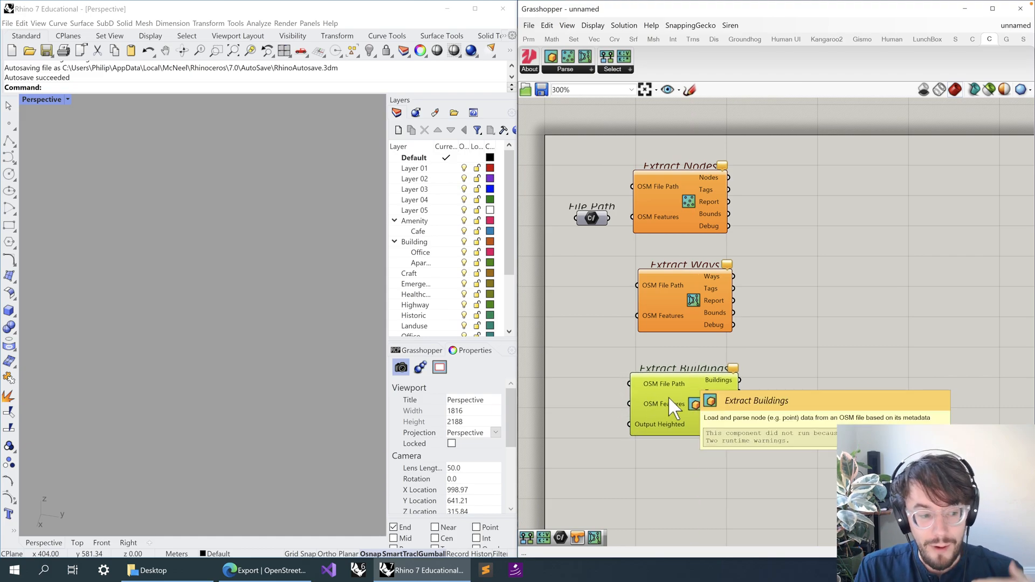
pyautogui.moveTo(666, 420)
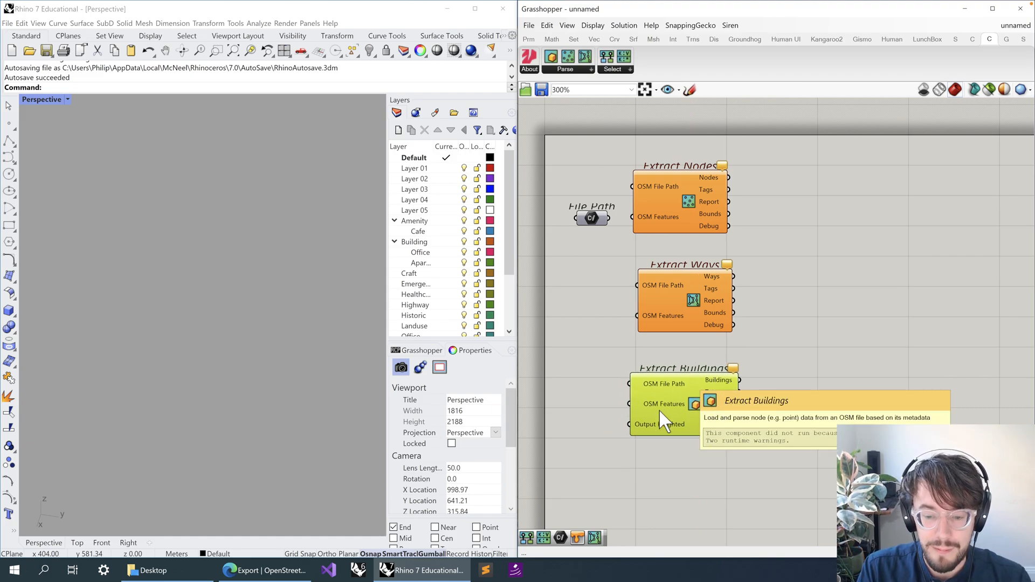
pyautogui.moveTo(631, 224)
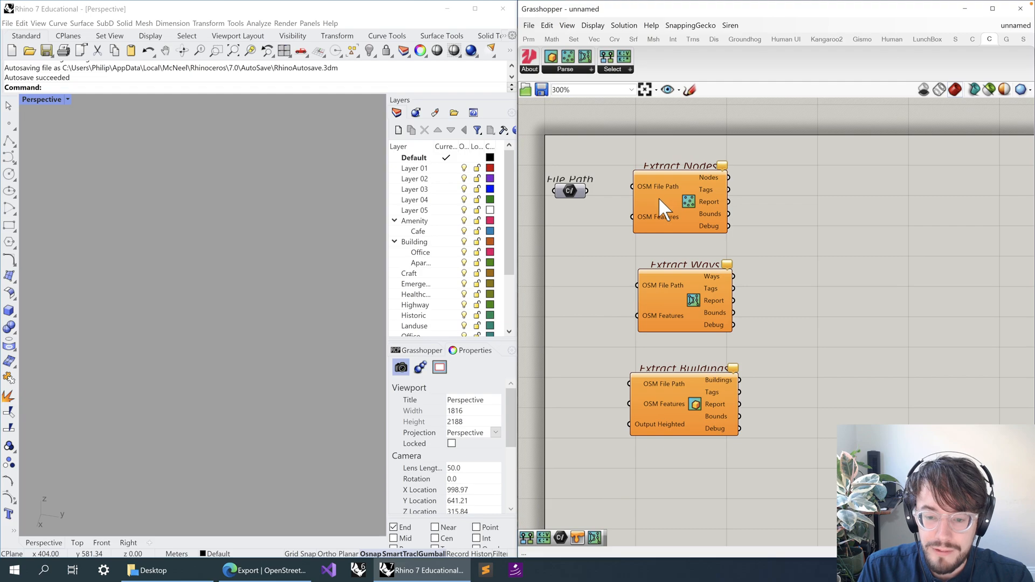
pyautogui.moveTo(654, 217)
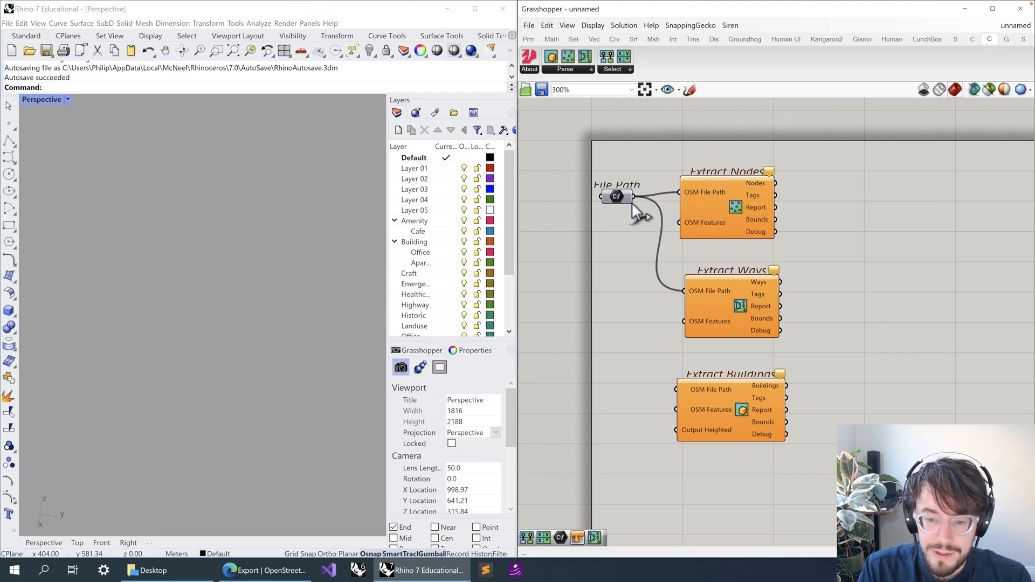
pyautogui.moveTo(644, 210)
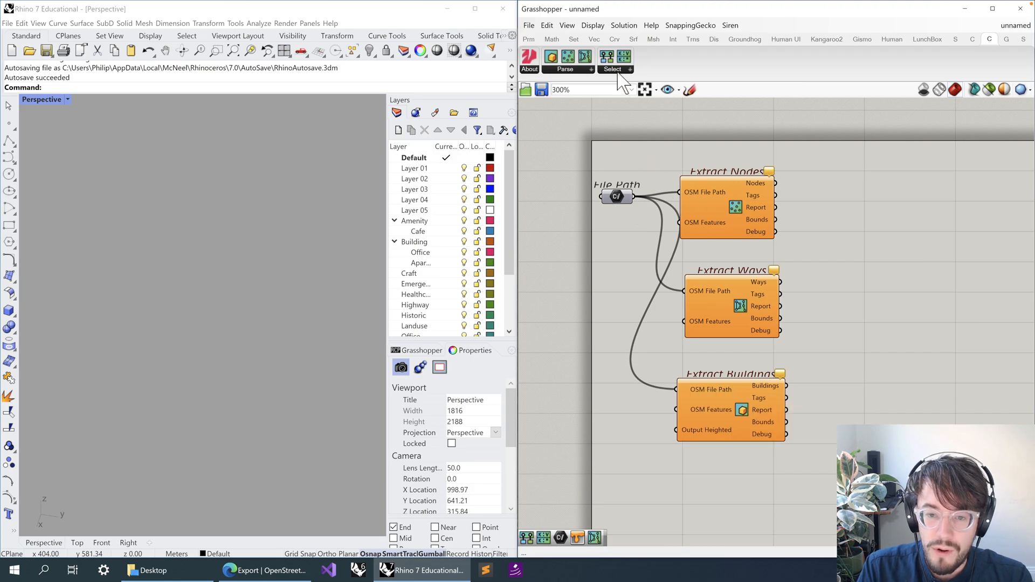
# Step: Place a Specify Features component from Caribou's Select dropdown and bring up its feature picker
pyautogui.click(613, 69)
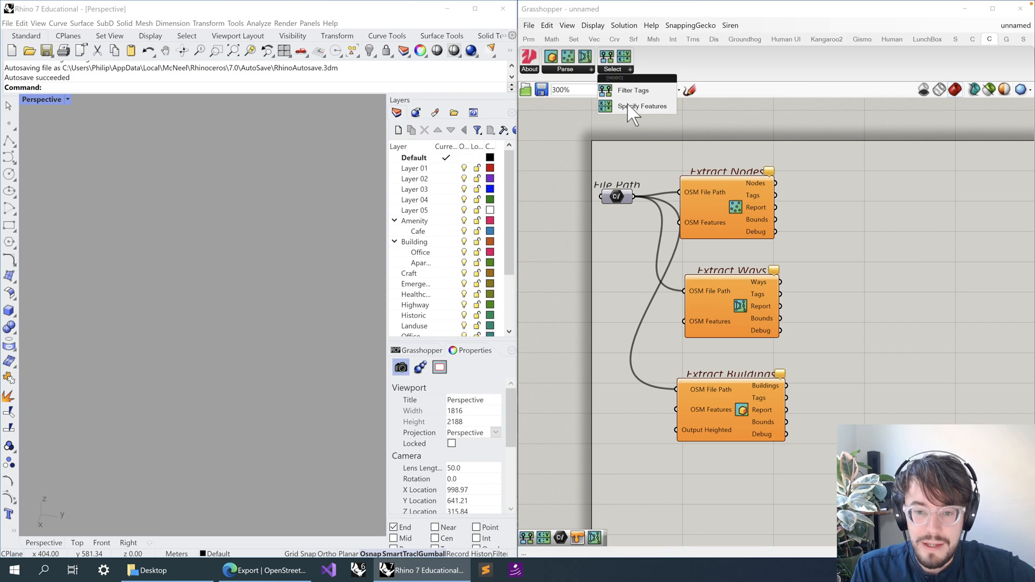
pyautogui.click(640, 106)
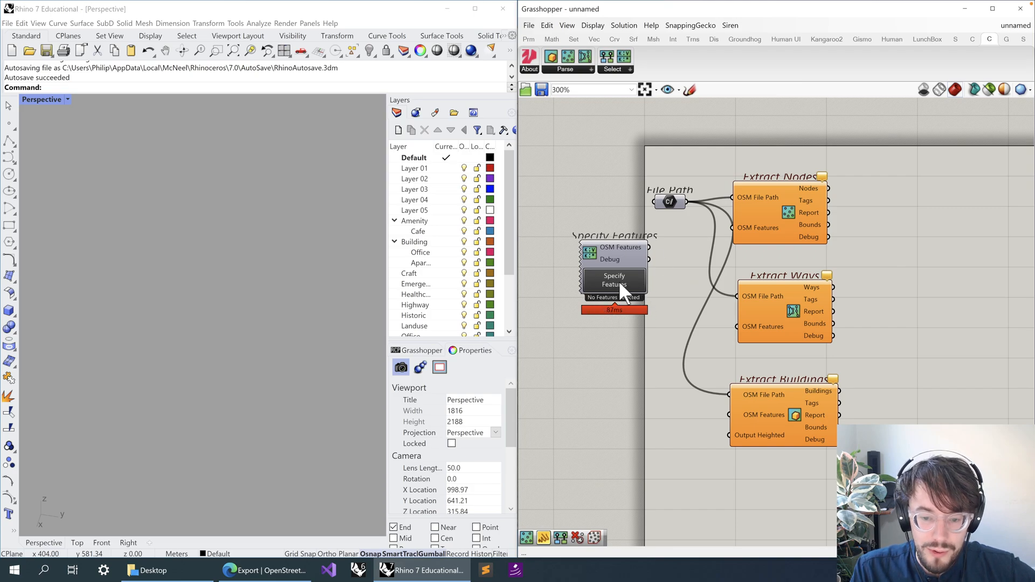
pyautogui.click(613, 280)
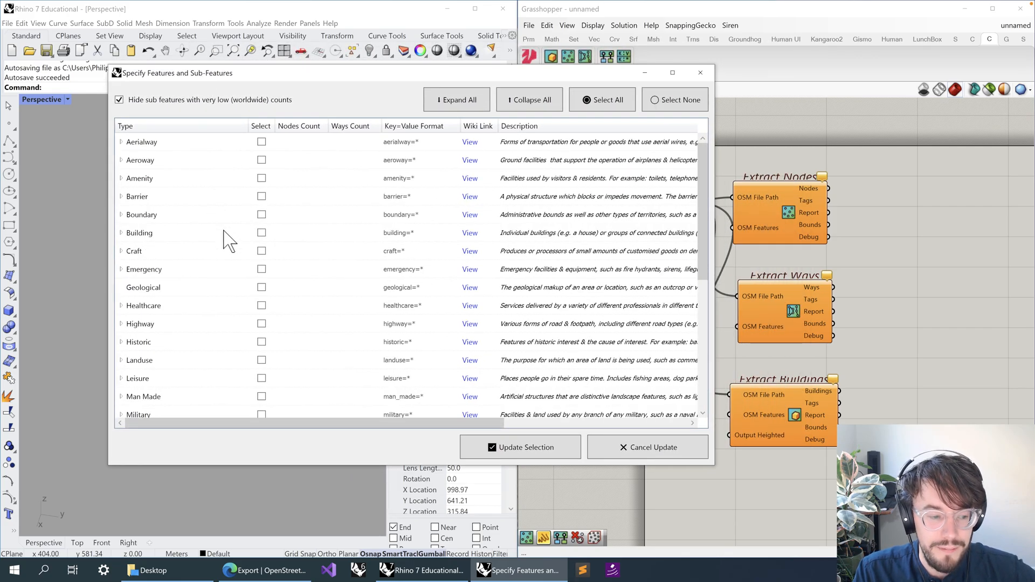
pyautogui.moveTo(185, 242)
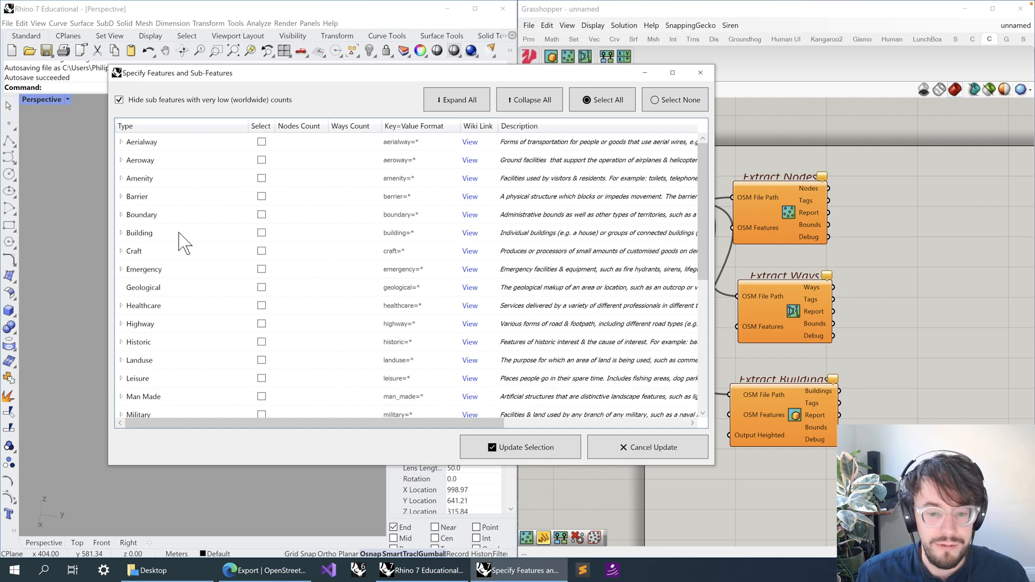
pyautogui.moveTo(187, 277)
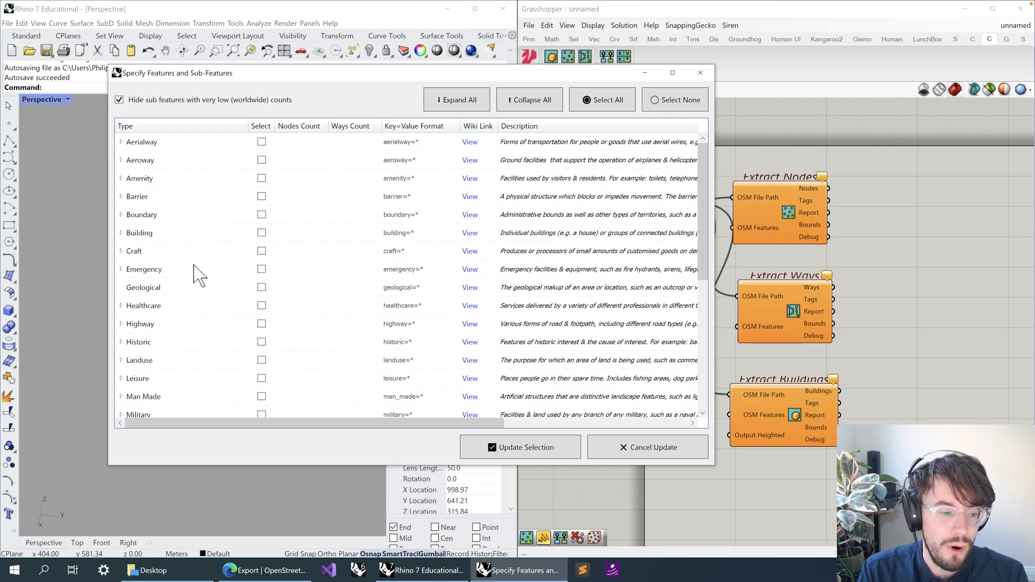
pyautogui.moveTo(296, 286)
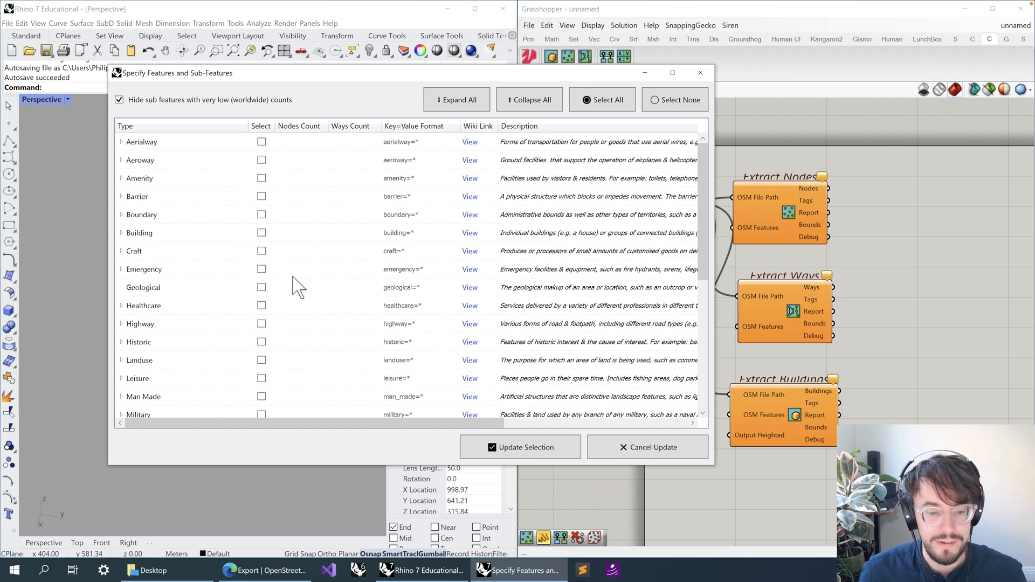
pyautogui.moveTo(309, 301)
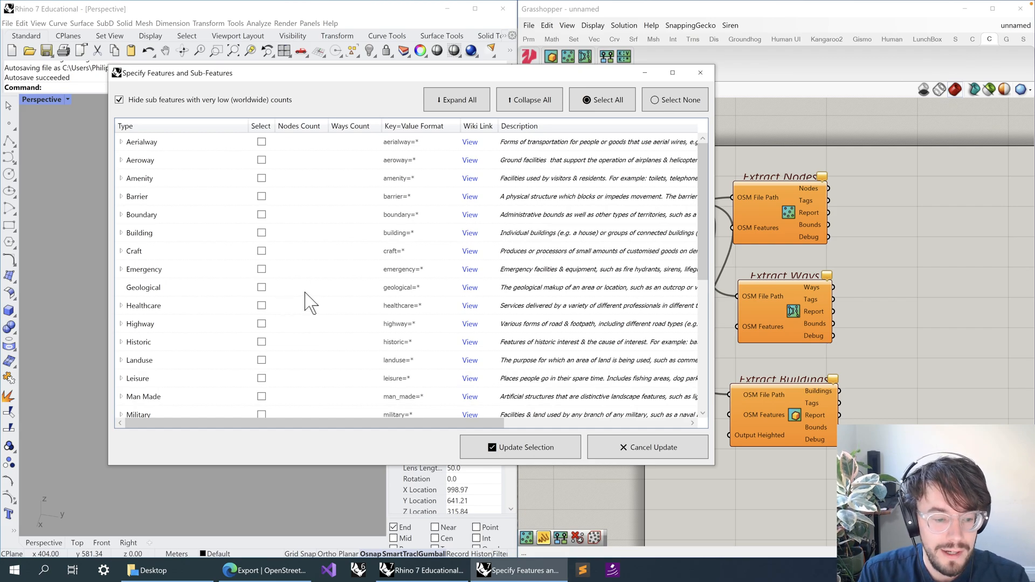
# Step: Browse the Public Transport, Railway, Building and Amenity sub-feature lists in the picker
pyautogui.scroll(-3)
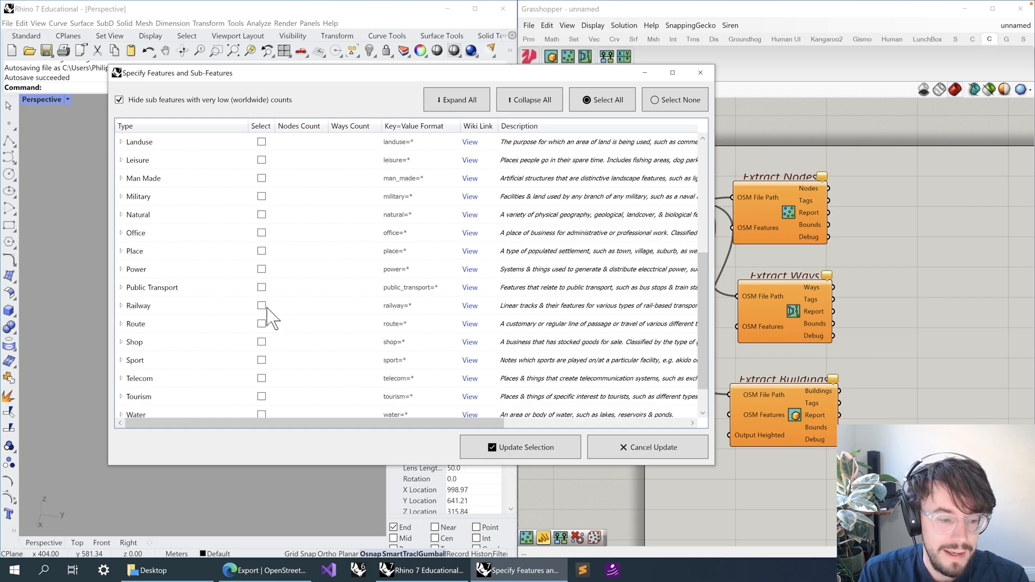
pyautogui.moveTo(247, 292)
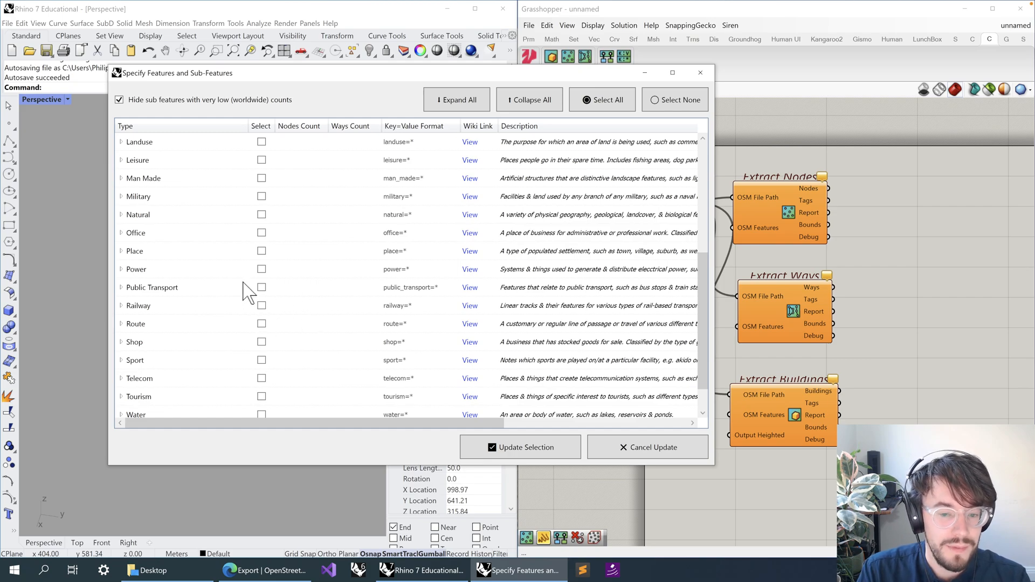
pyautogui.scroll(3)
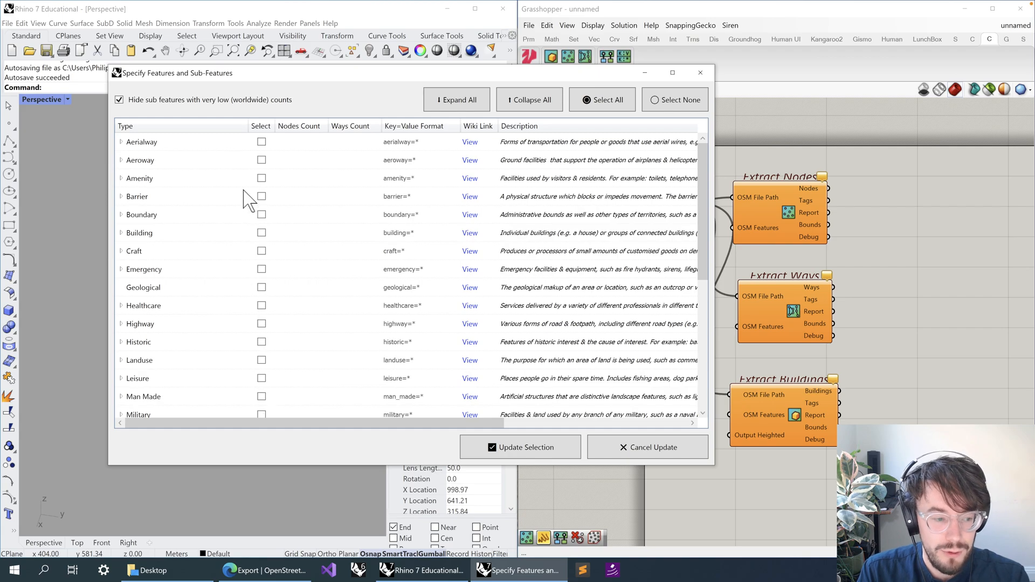
pyautogui.scroll(-3)
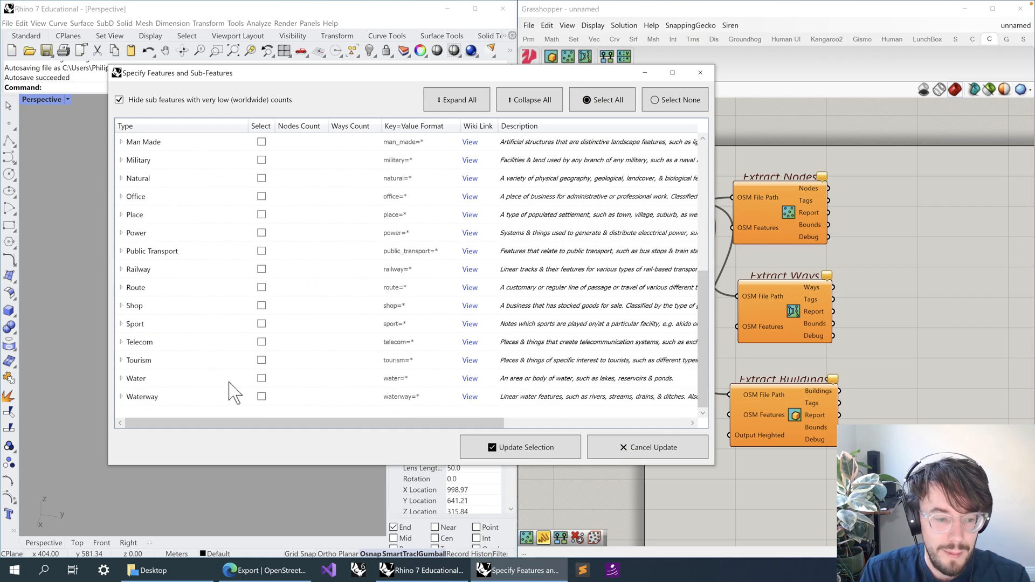
pyautogui.moveTo(126, 259)
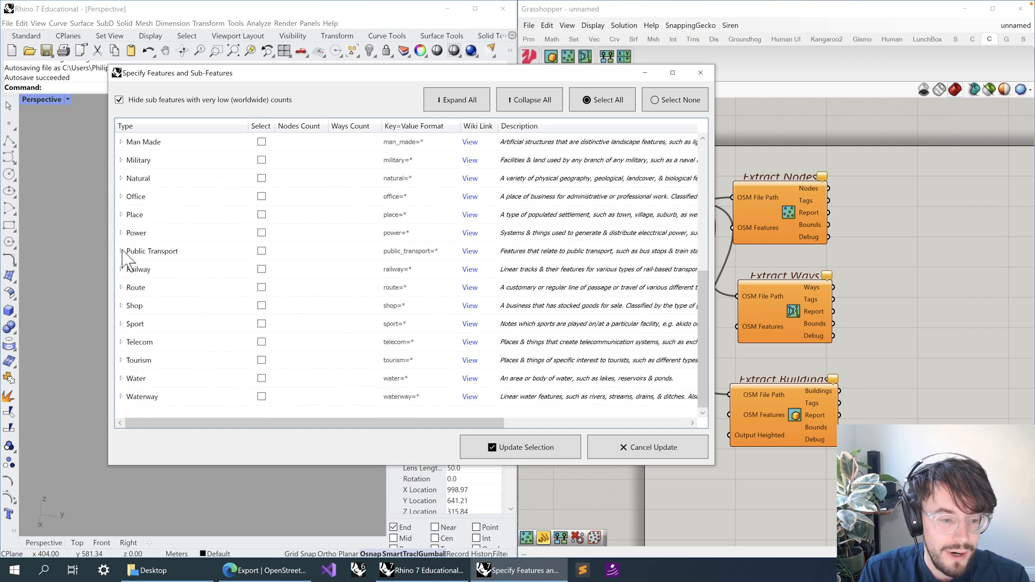
pyautogui.click(122, 251)
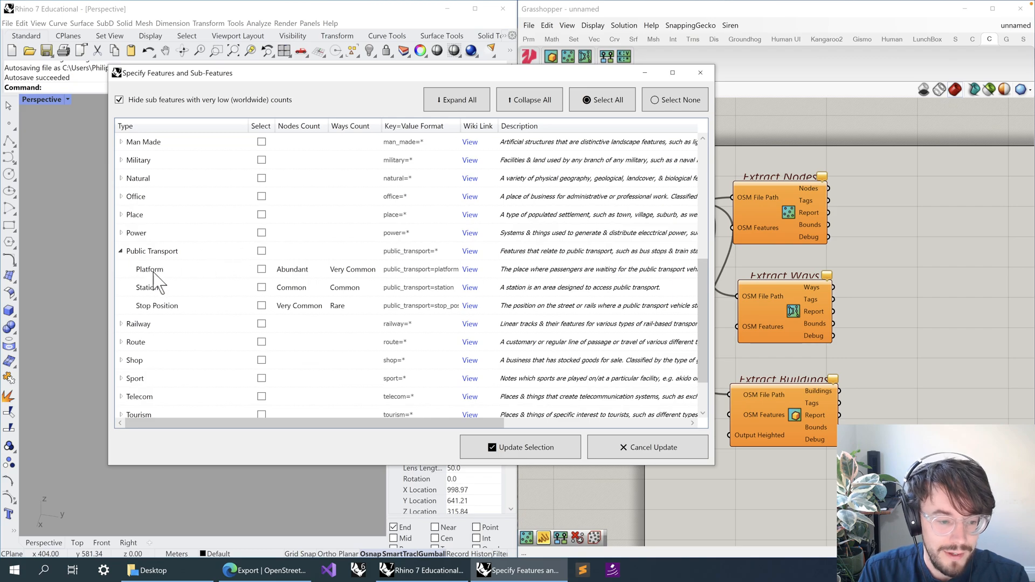
pyautogui.click(120, 251)
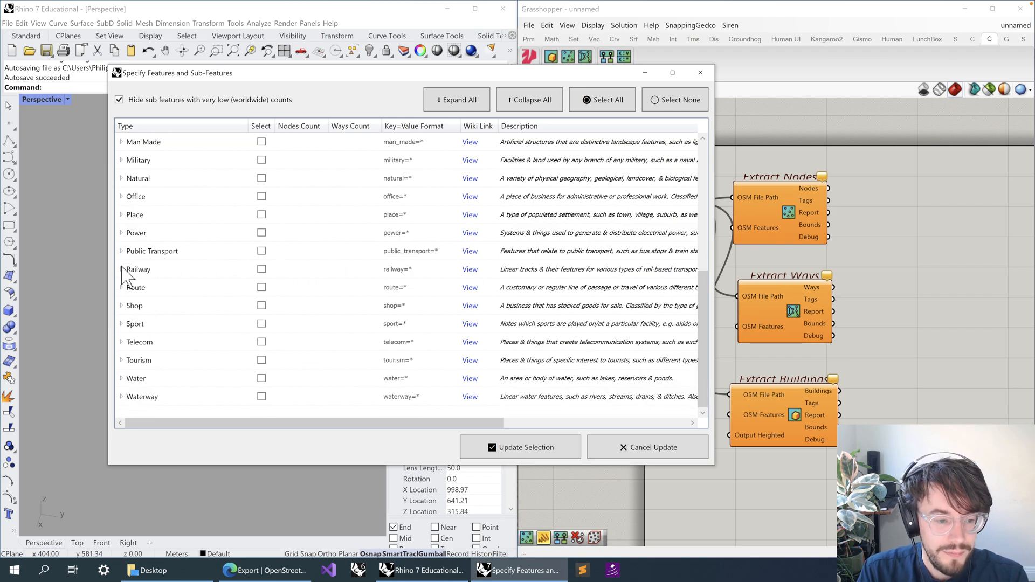
pyautogui.click(121, 270)
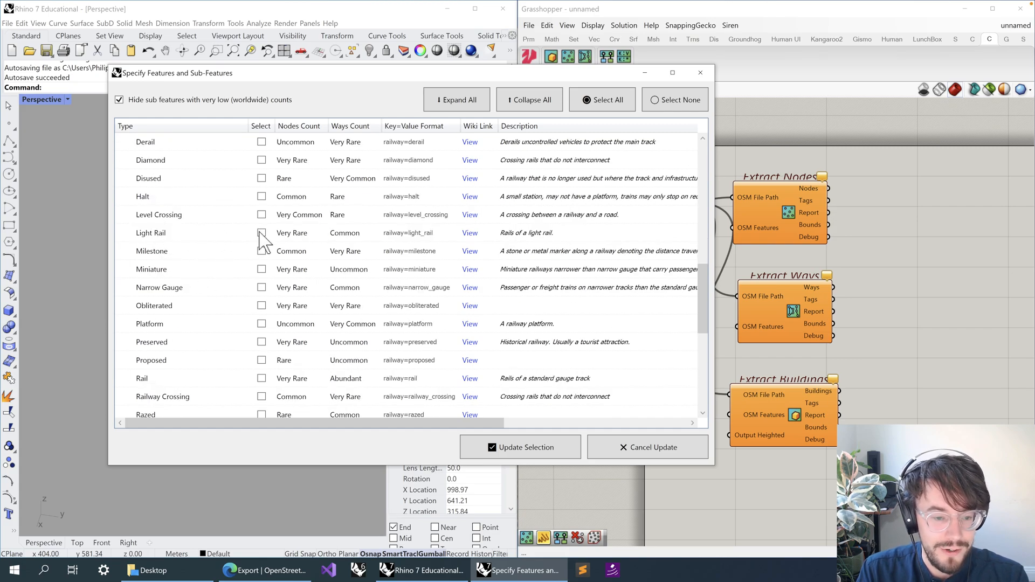
pyautogui.moveTo(547, 240)
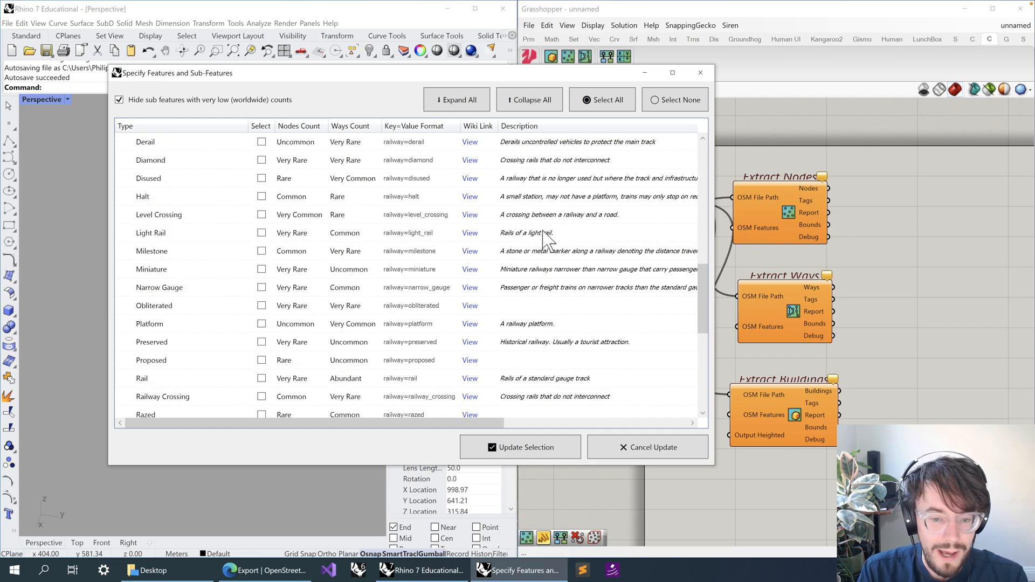
pyautogui.moveTo(237, 399)
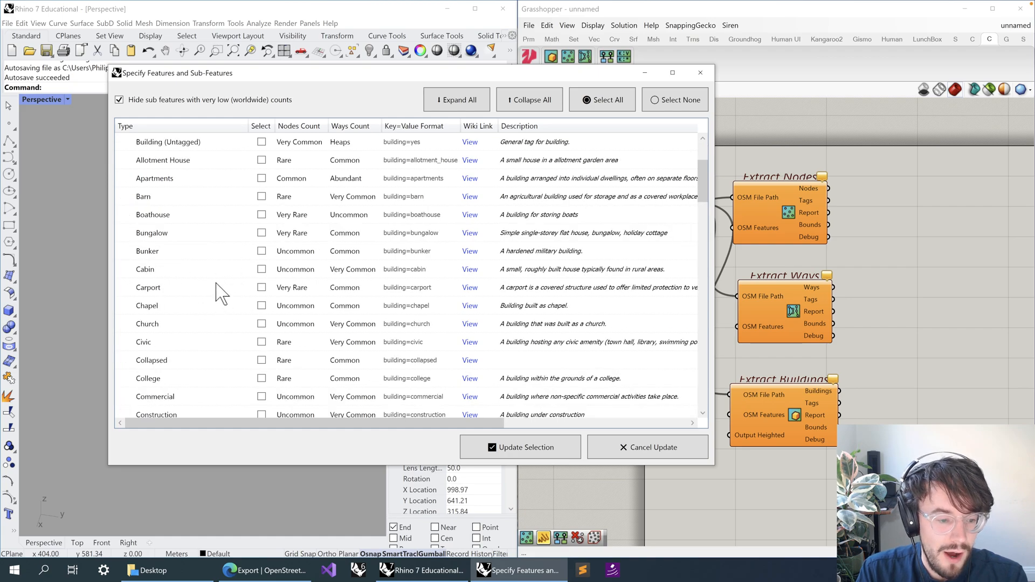
pyautogui.scroll(-3)
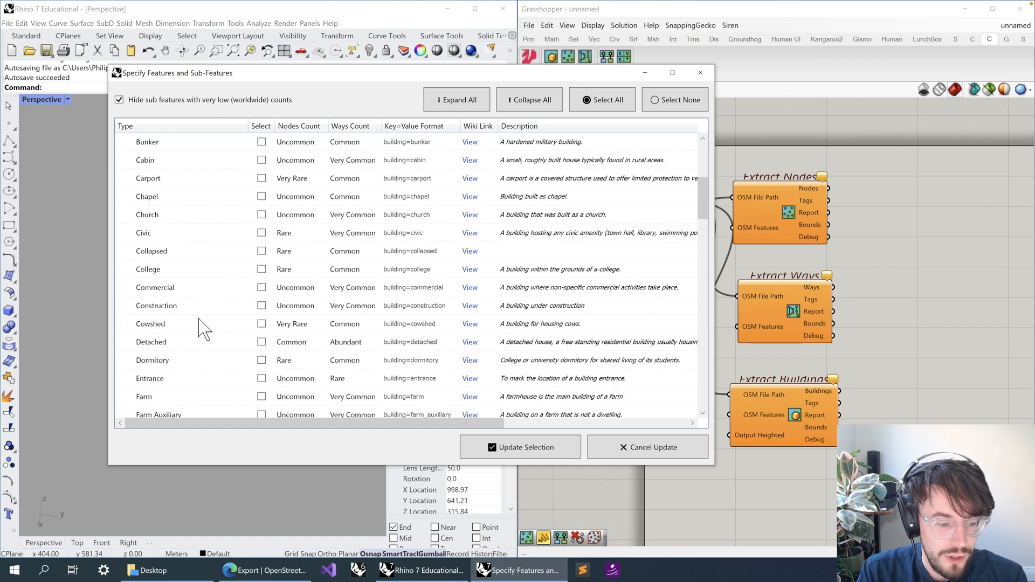
pyautogui.click(122, 233)
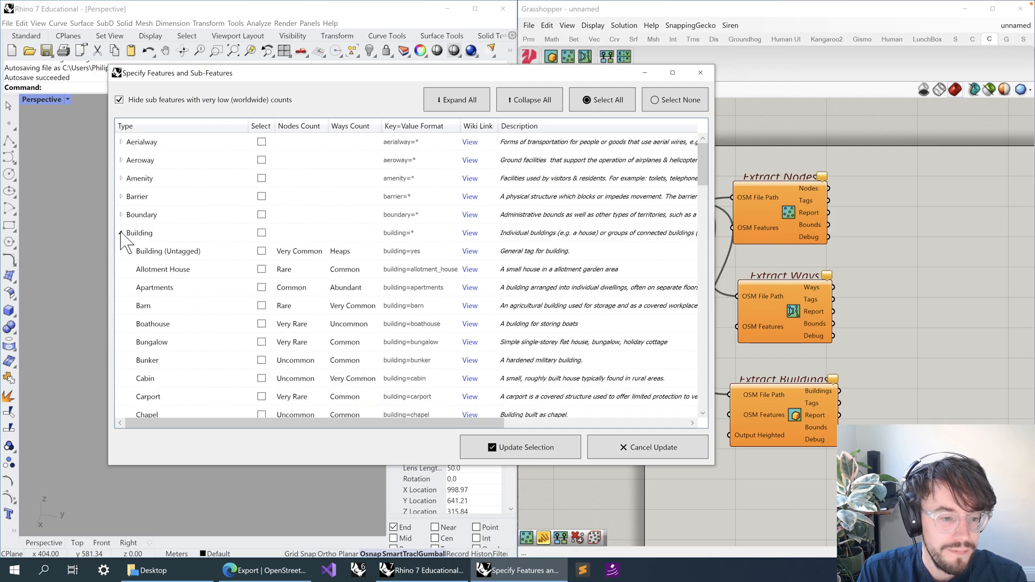
pyautogui.click(122, 178)
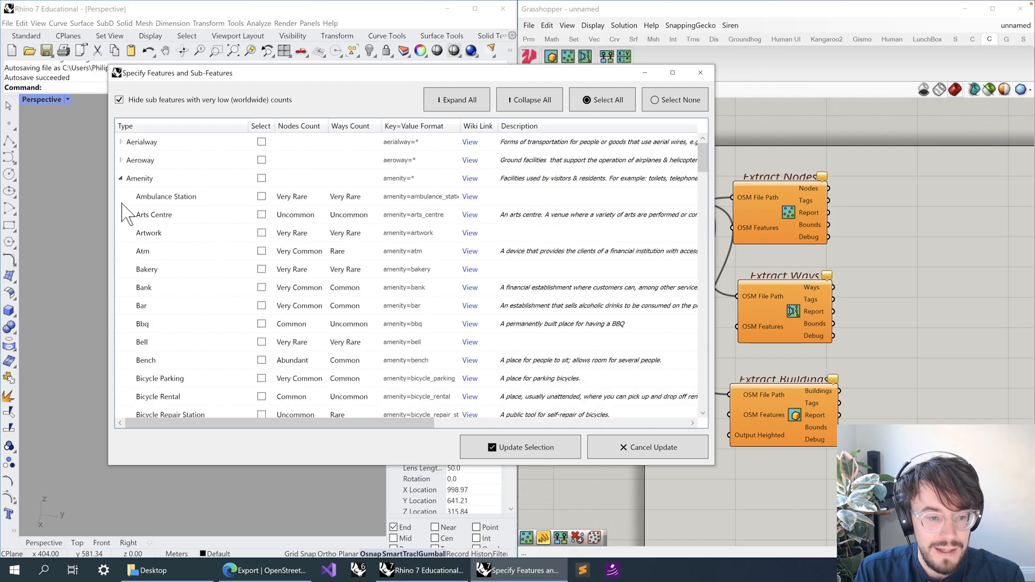
pyautogui.scroll(-3)
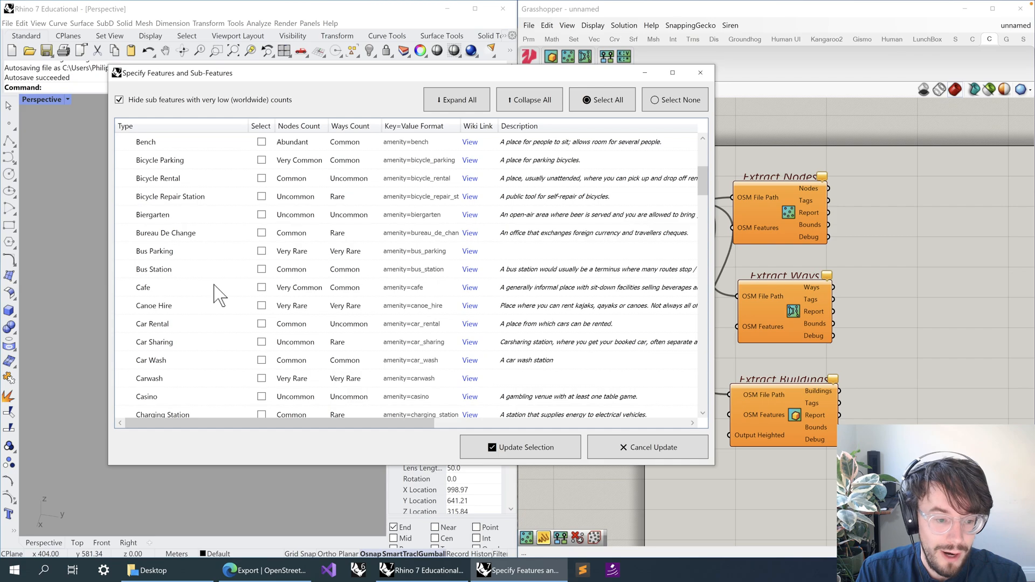
pyautogui.scroll(3)
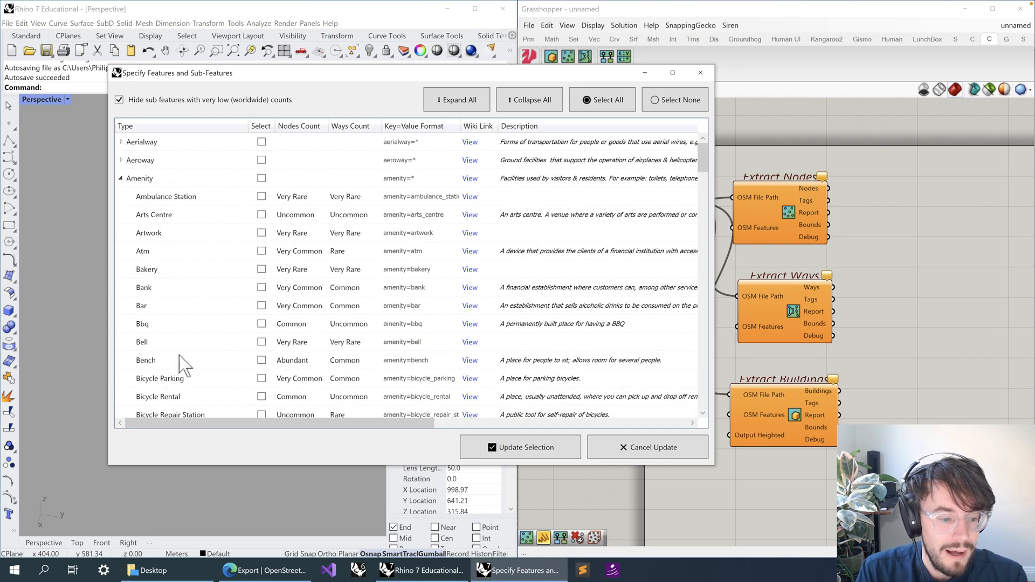
pyautogui.moveTo(125, 196)
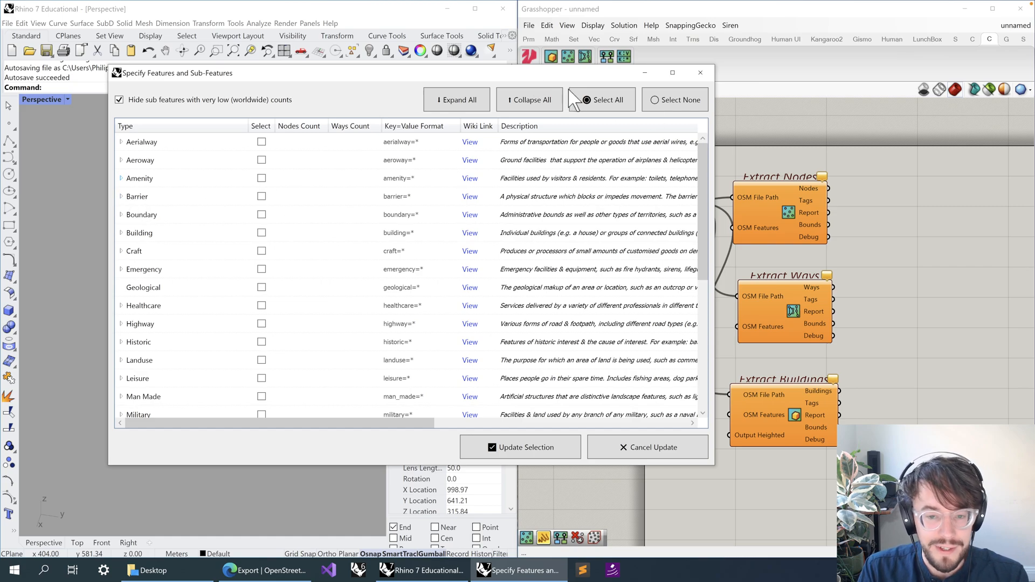
# Step: Clear all features, tick Building, Amenity and Highway, and apply with Update Selection
pyautogui.click(602, 100)
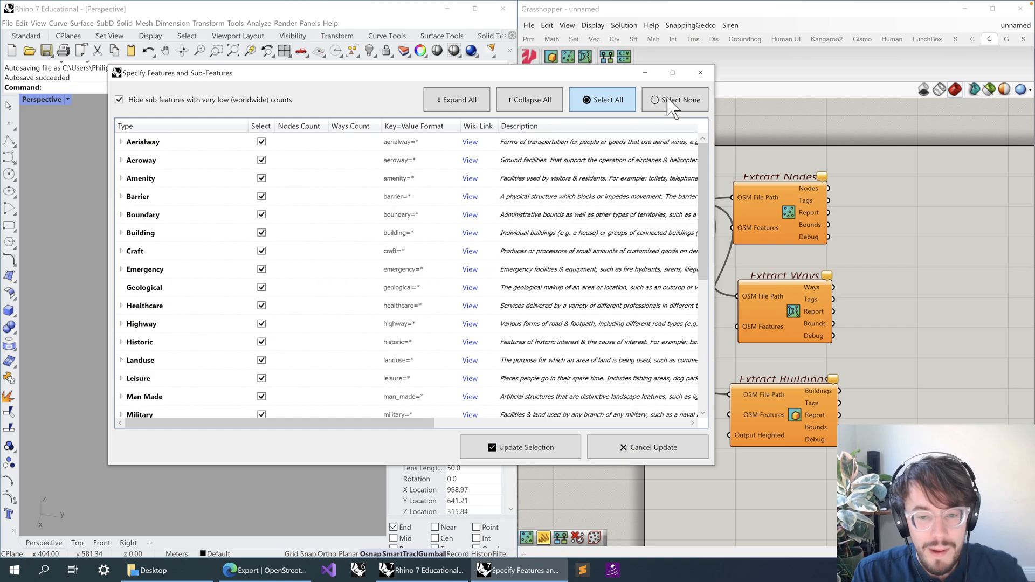
pyautogui.click(675, 99)
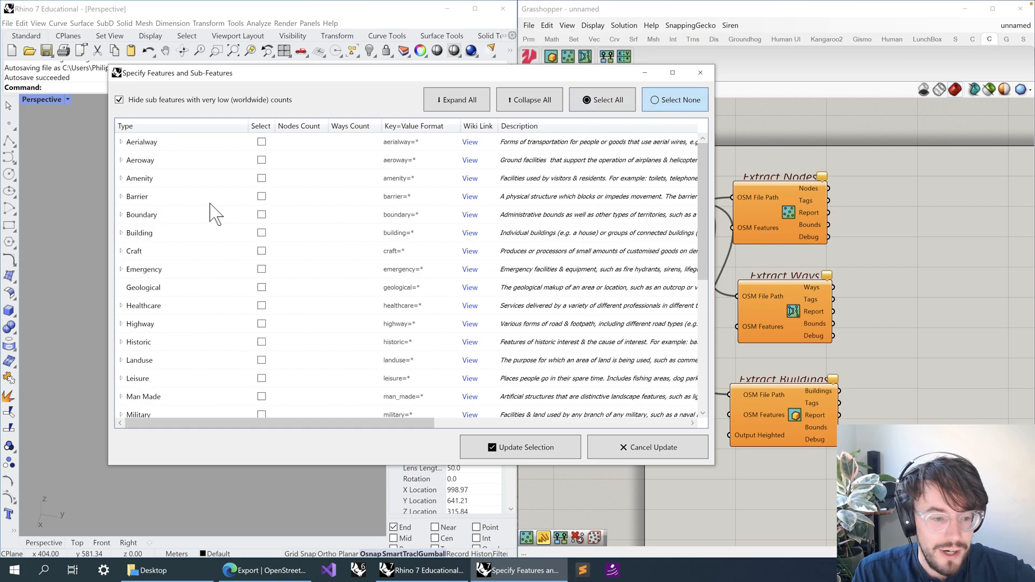
pyautogui.click(261, 233)
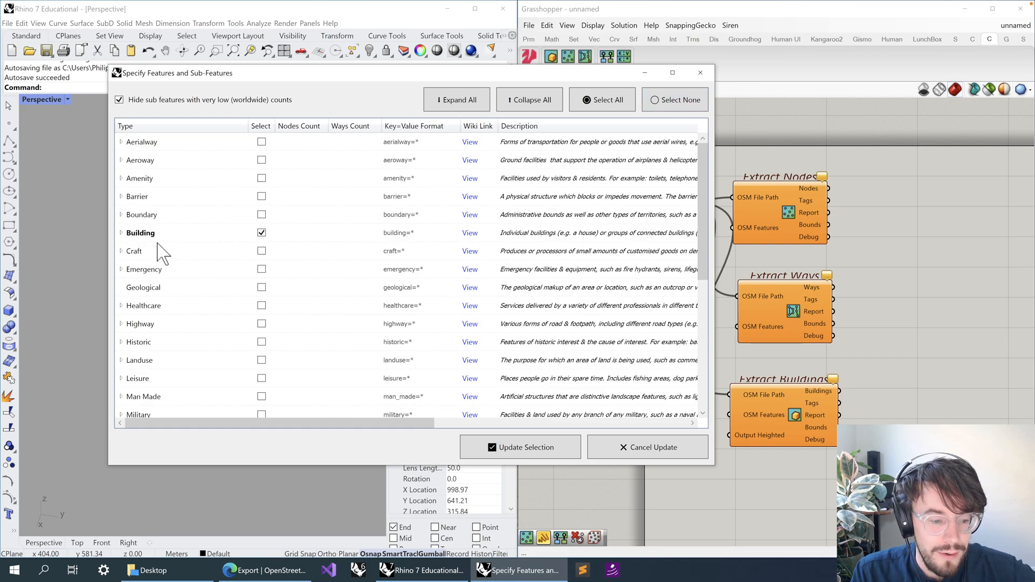
pyautogui.click(261, 178)
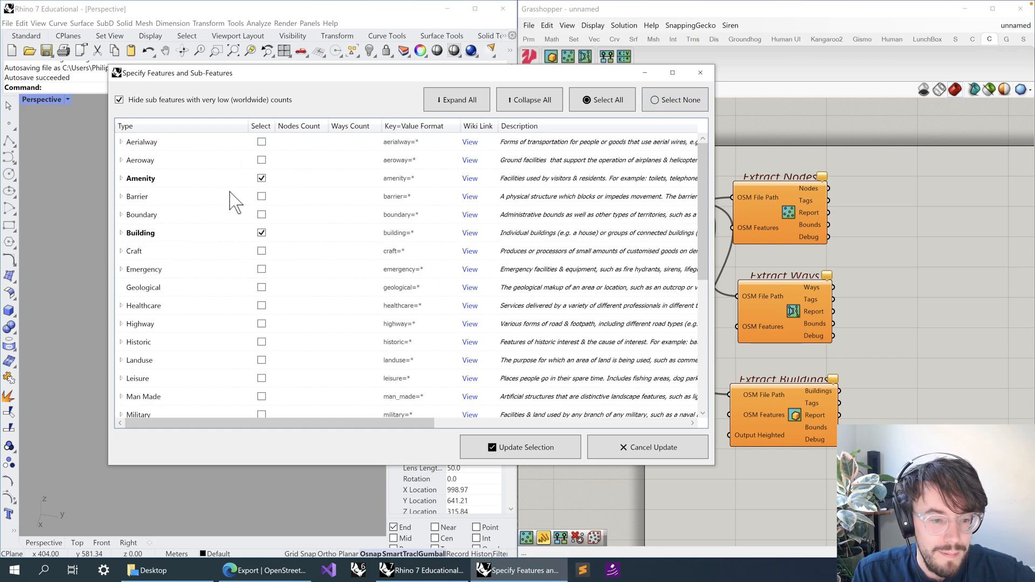
pyautogui.scroll(-3)
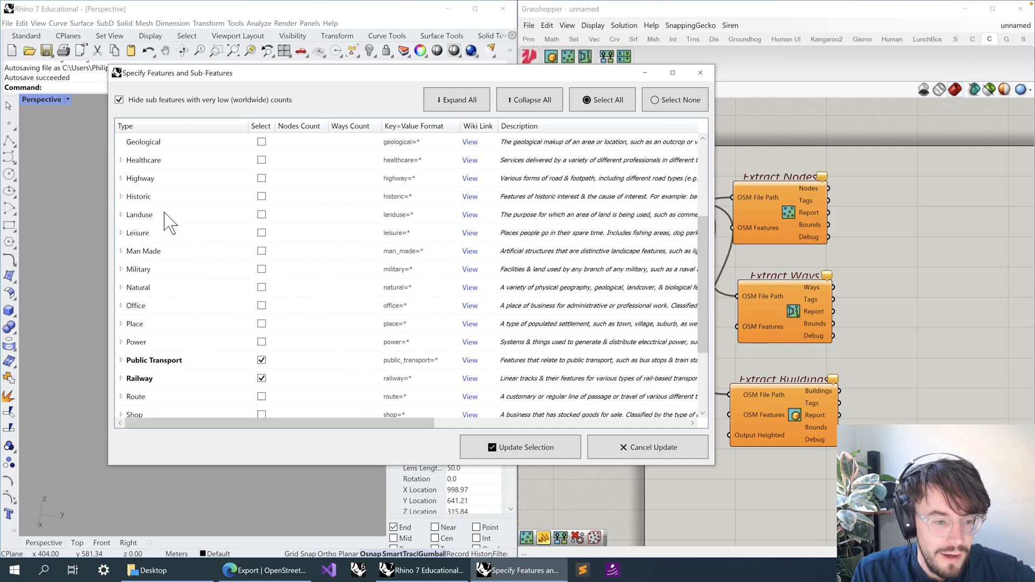
pyautogui.click(121, 178)
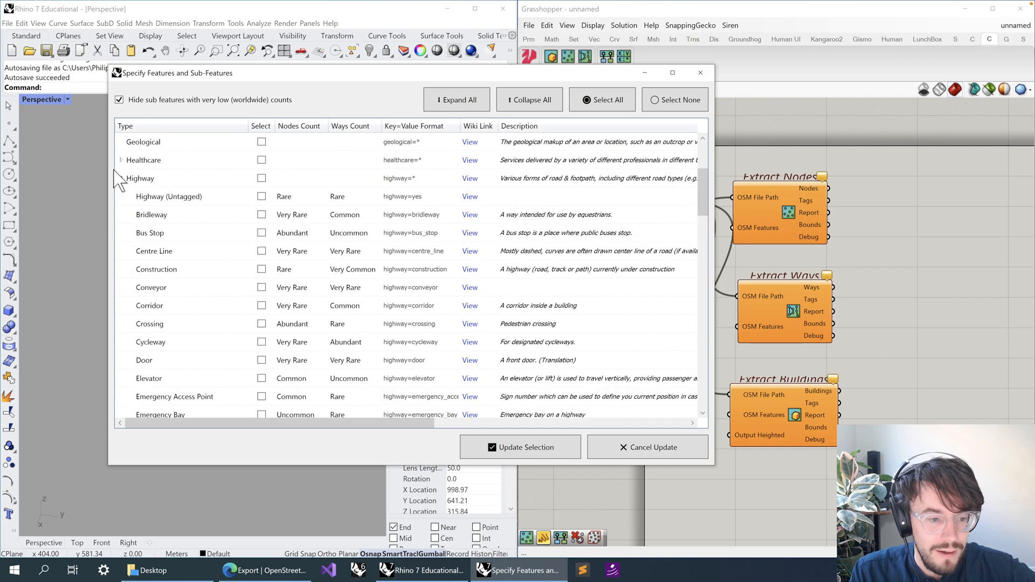
pyautogui.click(121, 178)
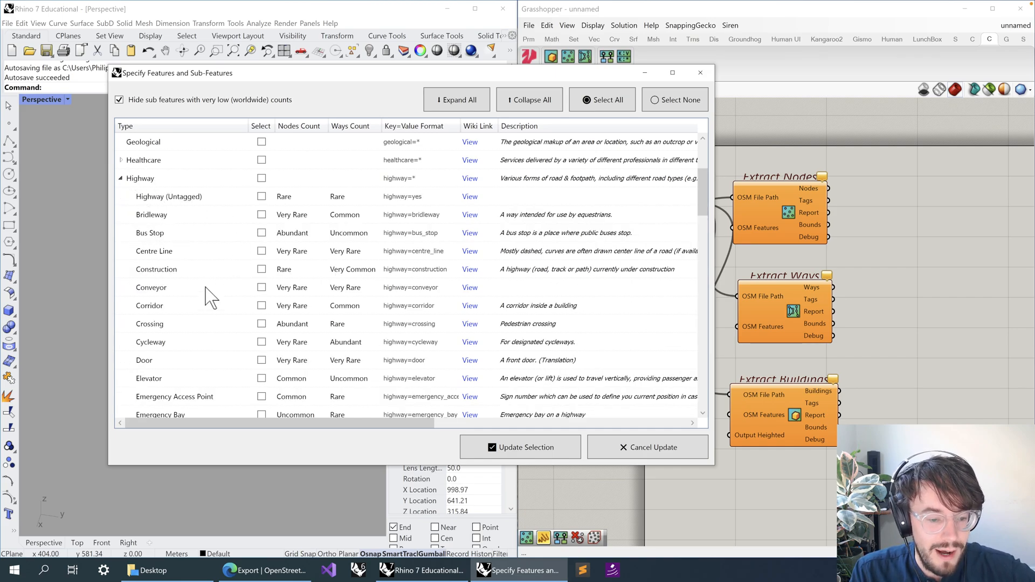
pyautogui.moveTo(211, 237)
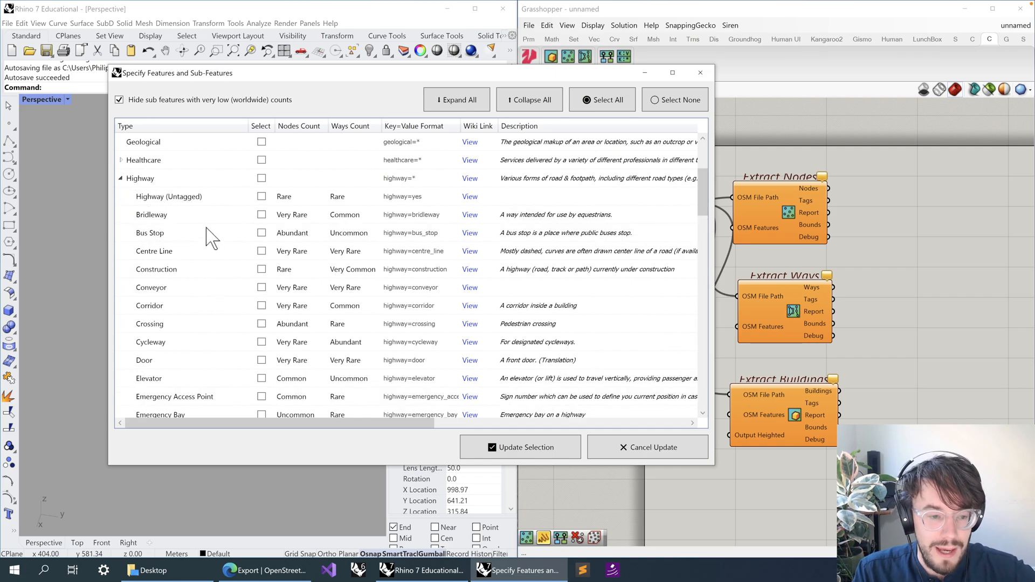
pyautogui.moveTo(175, 339)
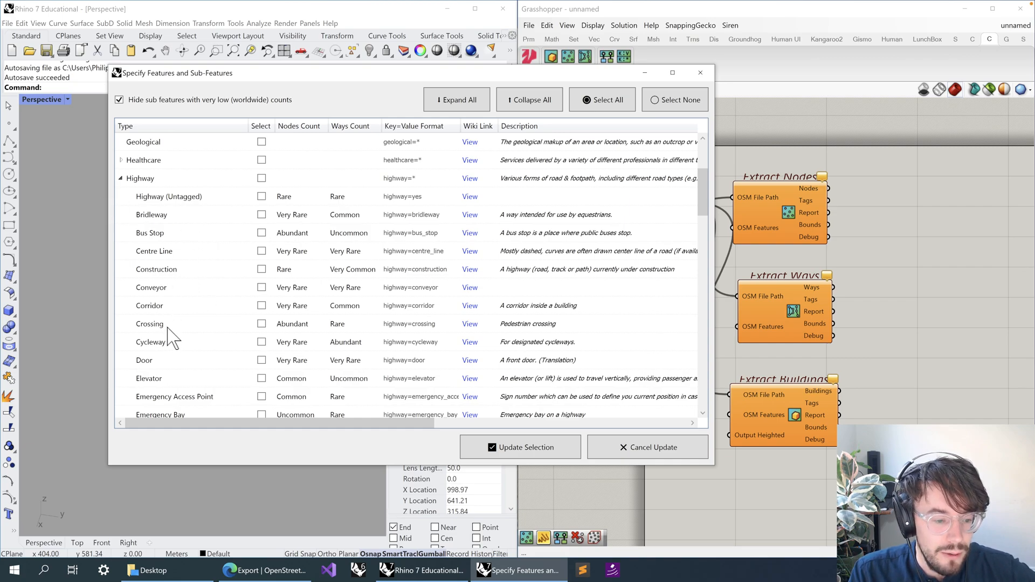
pyautogui.scroll(-3)
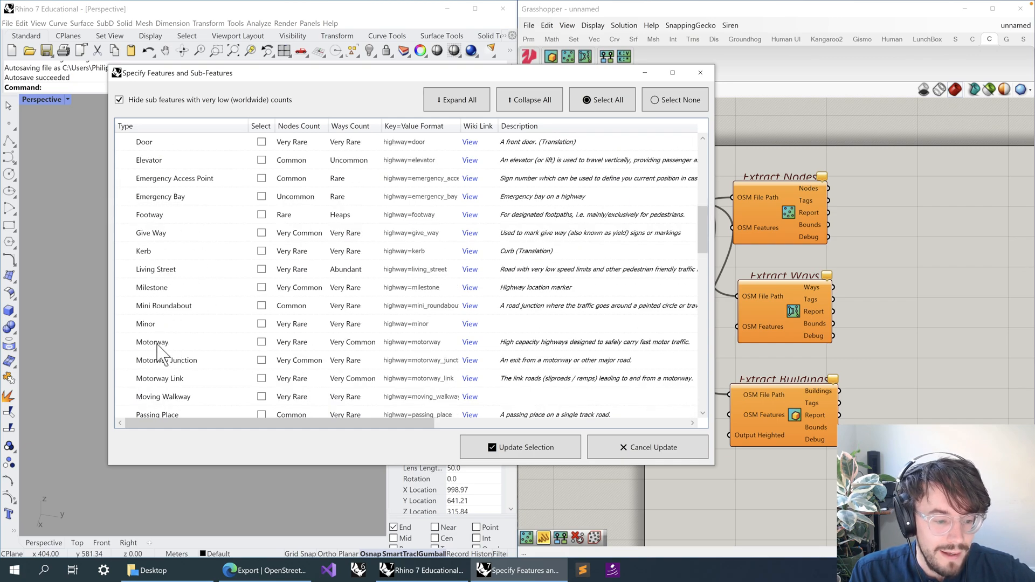
pyautogui.scroll(-3)
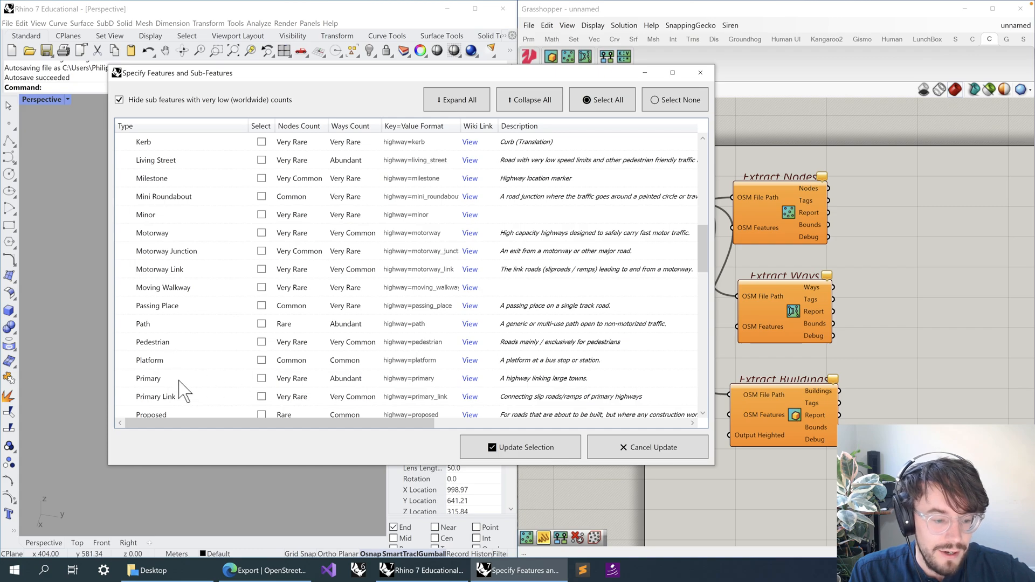
pyautogui.scroll(-3)
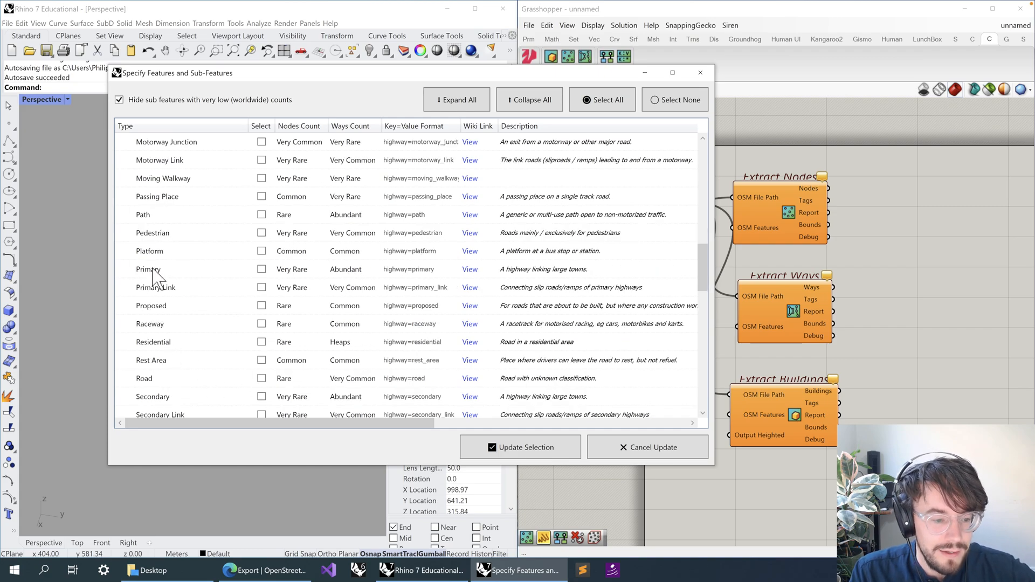
pyautogui.scroll(-3)
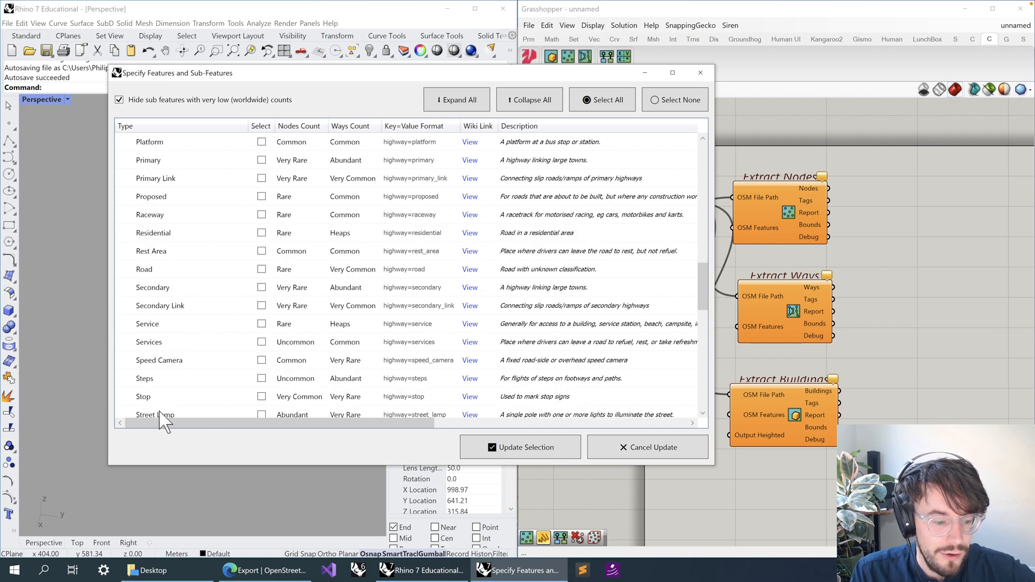
pyautogui.scroll(3)
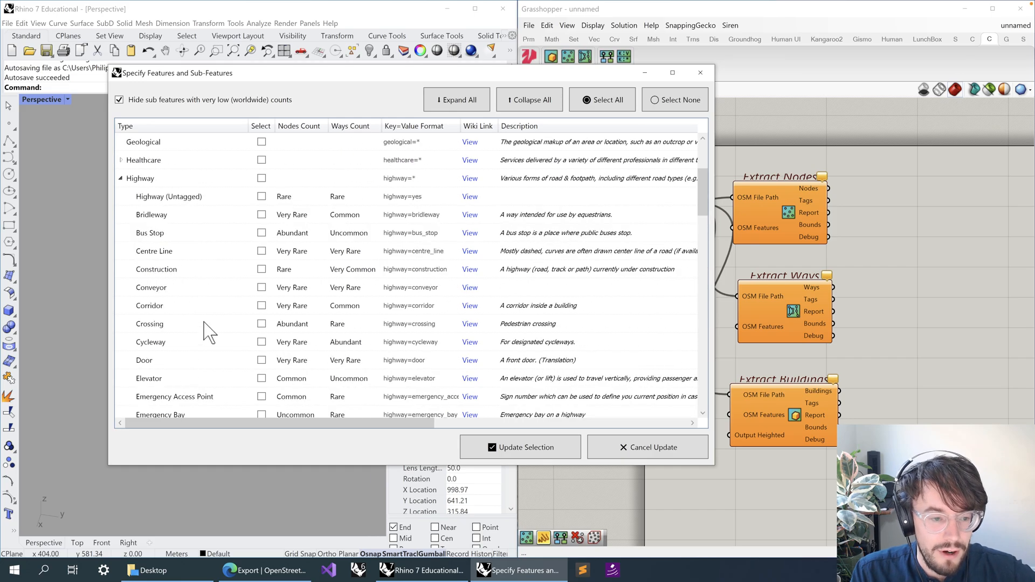
pyautogui.click(261, 178)
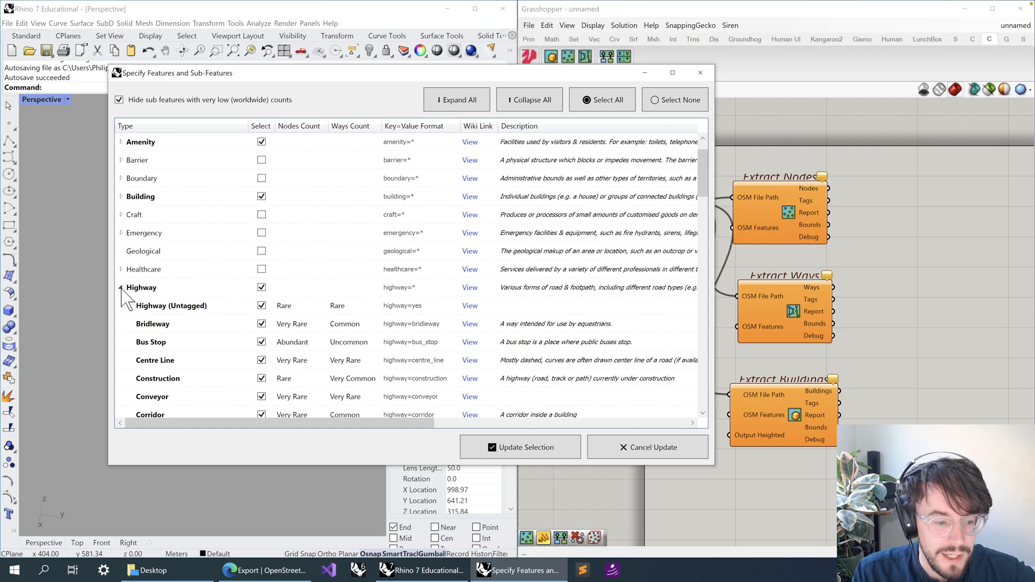
pyautogui.click(122, 286)
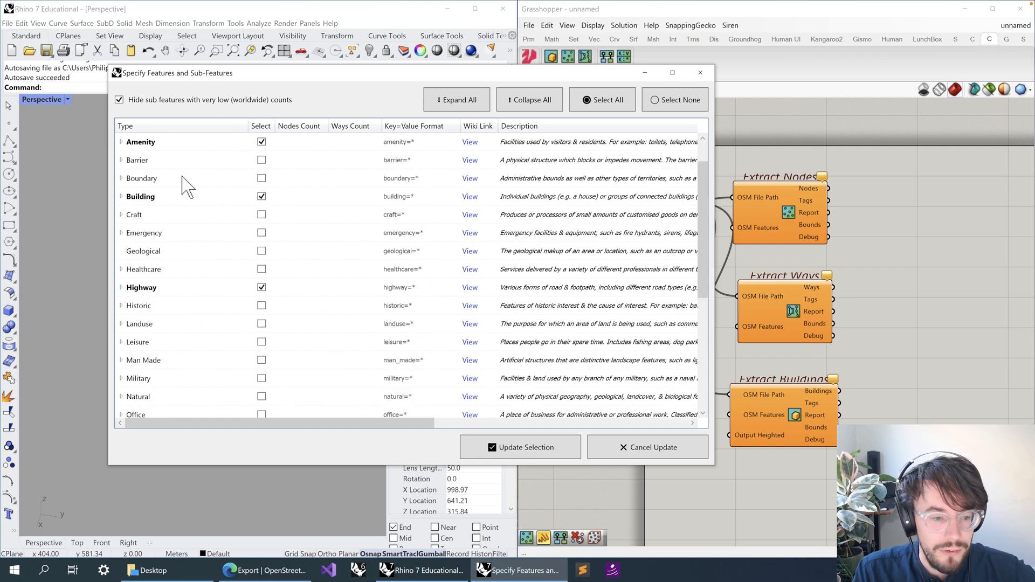
pyautogui.moveTo(504, 449)
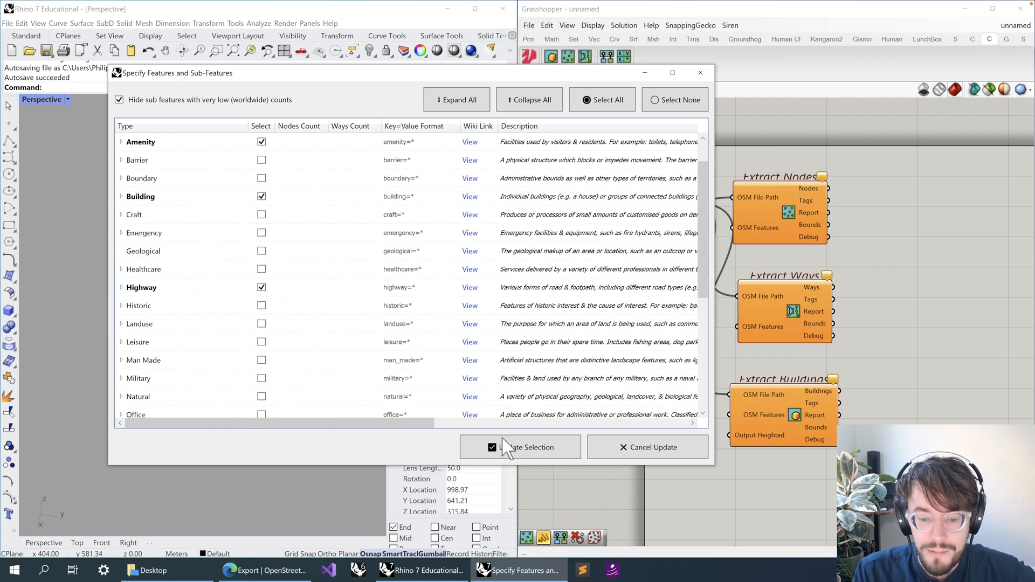
pyautogui.click(519, 446)
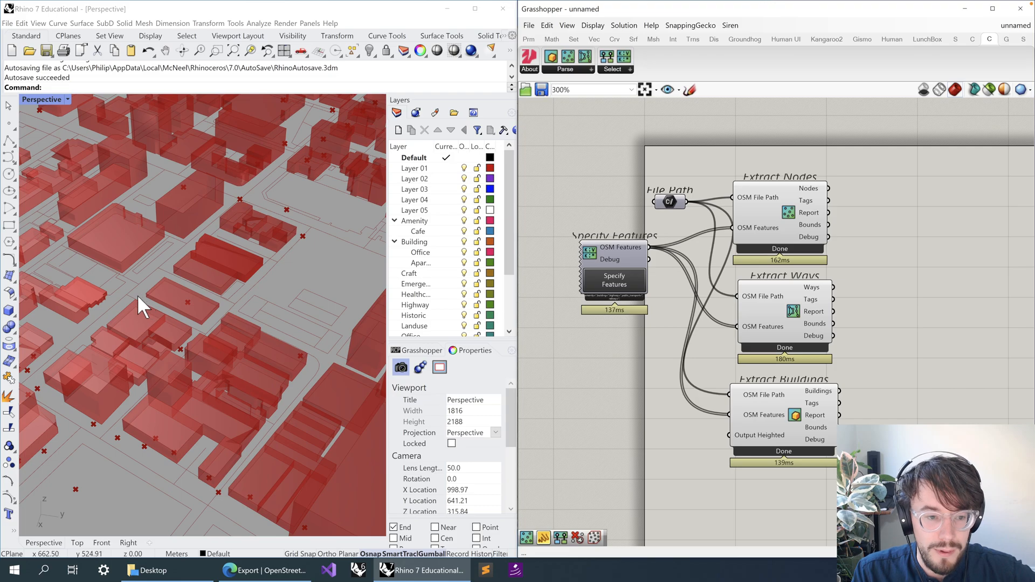
# Step: Highlight the Extract Nodes points and then the Extract Buildings volumes in the viewport
pyautogui.click(234, 51)
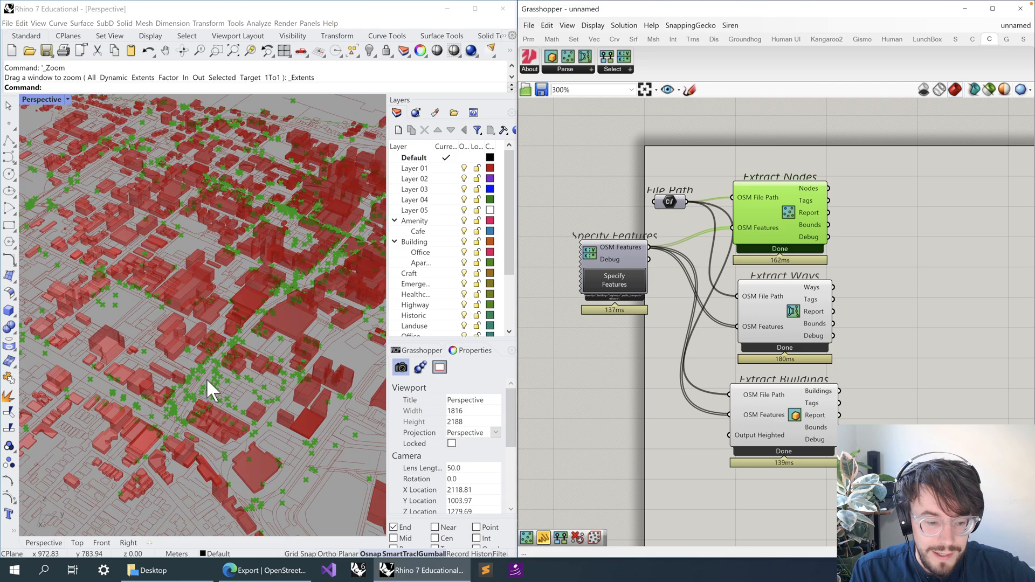
pyautogui.scroll(3)
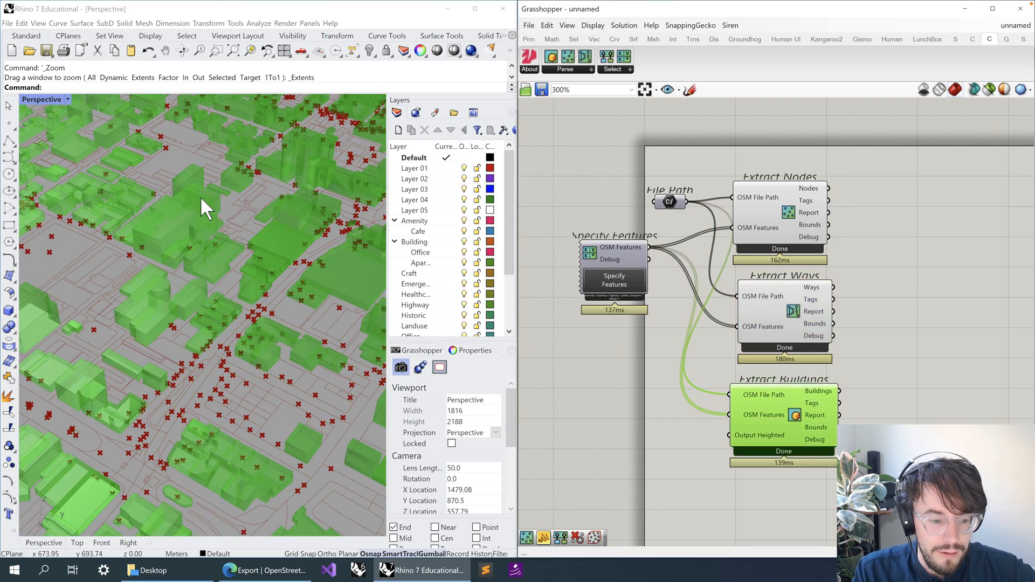
pyautogui.moveTo(613, 408)
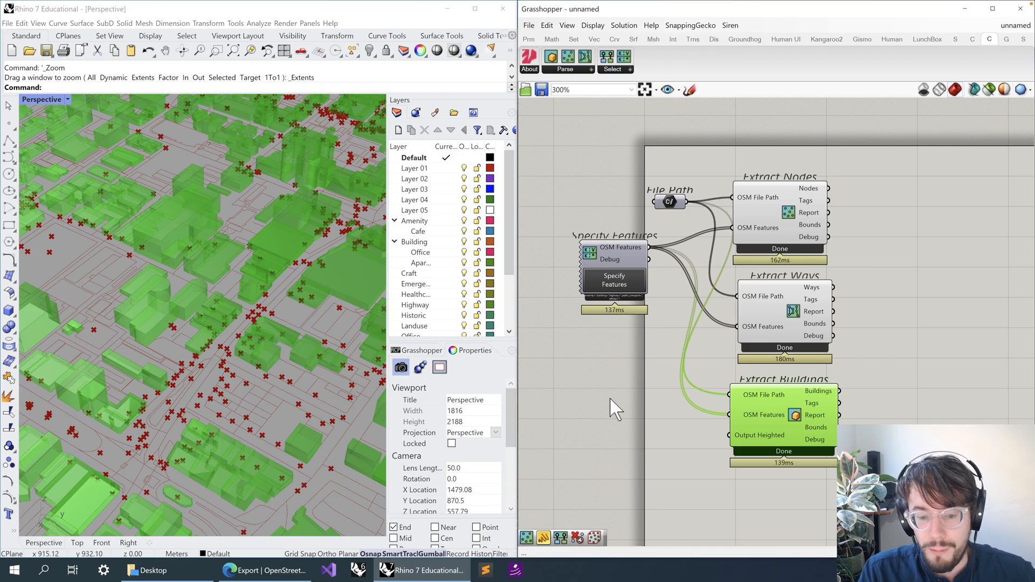
pyautogui.moveTo(274, 407)
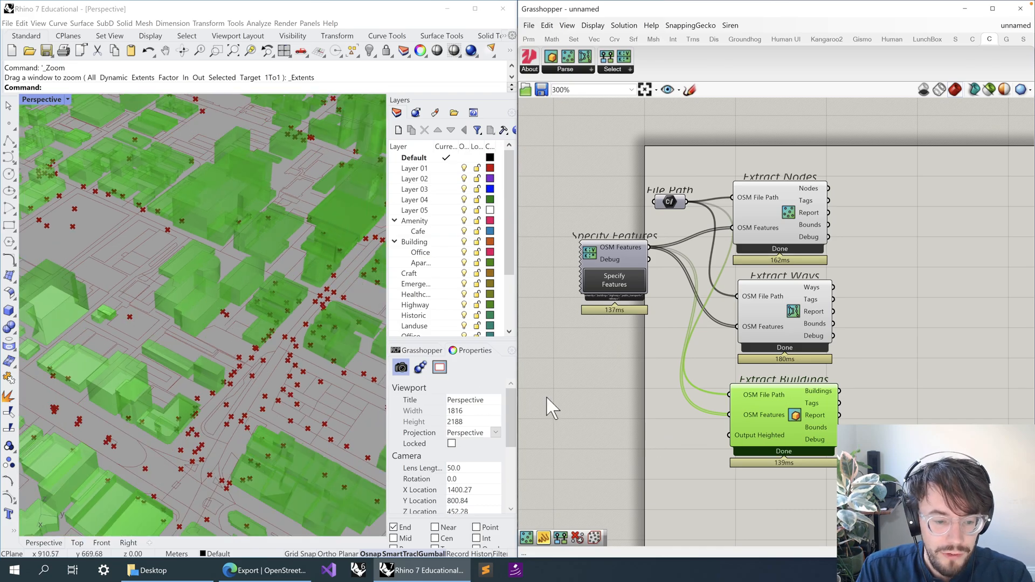
pyautogui.click(778, 199)
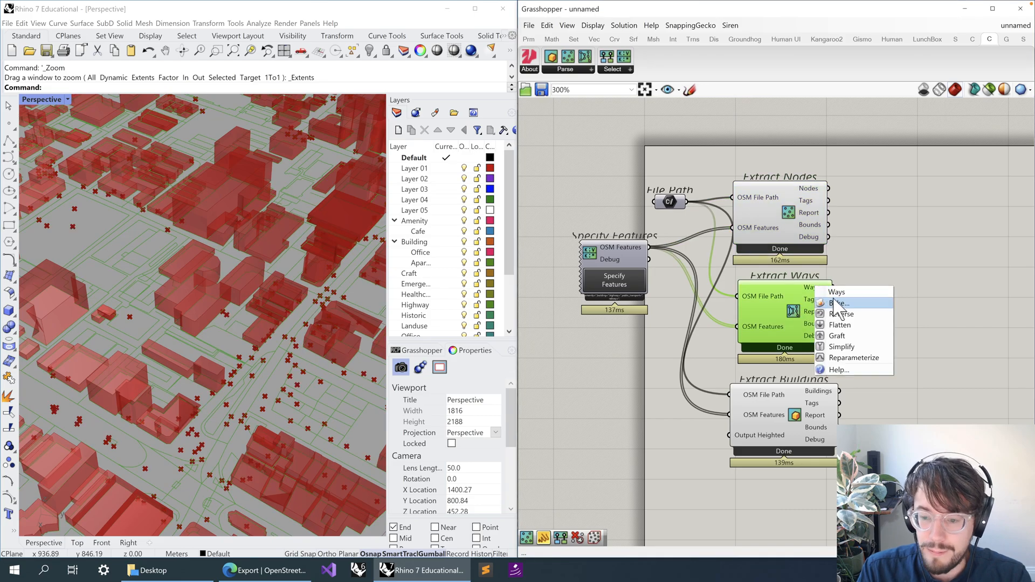
# Step: Bake the Extract Ways output into Rhino, yielding 12 points and 76 curves
pyautogui.click(918, 198)
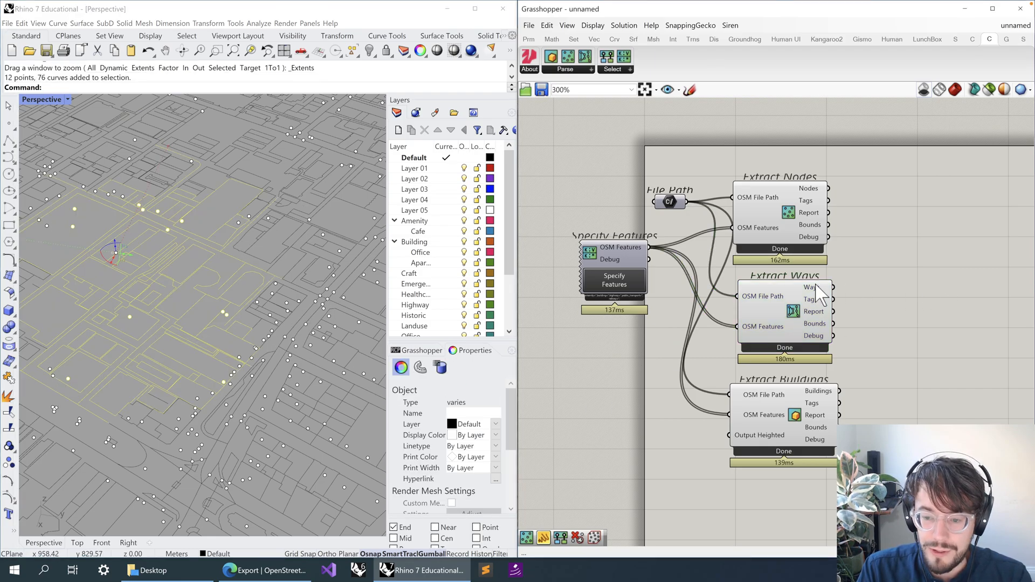
pyautogui.moveTo(920, 172)
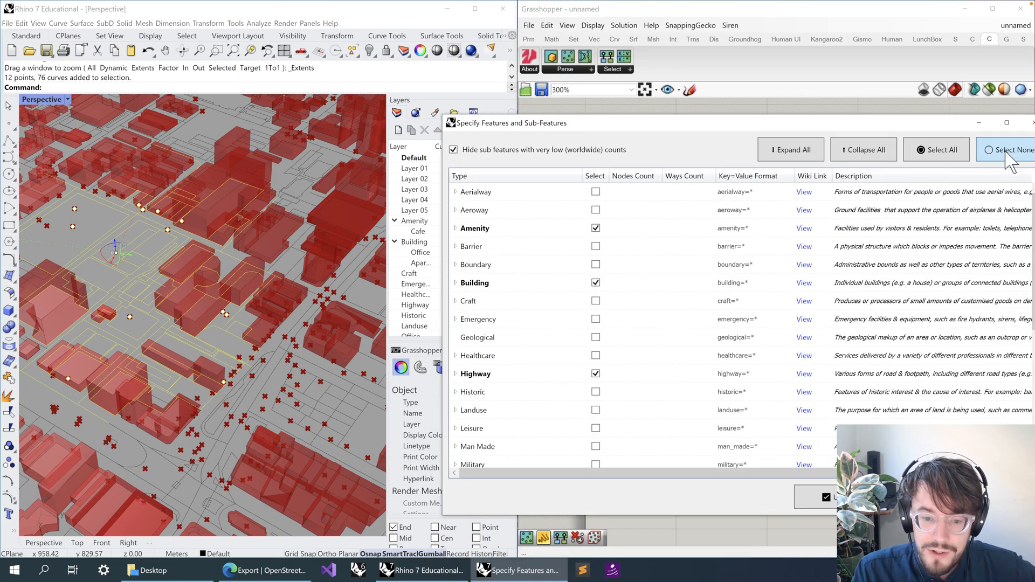
# Step: Clear the feature selection and tick Craft, Telecom and Tourism instead
pyautogui.click(1010, 149)
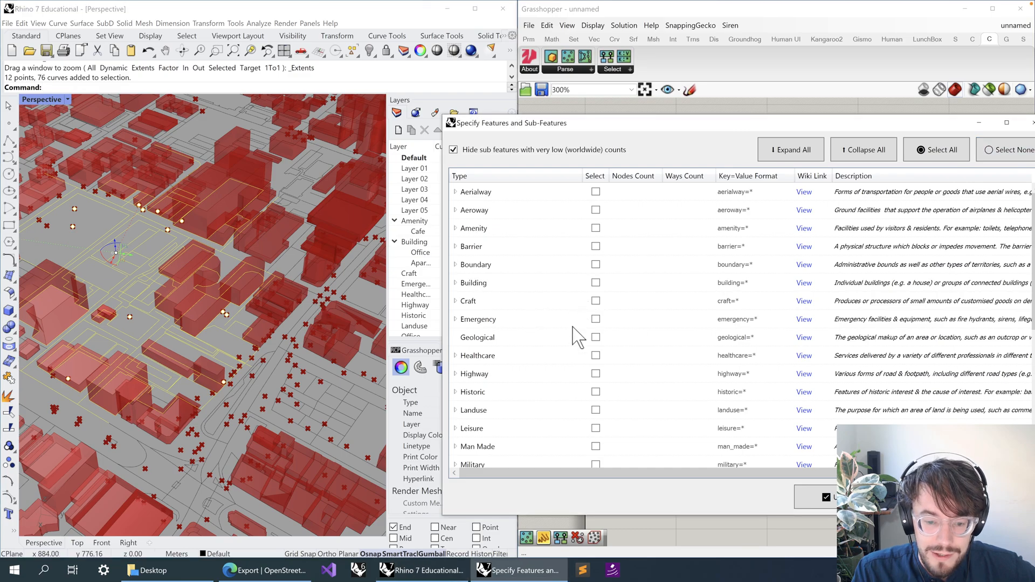
pyautogui.click(596, 338)
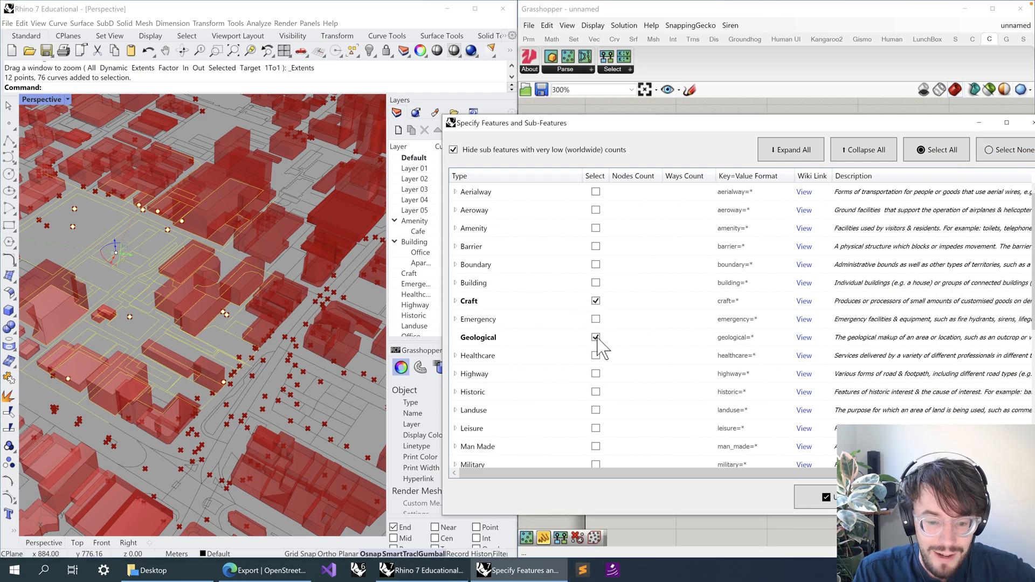
pyautogui.scroll(-3)
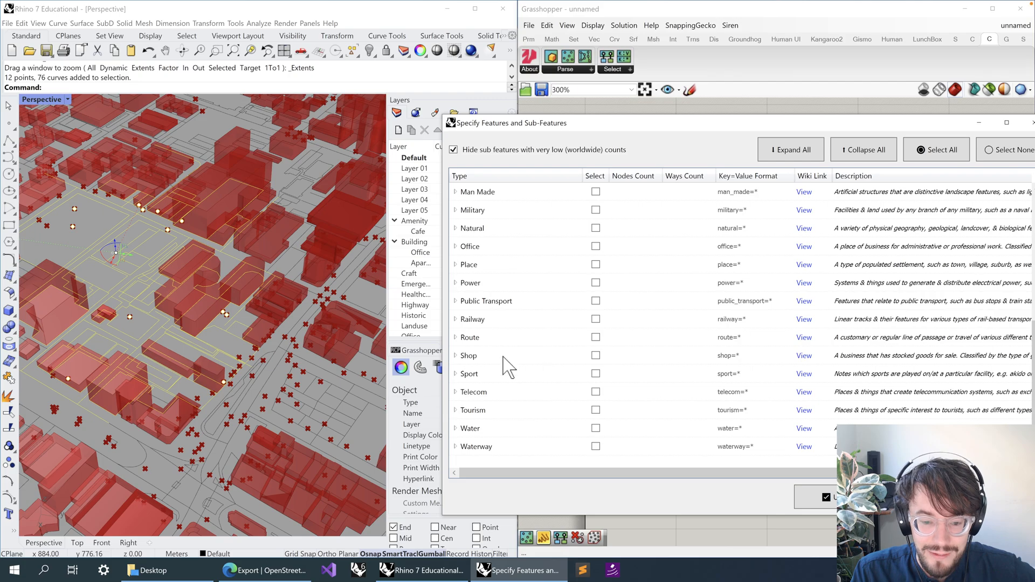
pyautogui.click(595, 392)
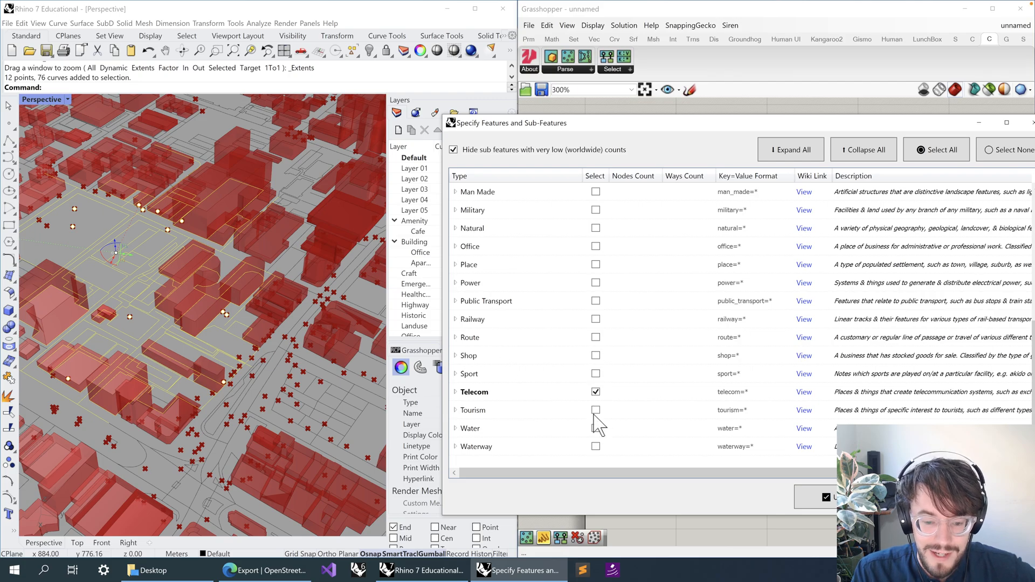
pyautogui.click(821, 497)
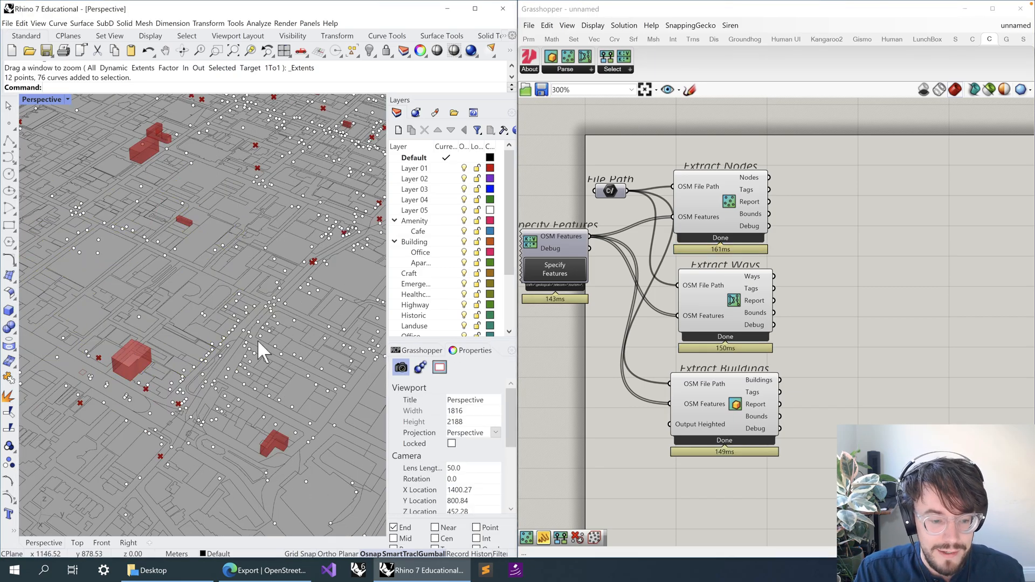
# Step: Delete the previously baked points and curves from the Rhino model
pyautogui.press('Delete')
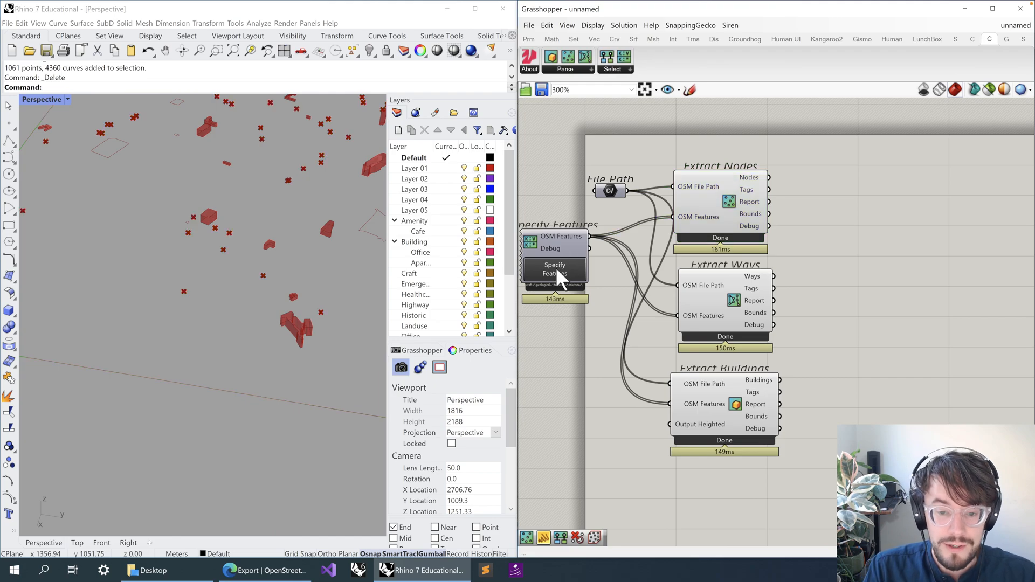
# Step: Reopen the Specify Features window and close it again without changes
pyautogui.doubleClick(554, 269)
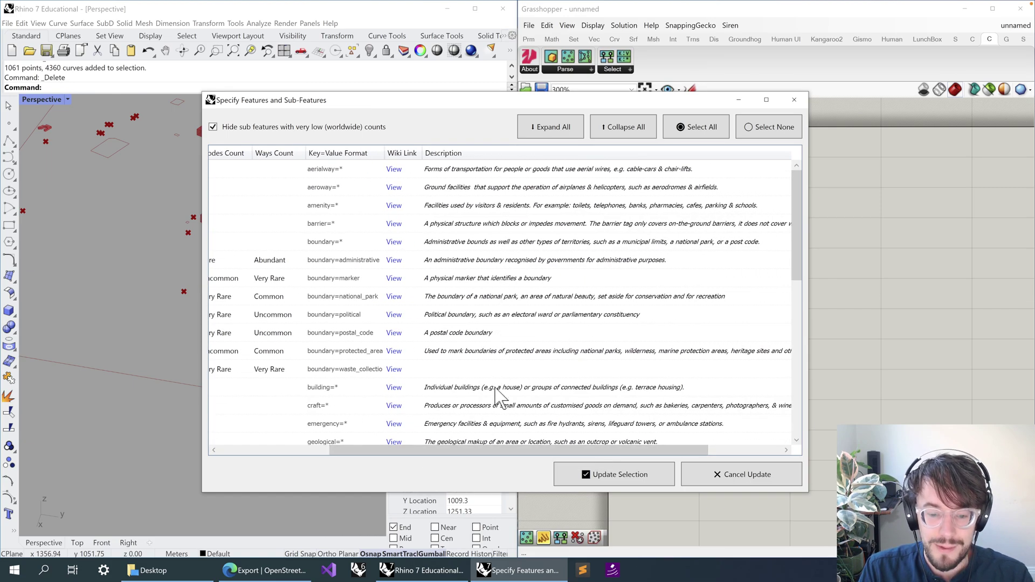
pyautogui.moveTo(793, 99)
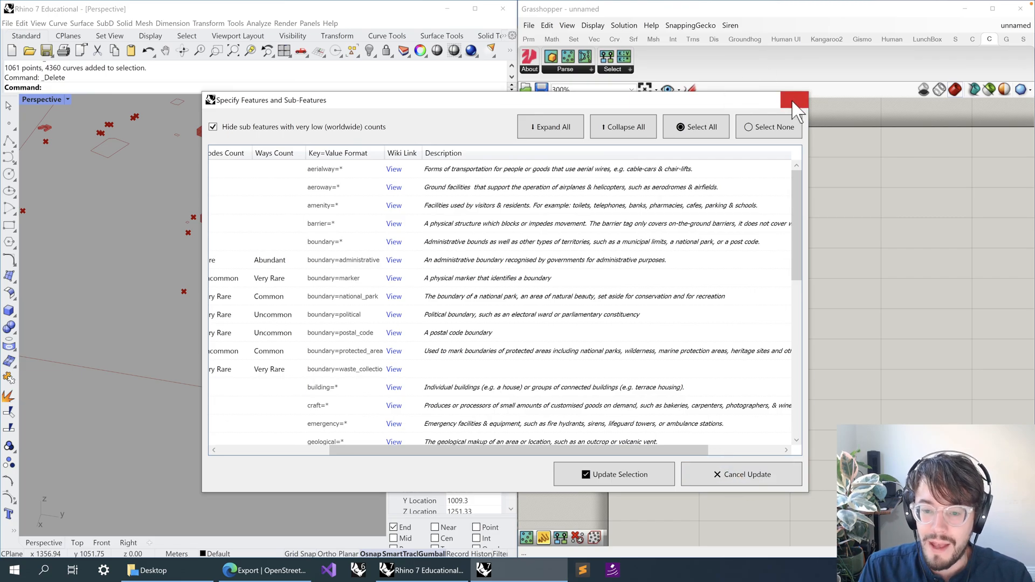
pyautogui.click(795, 101)
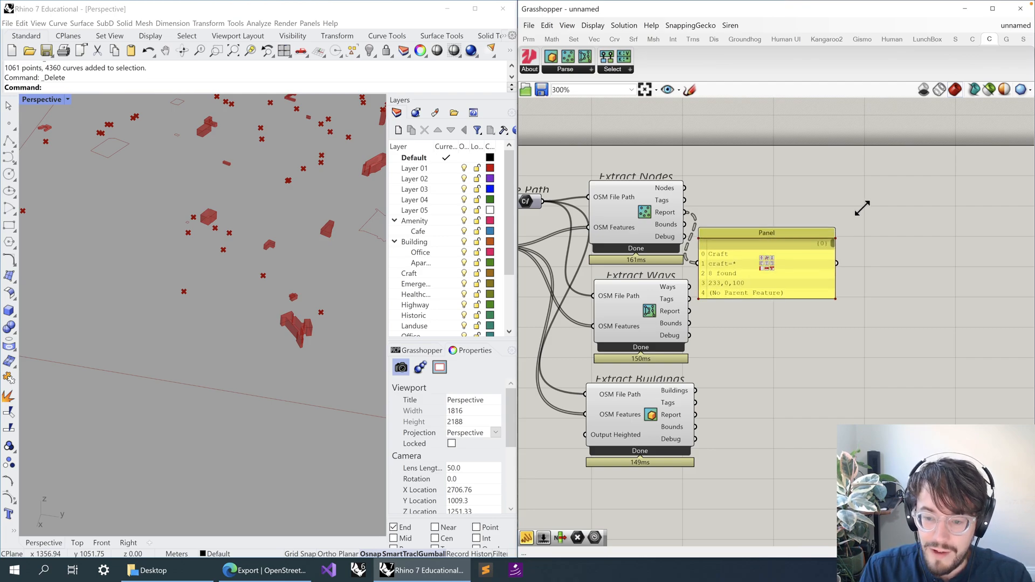
# Step: Show the extracted nodes' tags in a Panel and scroll through entries like amenity=fountain and the hostel
pyautogui.scroll(3)
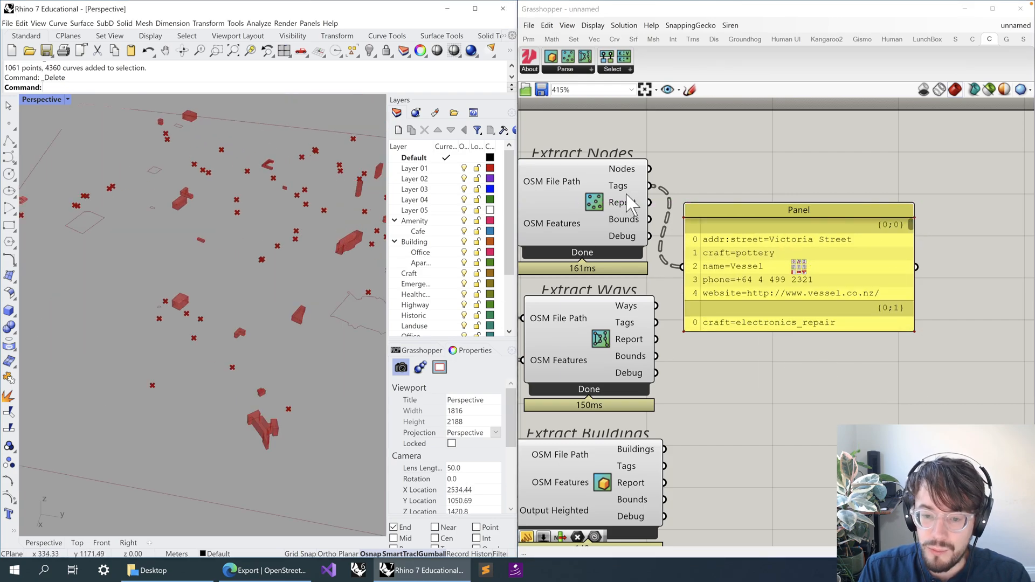
pyautogui.click(799, 264)
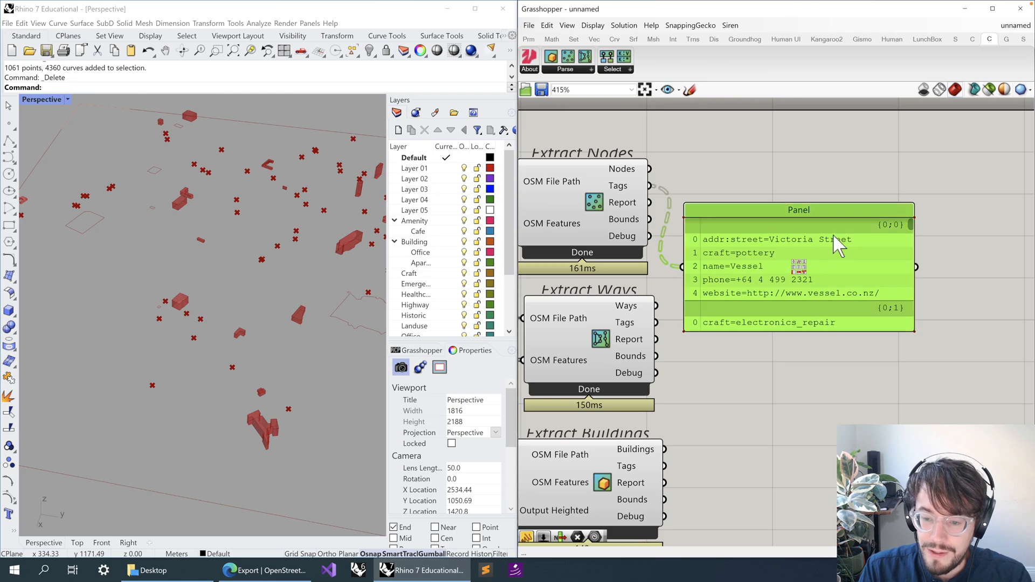
pyautogui.moveTo(733, 265)
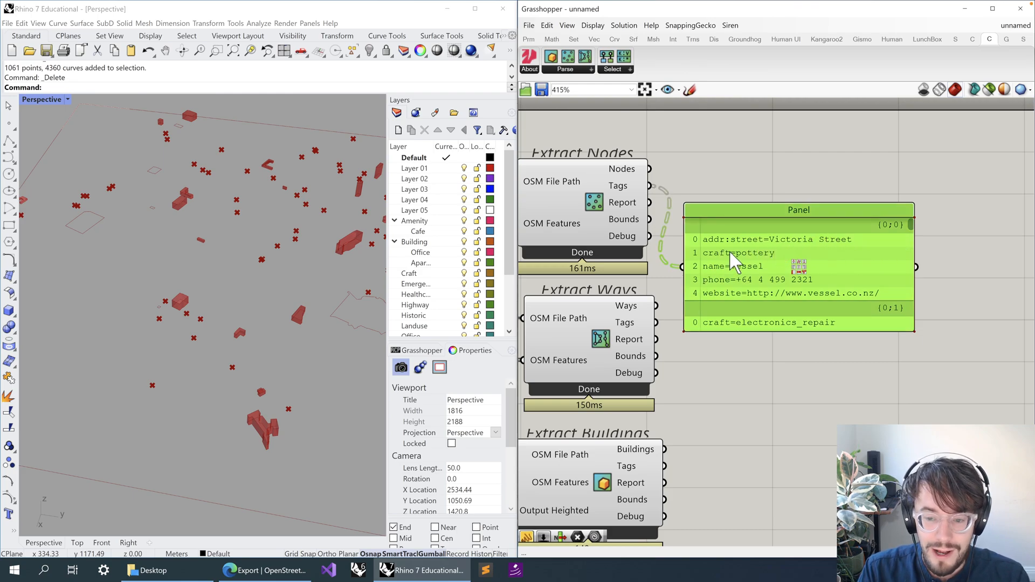
pyautogui.moveTo(772, 264)
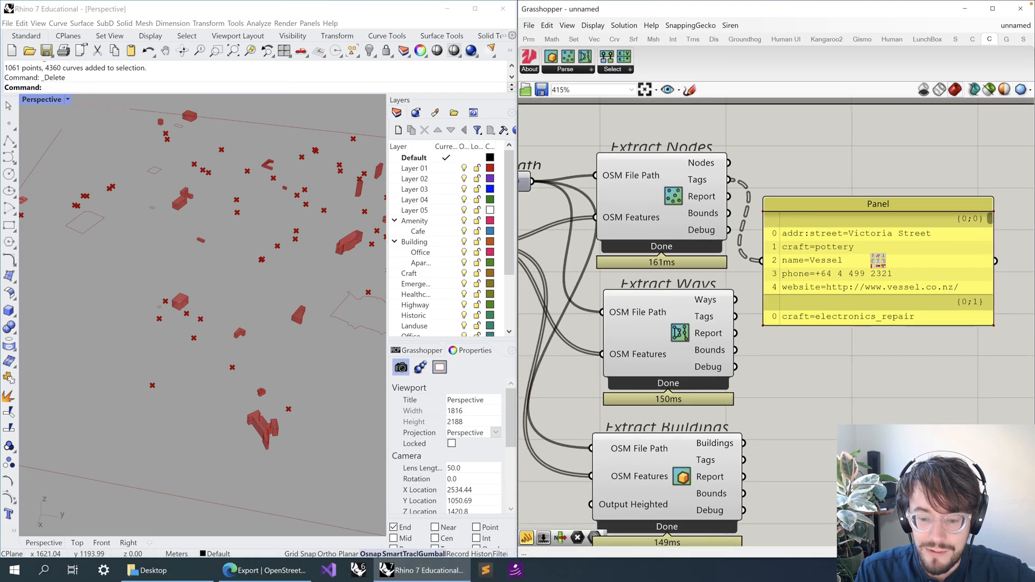
pyautogui.moveTo(993, 226)
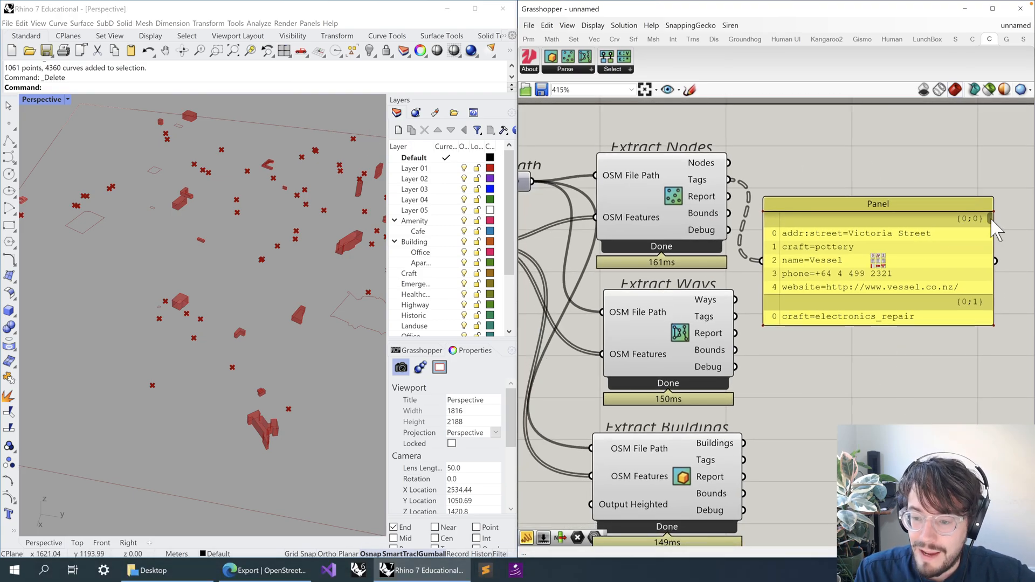
pyautogui.scroll(-3)
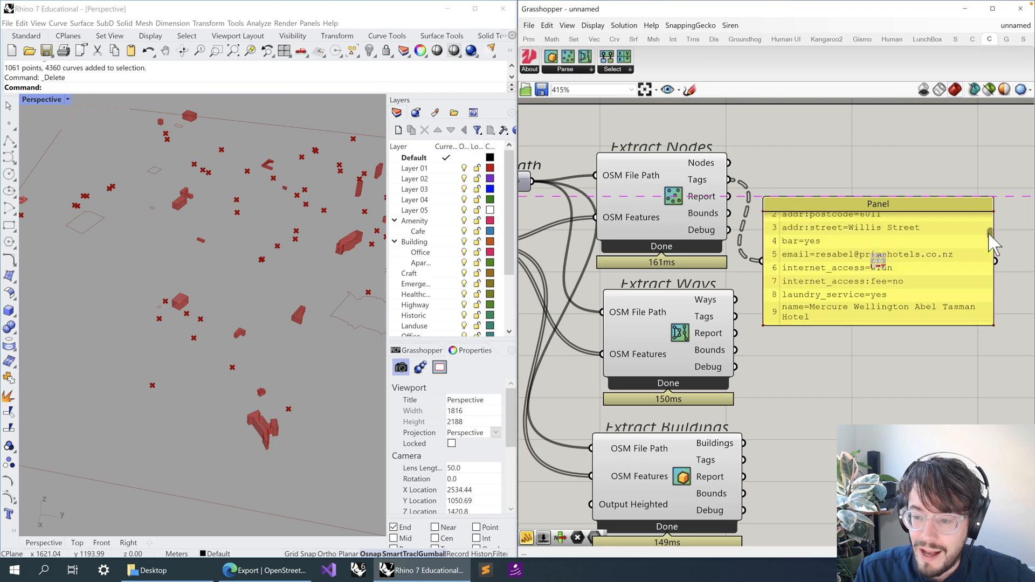
pyautogui.scroll(-3)
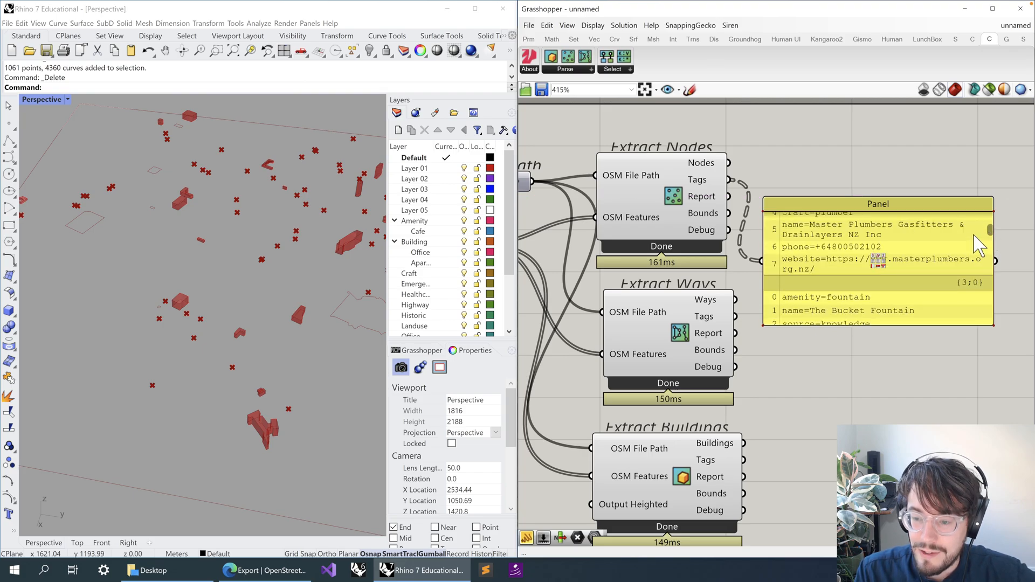
pyautogui.scroll(3)
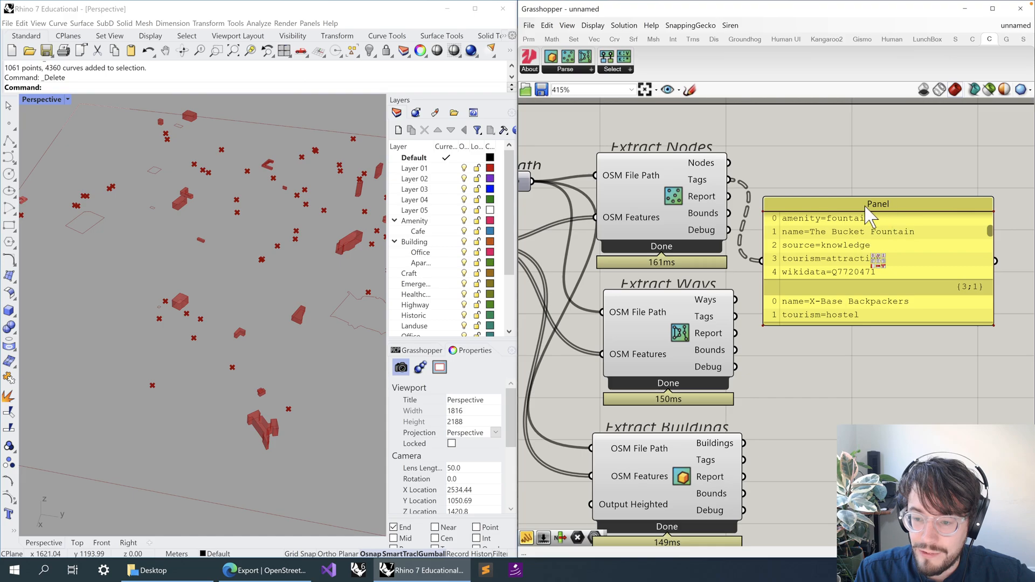
pyautogui.moveTo(758, 363)
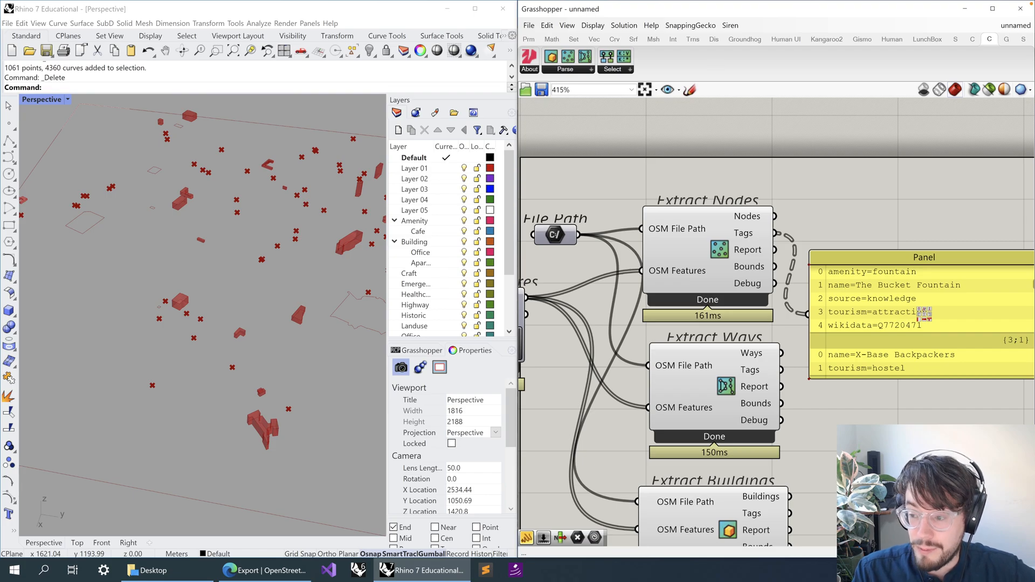
pyautogui.moveTo(849, 285)
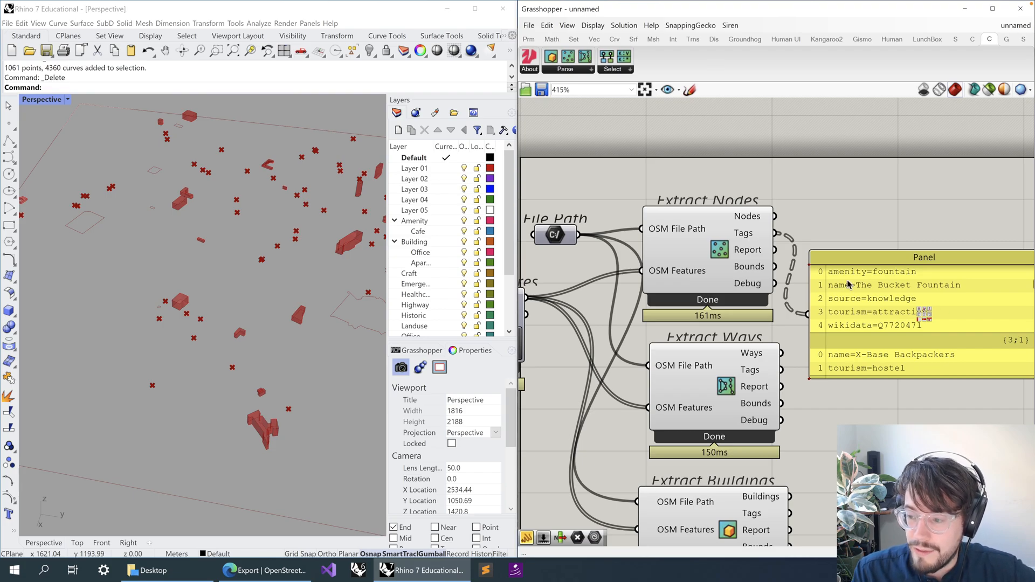
pyautogui.press('numlock')
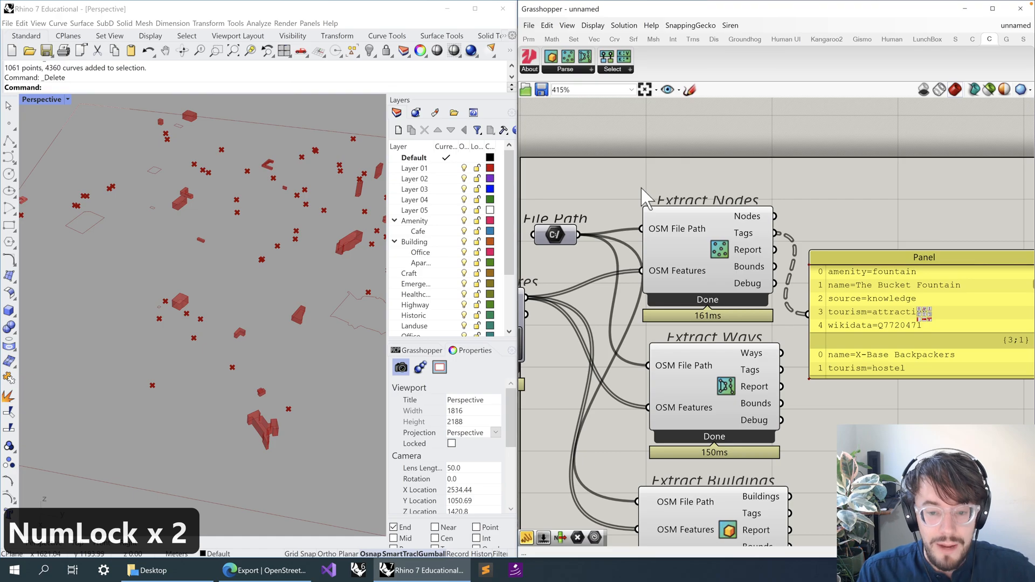
pyautogui.scroll(-3)
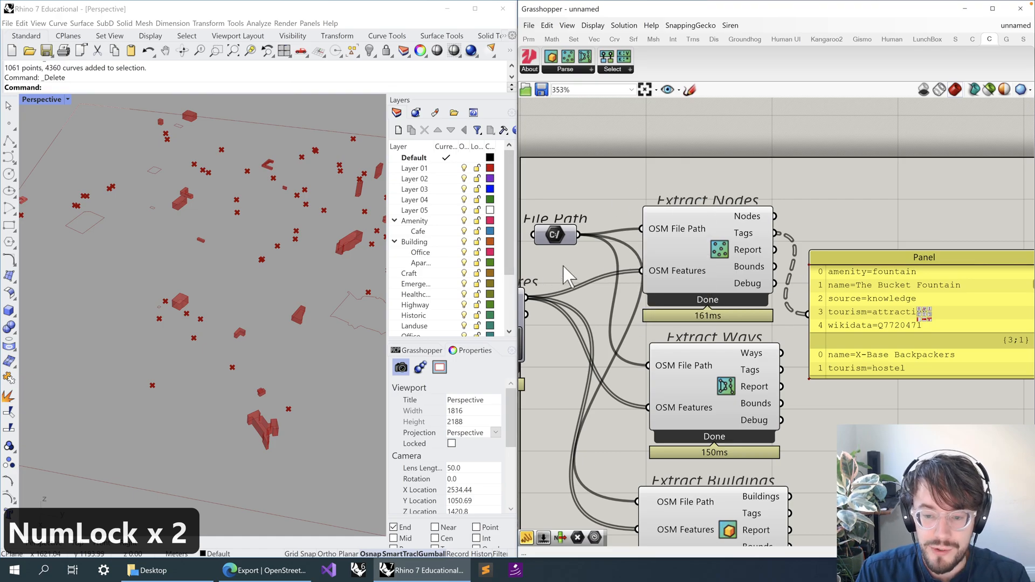
pyautogui.scroll(-3)
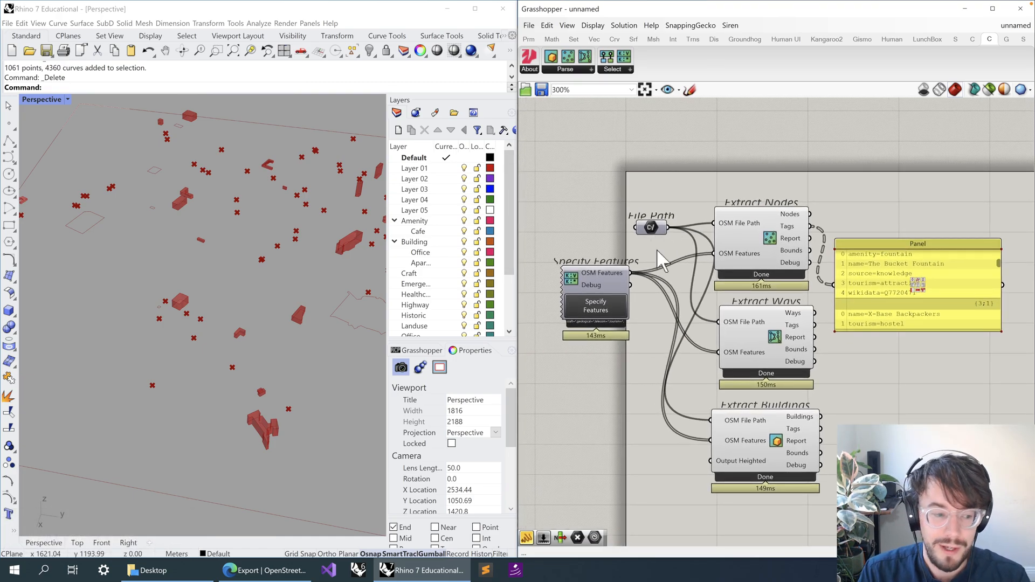